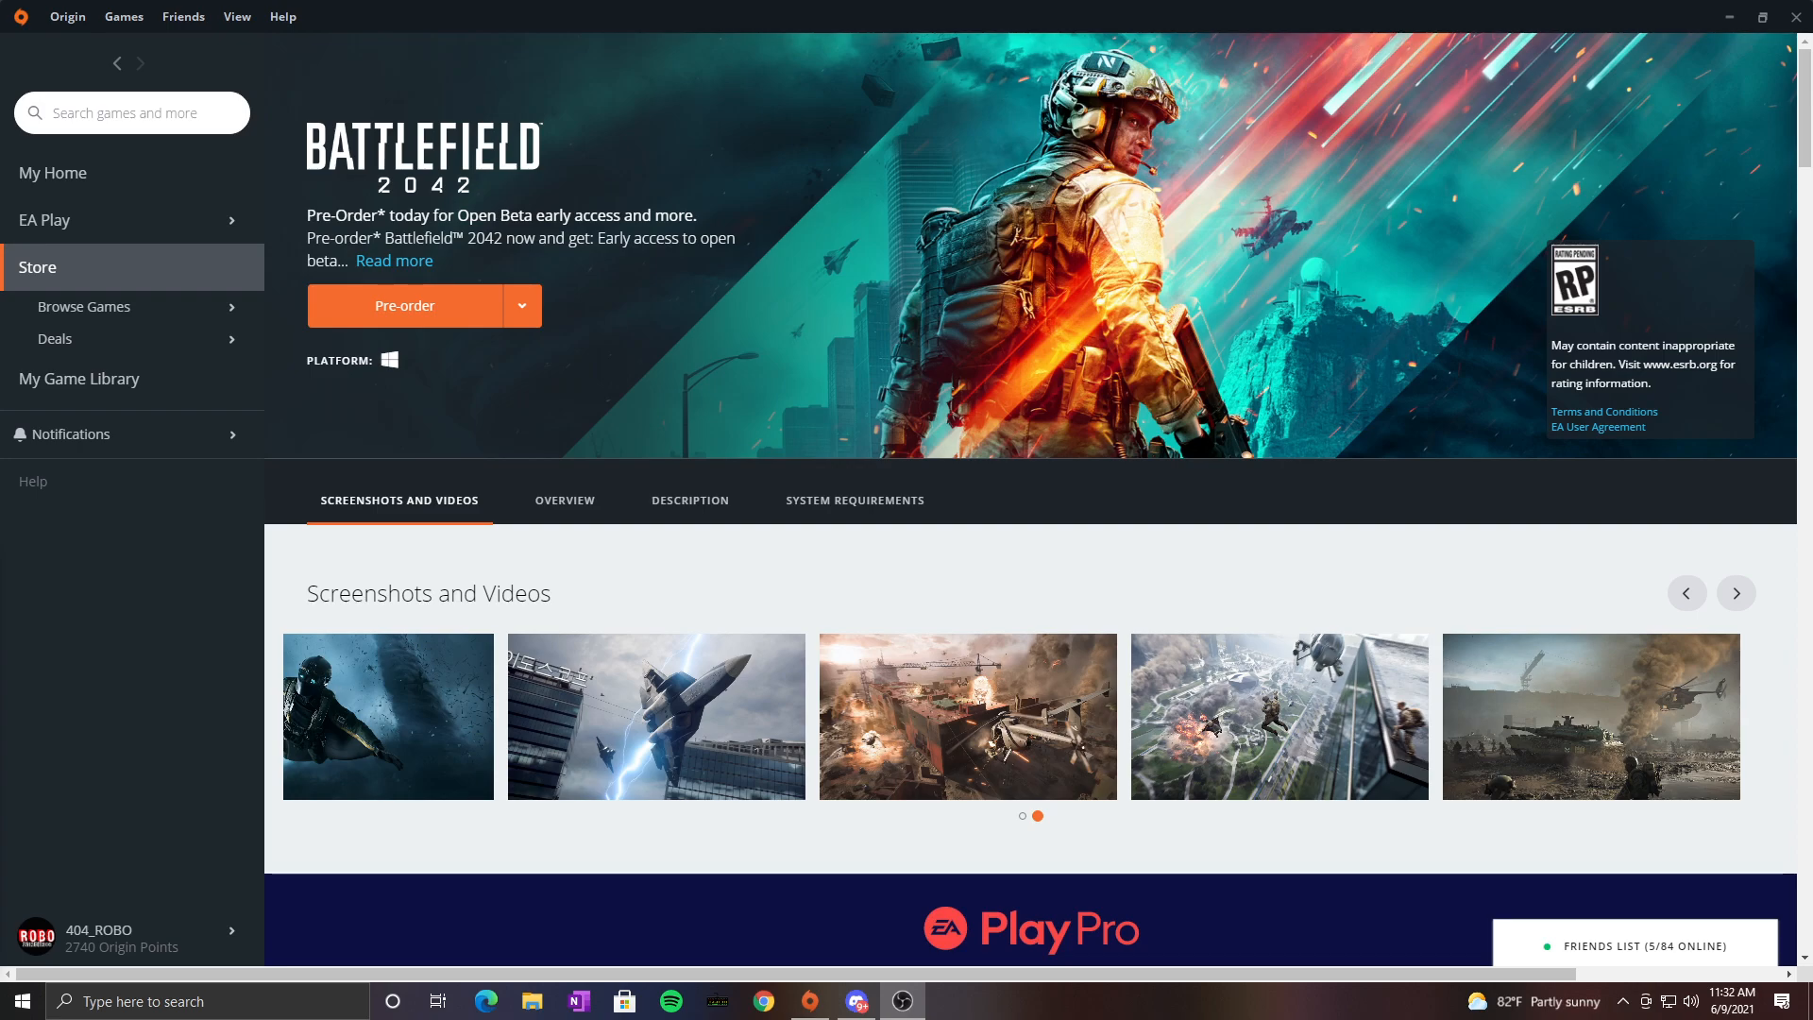
mouse_move(197, 681)
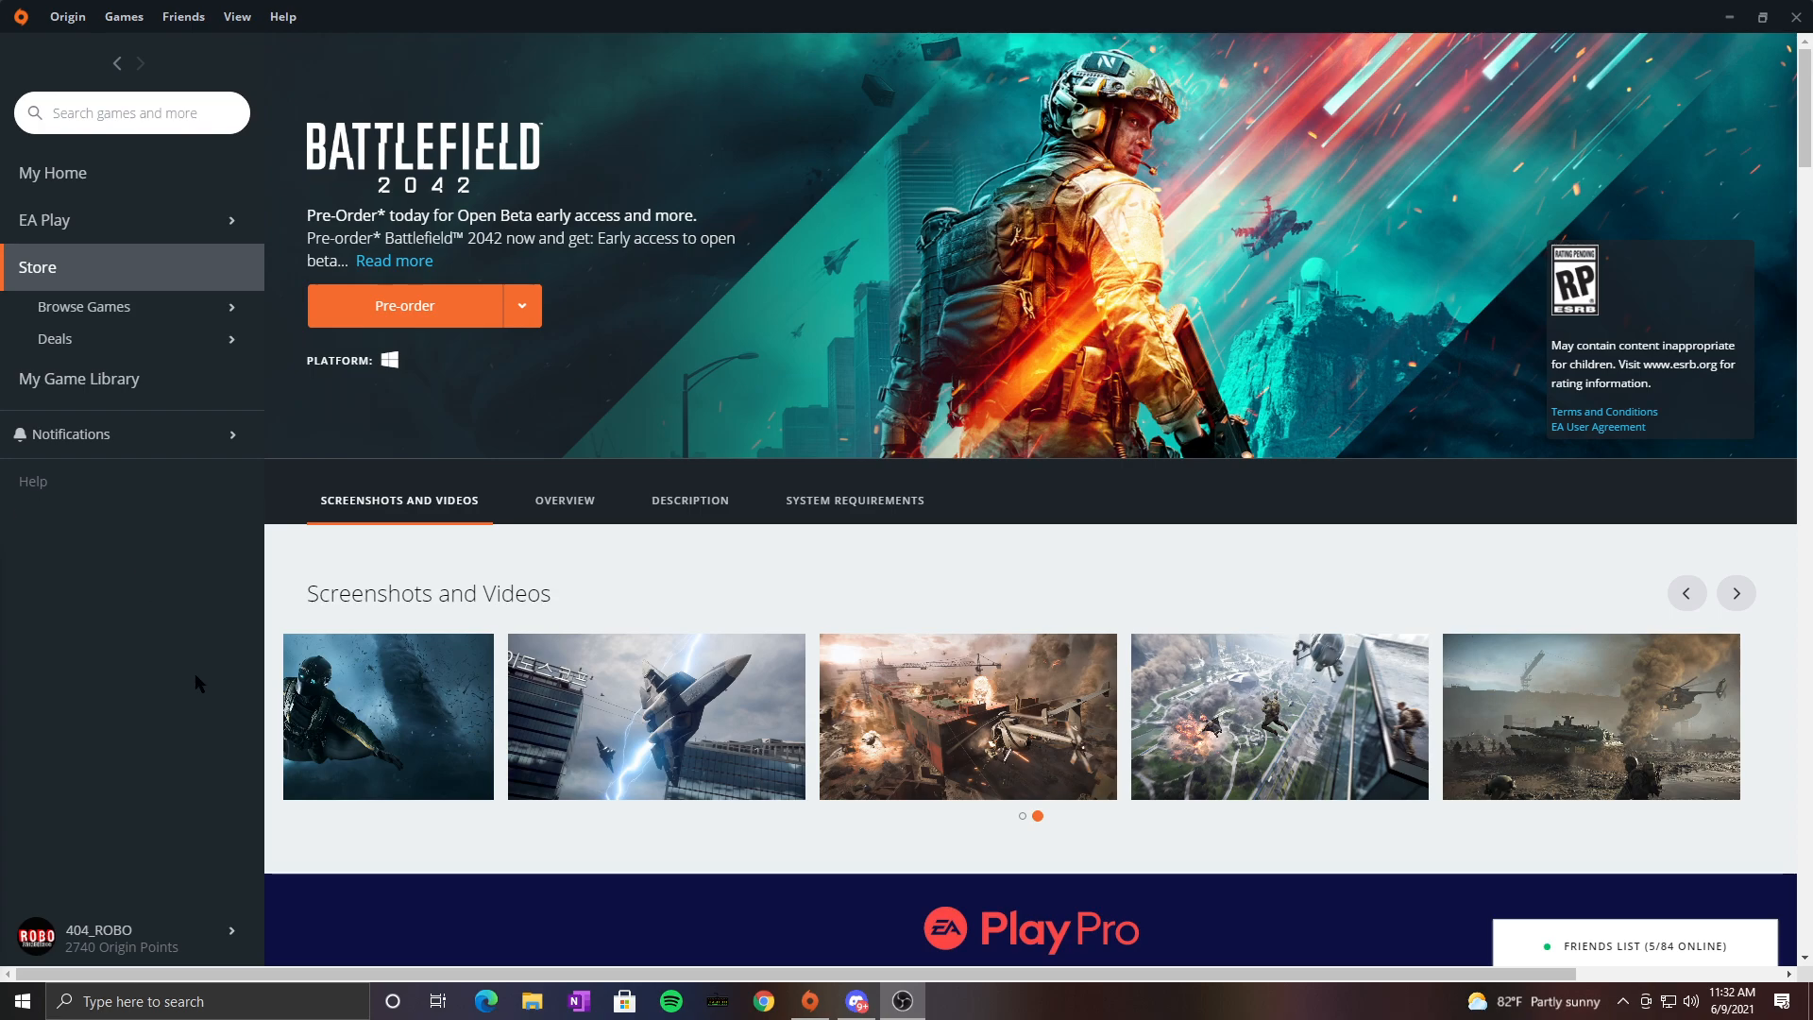
mouse_move(287, 556)
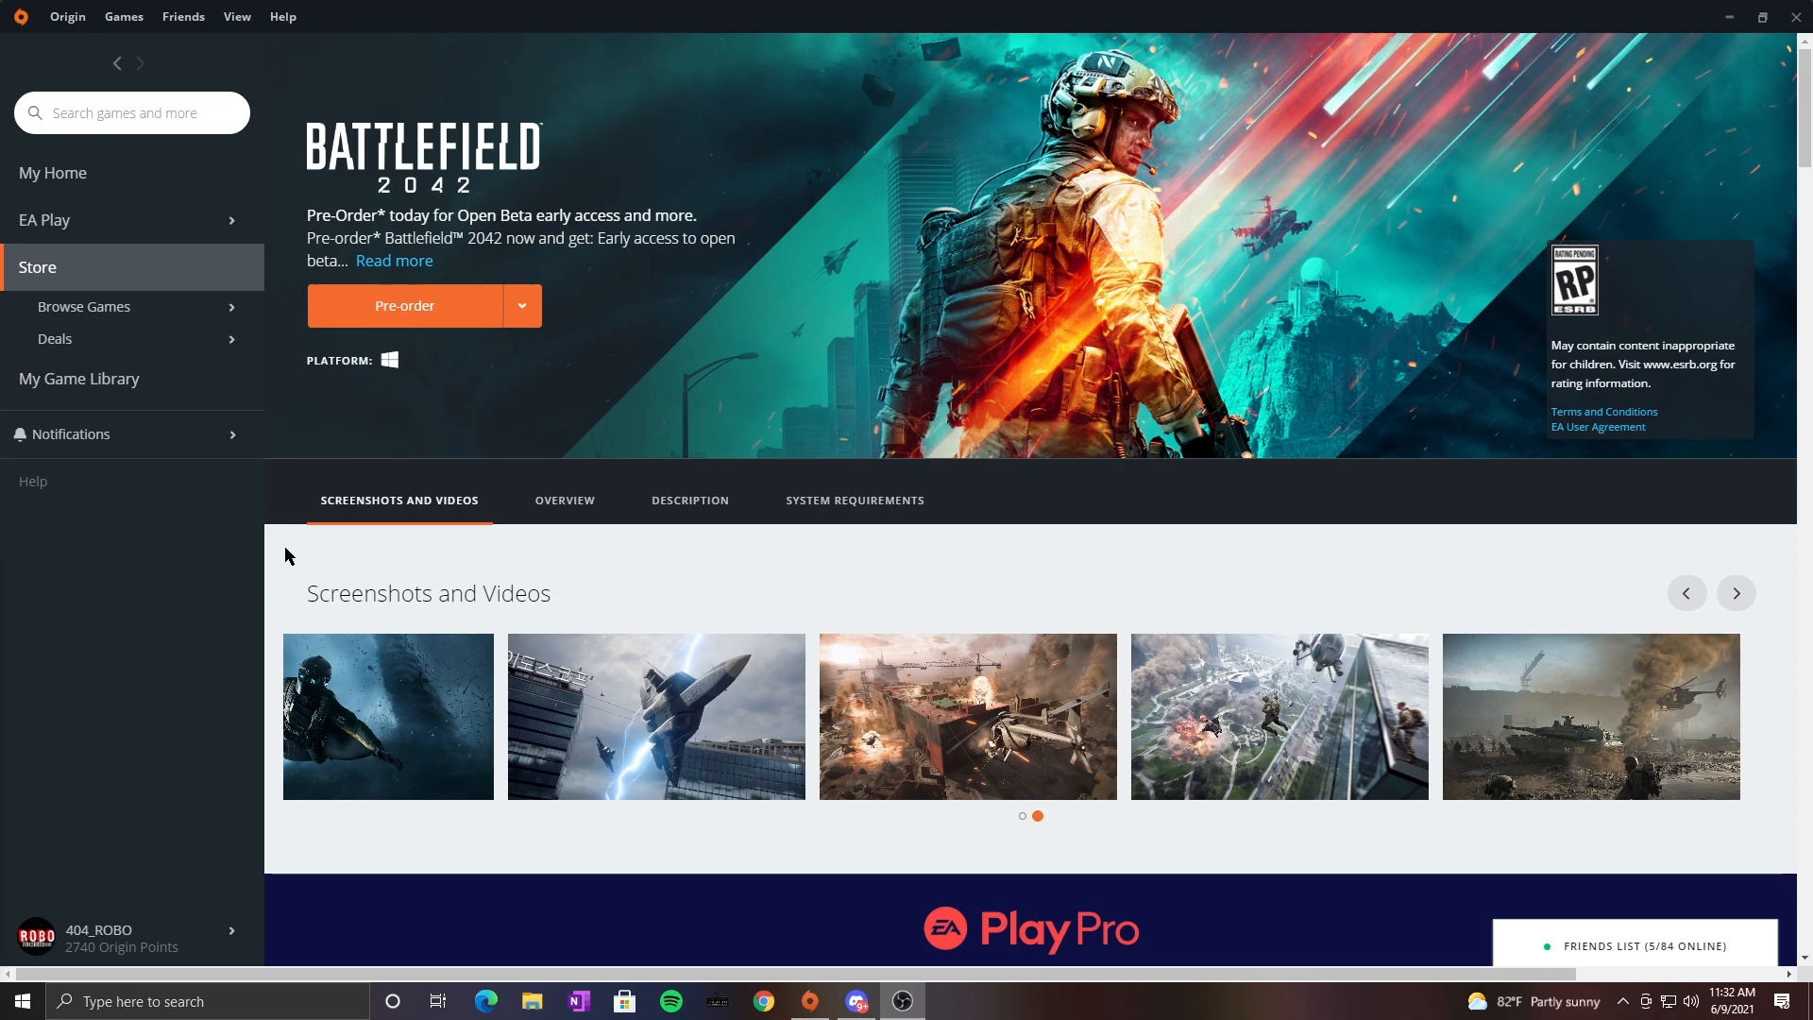
mouse_move(278, 559)
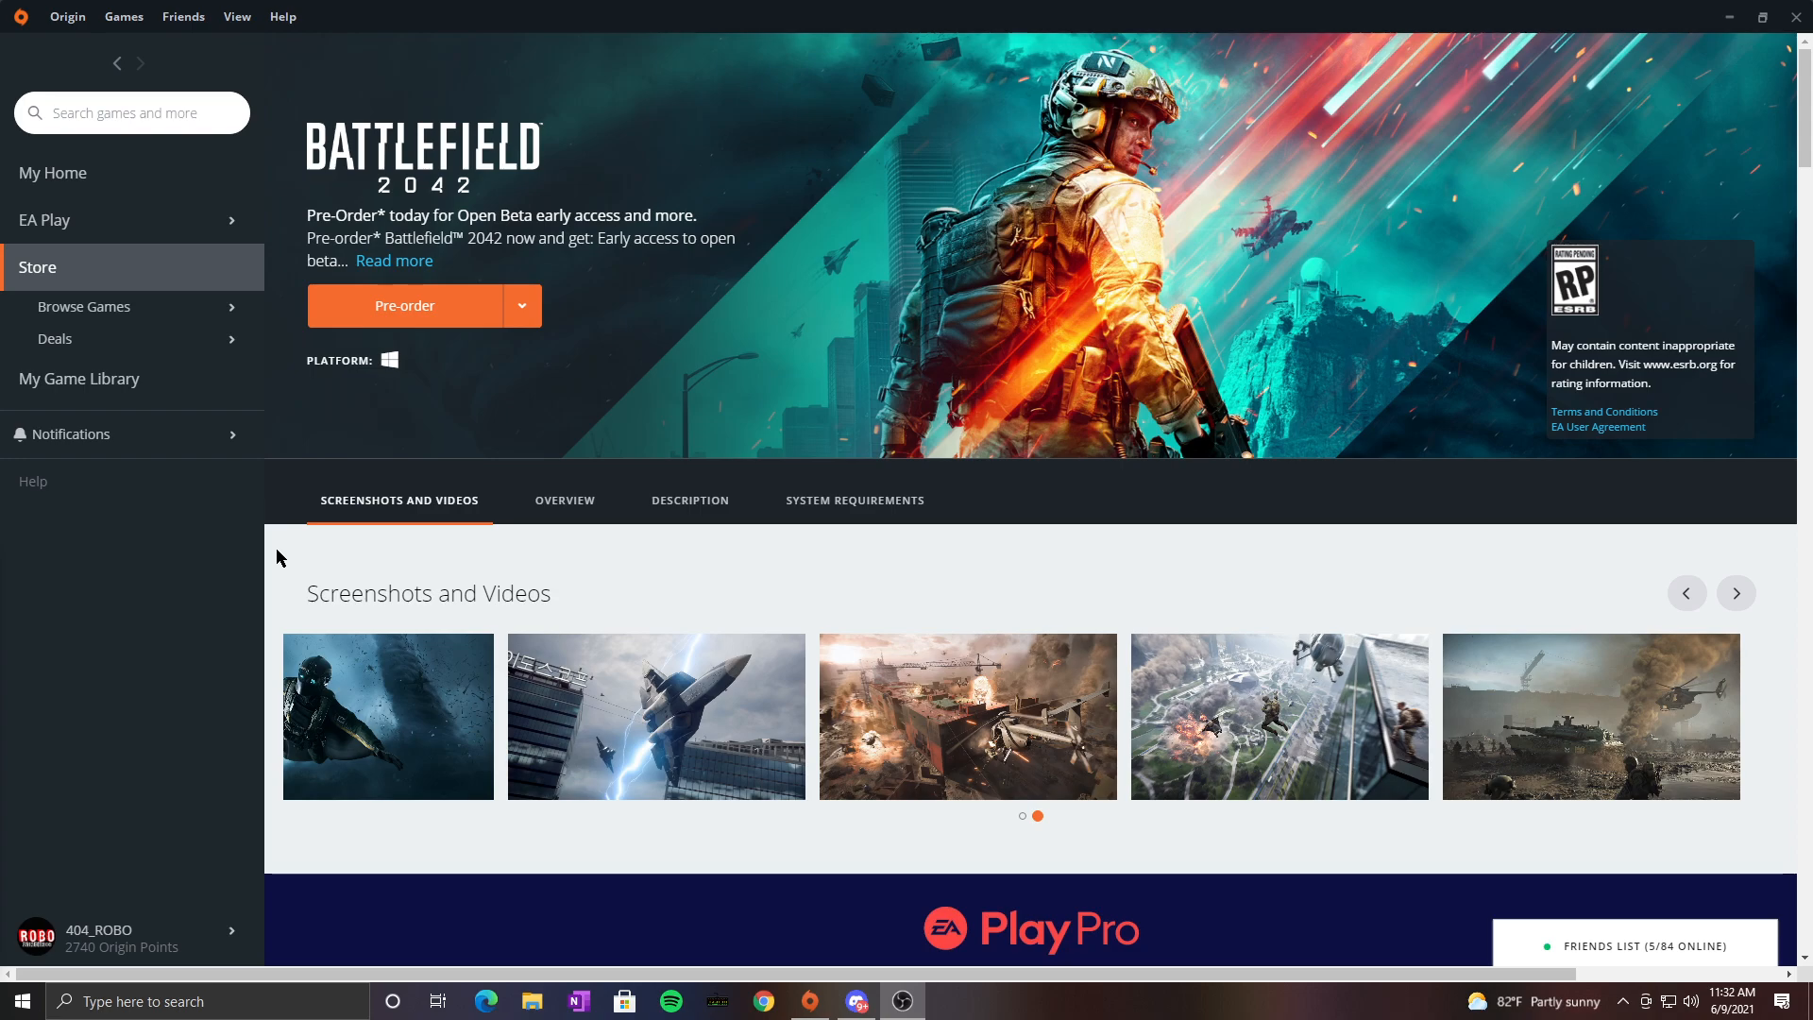
mouse_move(276, 555)
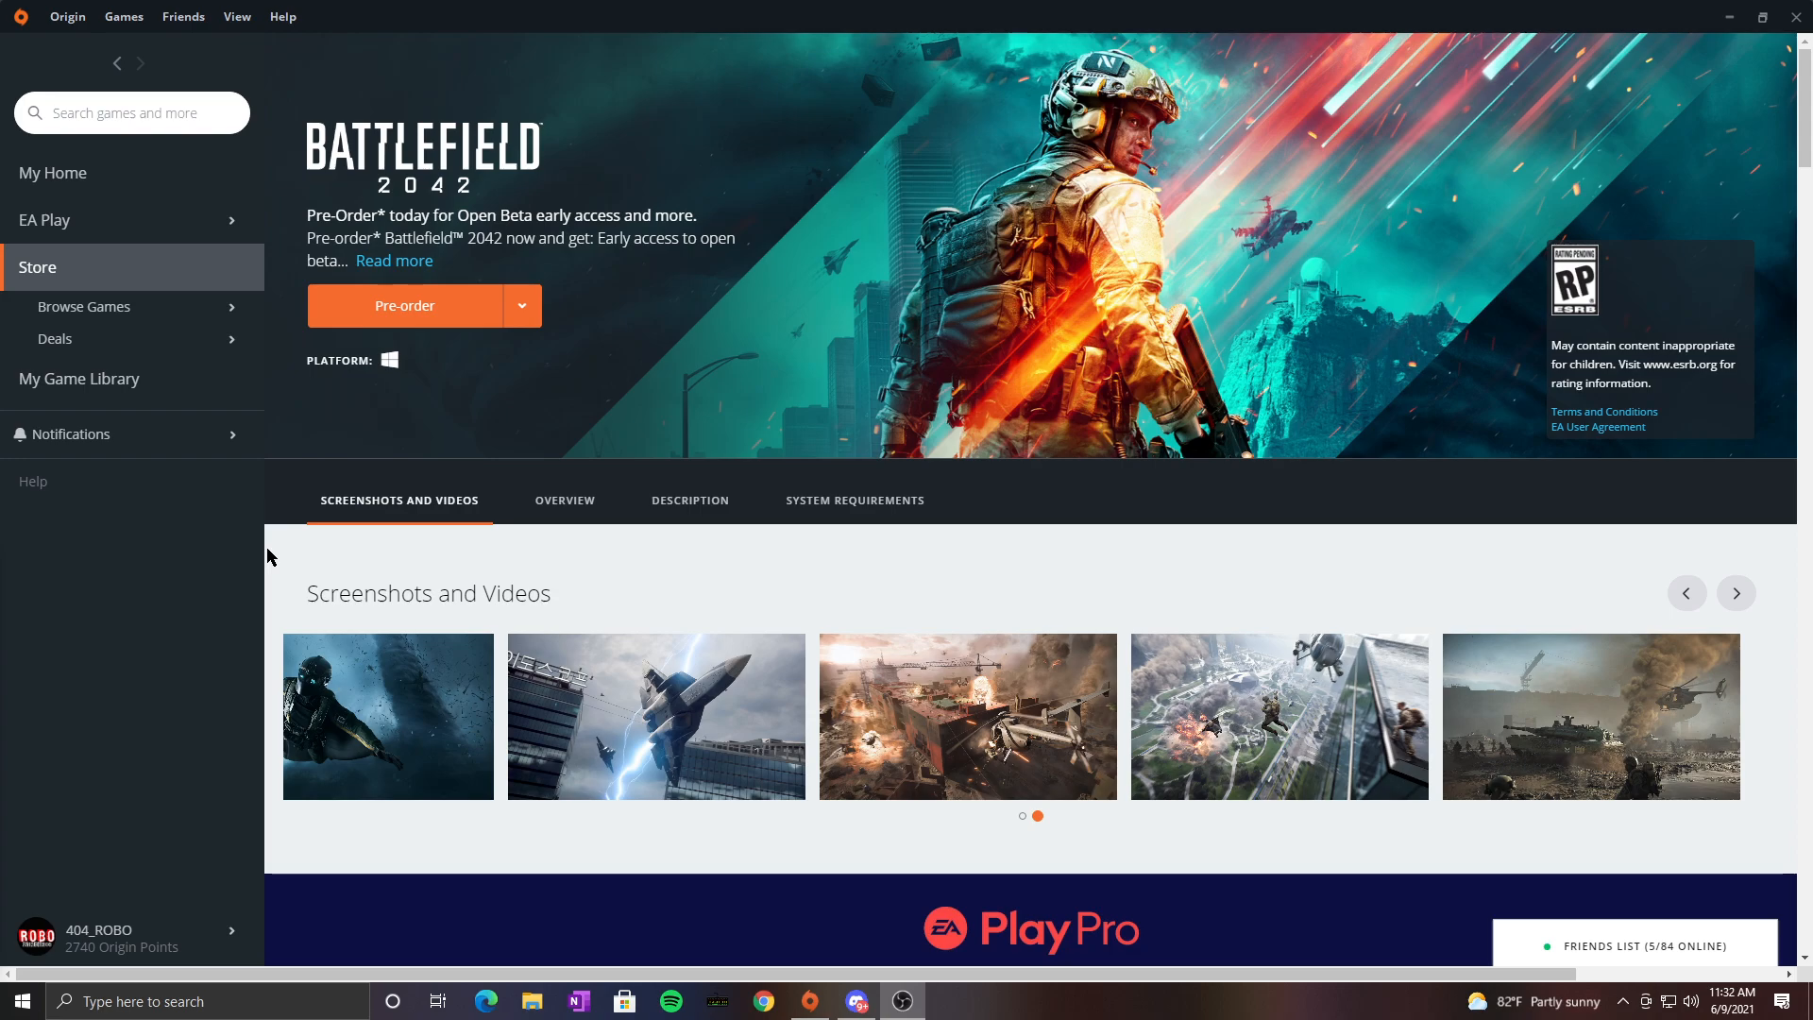
mouse_move(610, 477)
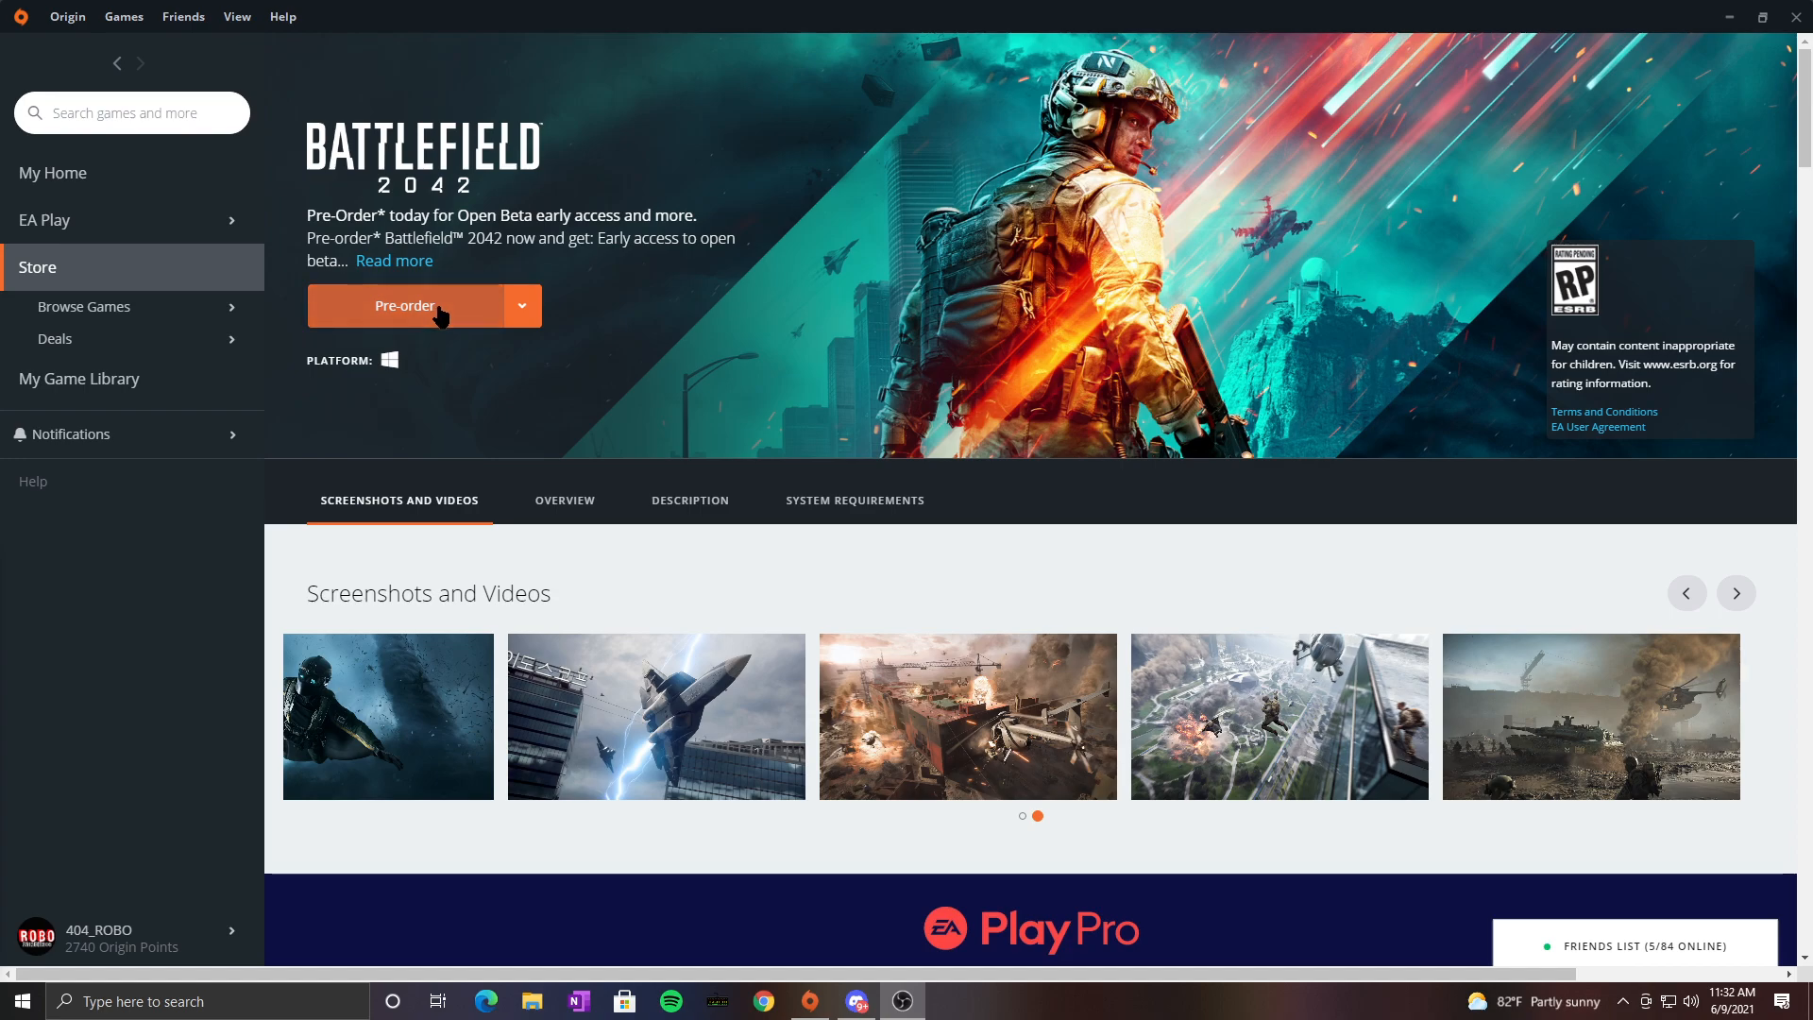
mouse_move(645, 431)
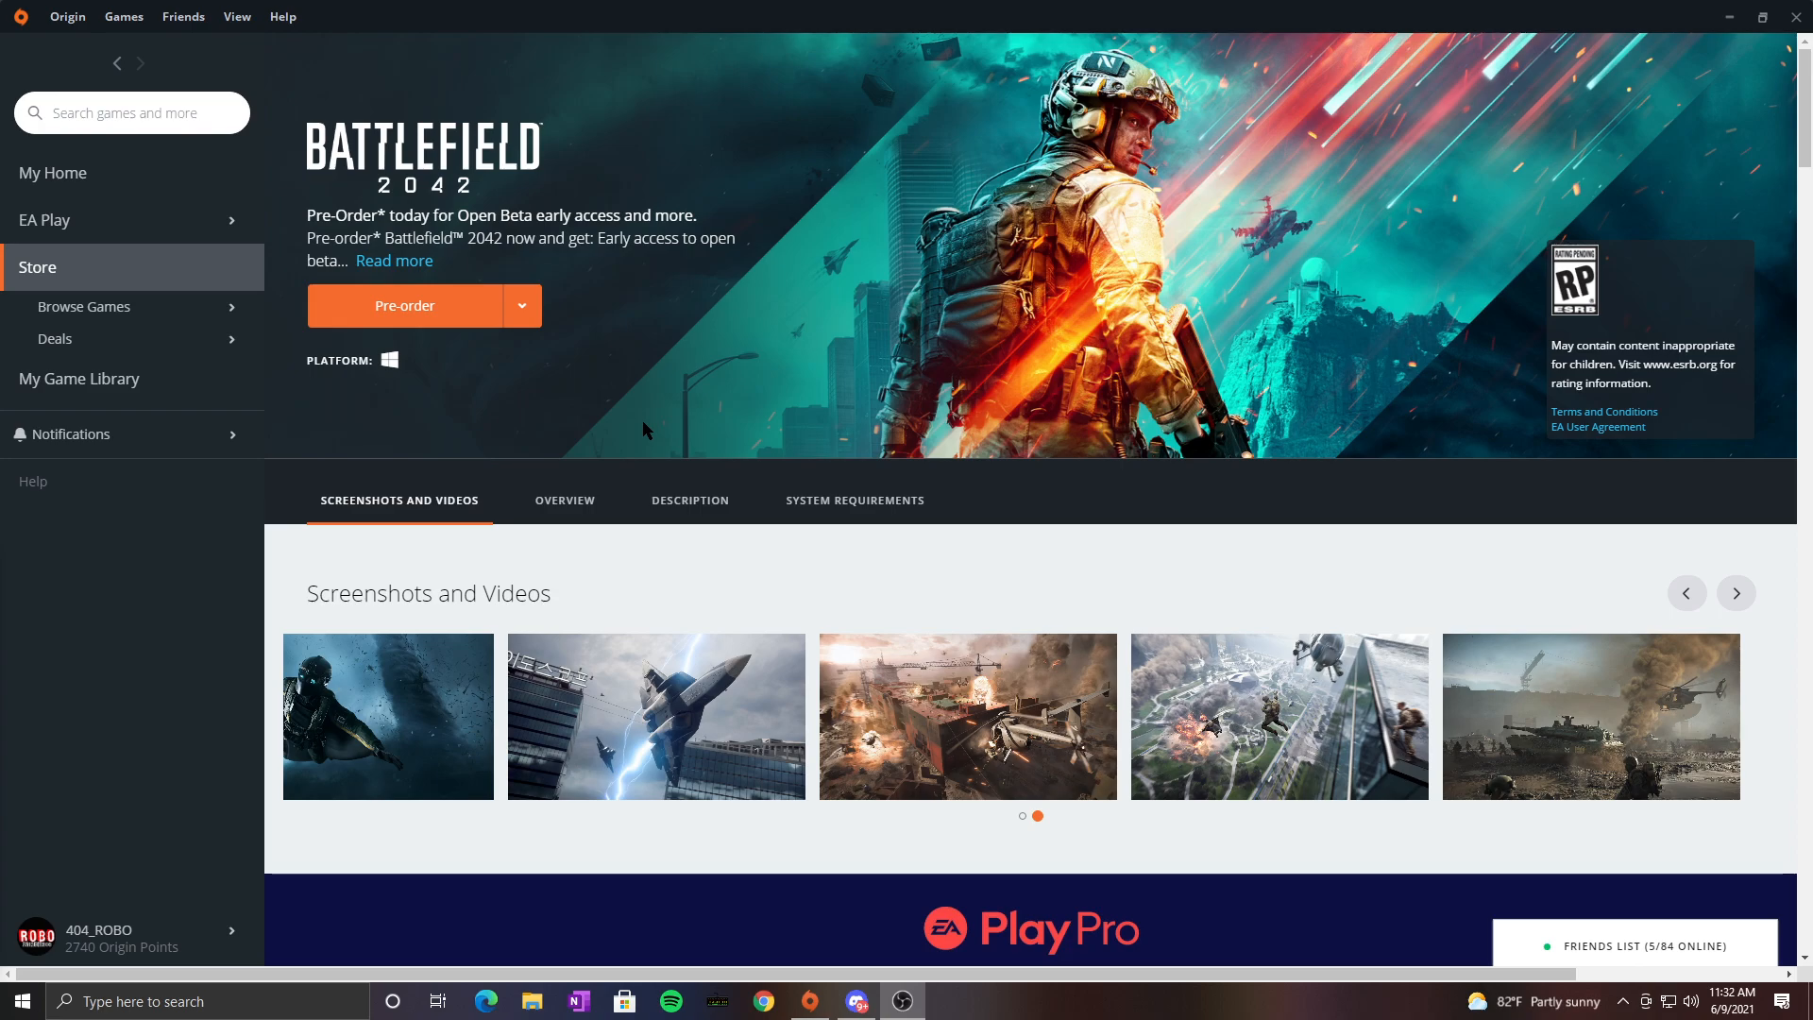
mouse_move(712, 383)
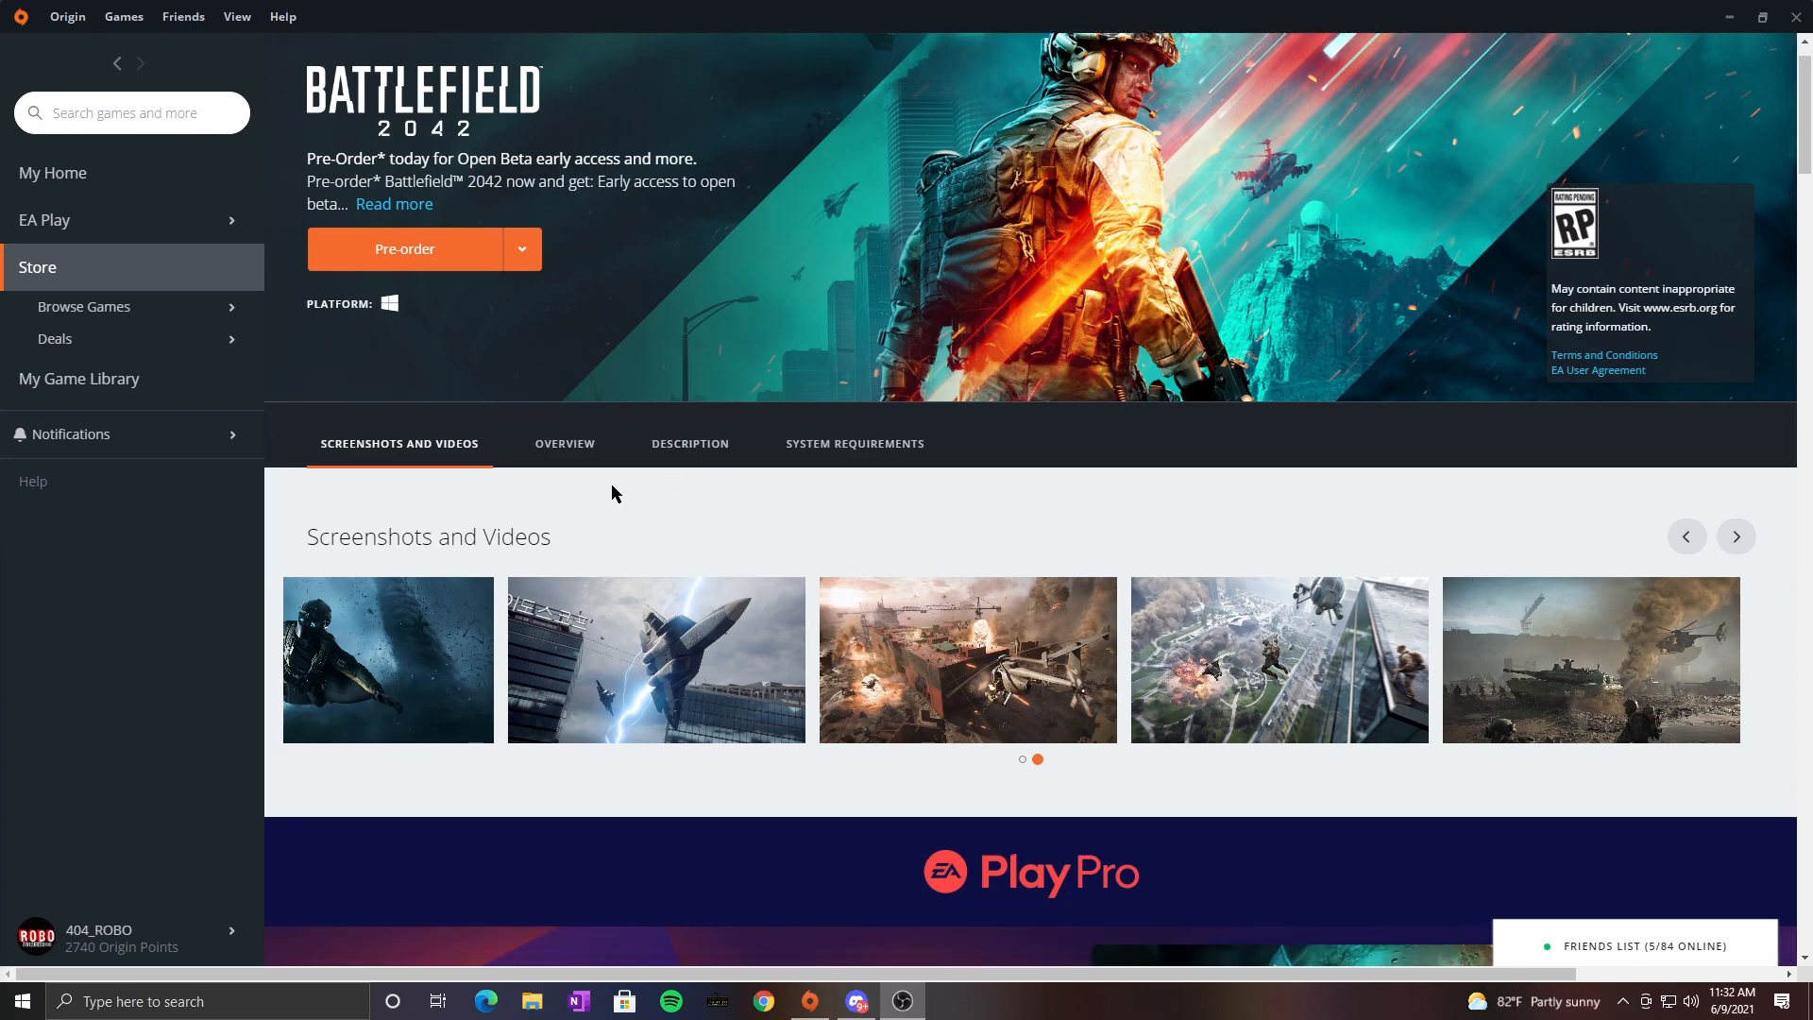
Step: Scroll the Battlefield 2042 page to the 7 vast maps, 128-player Battlegrounds section
scroll("down", 3)
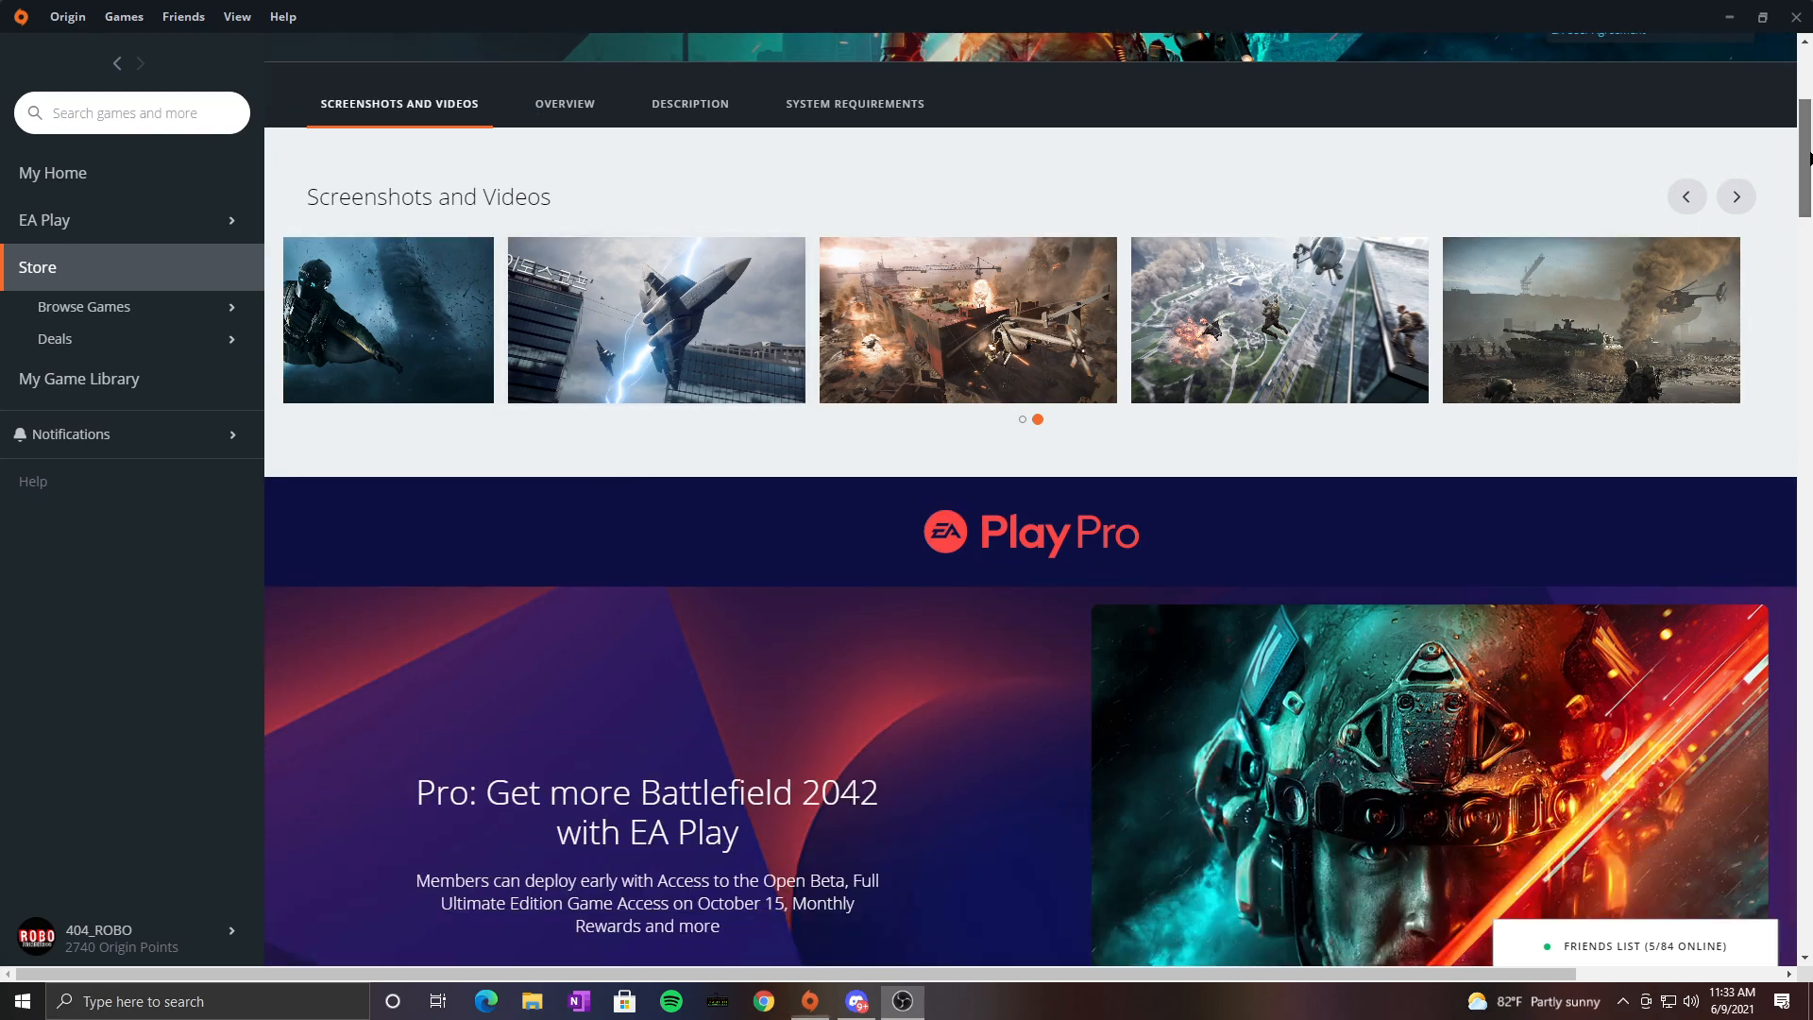
scroll("up", 3)
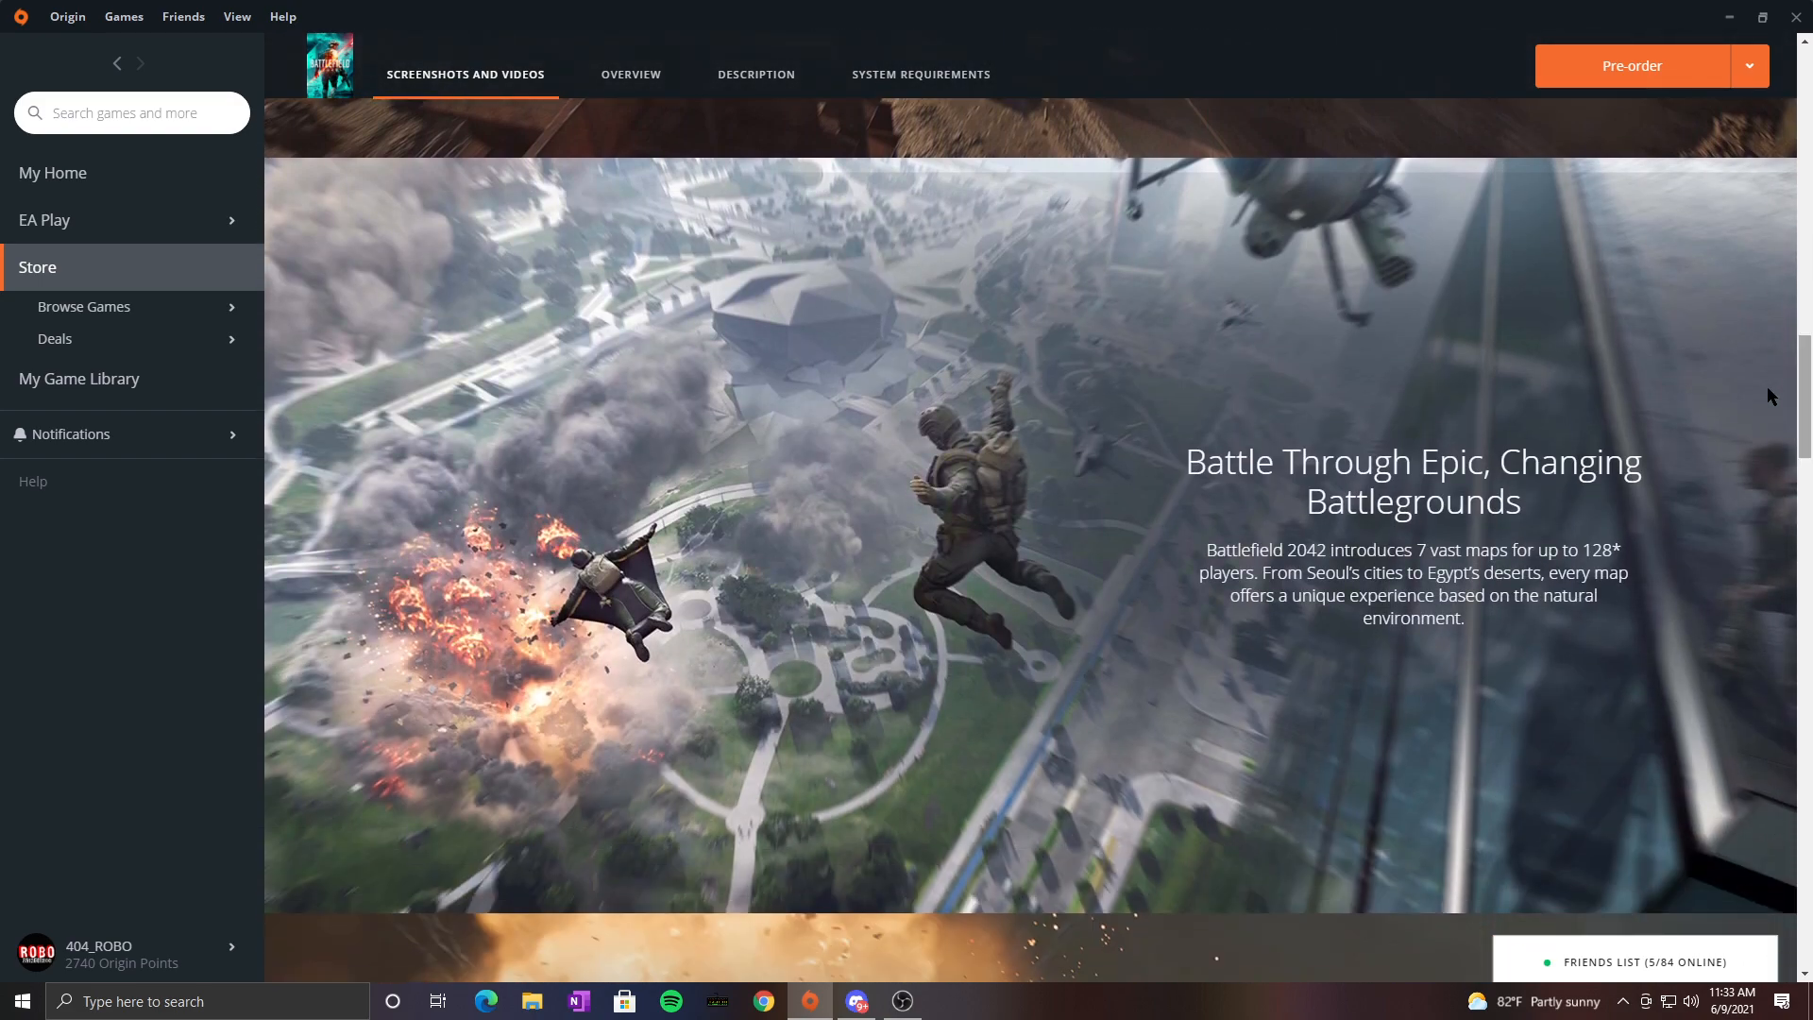
mouse_move(1434, 555)
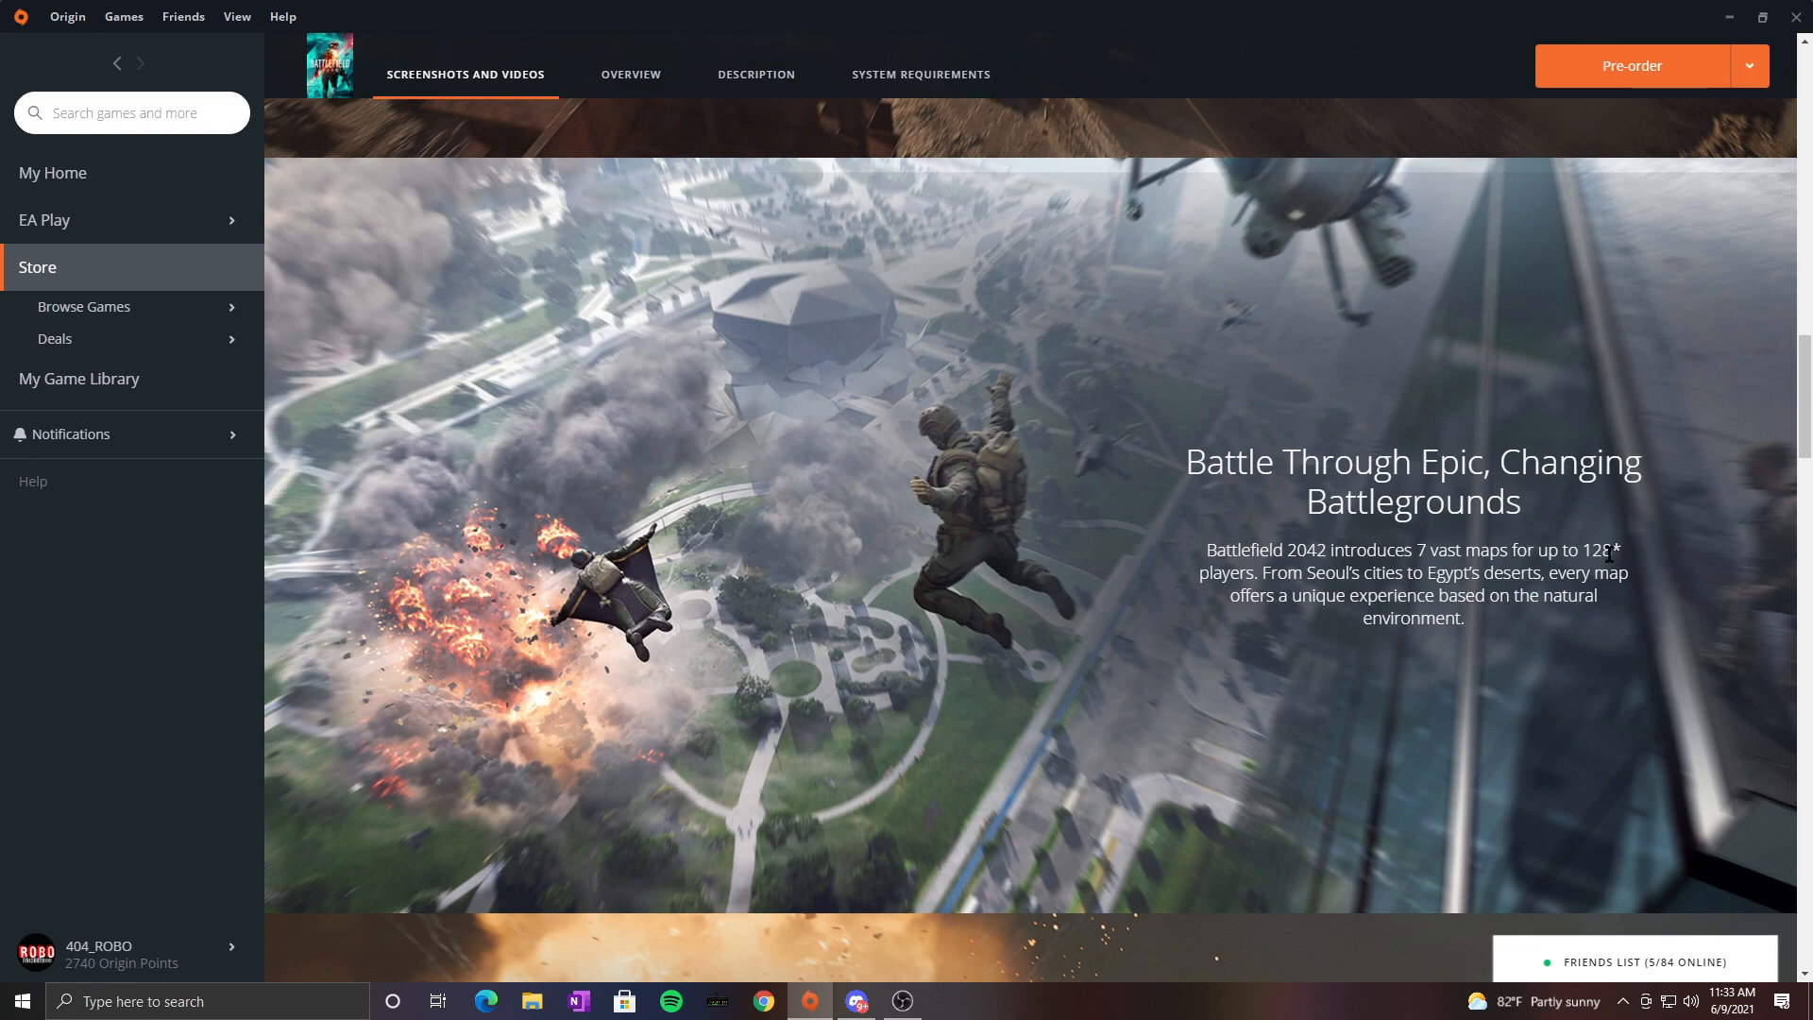
mouse_move(1304, 746)
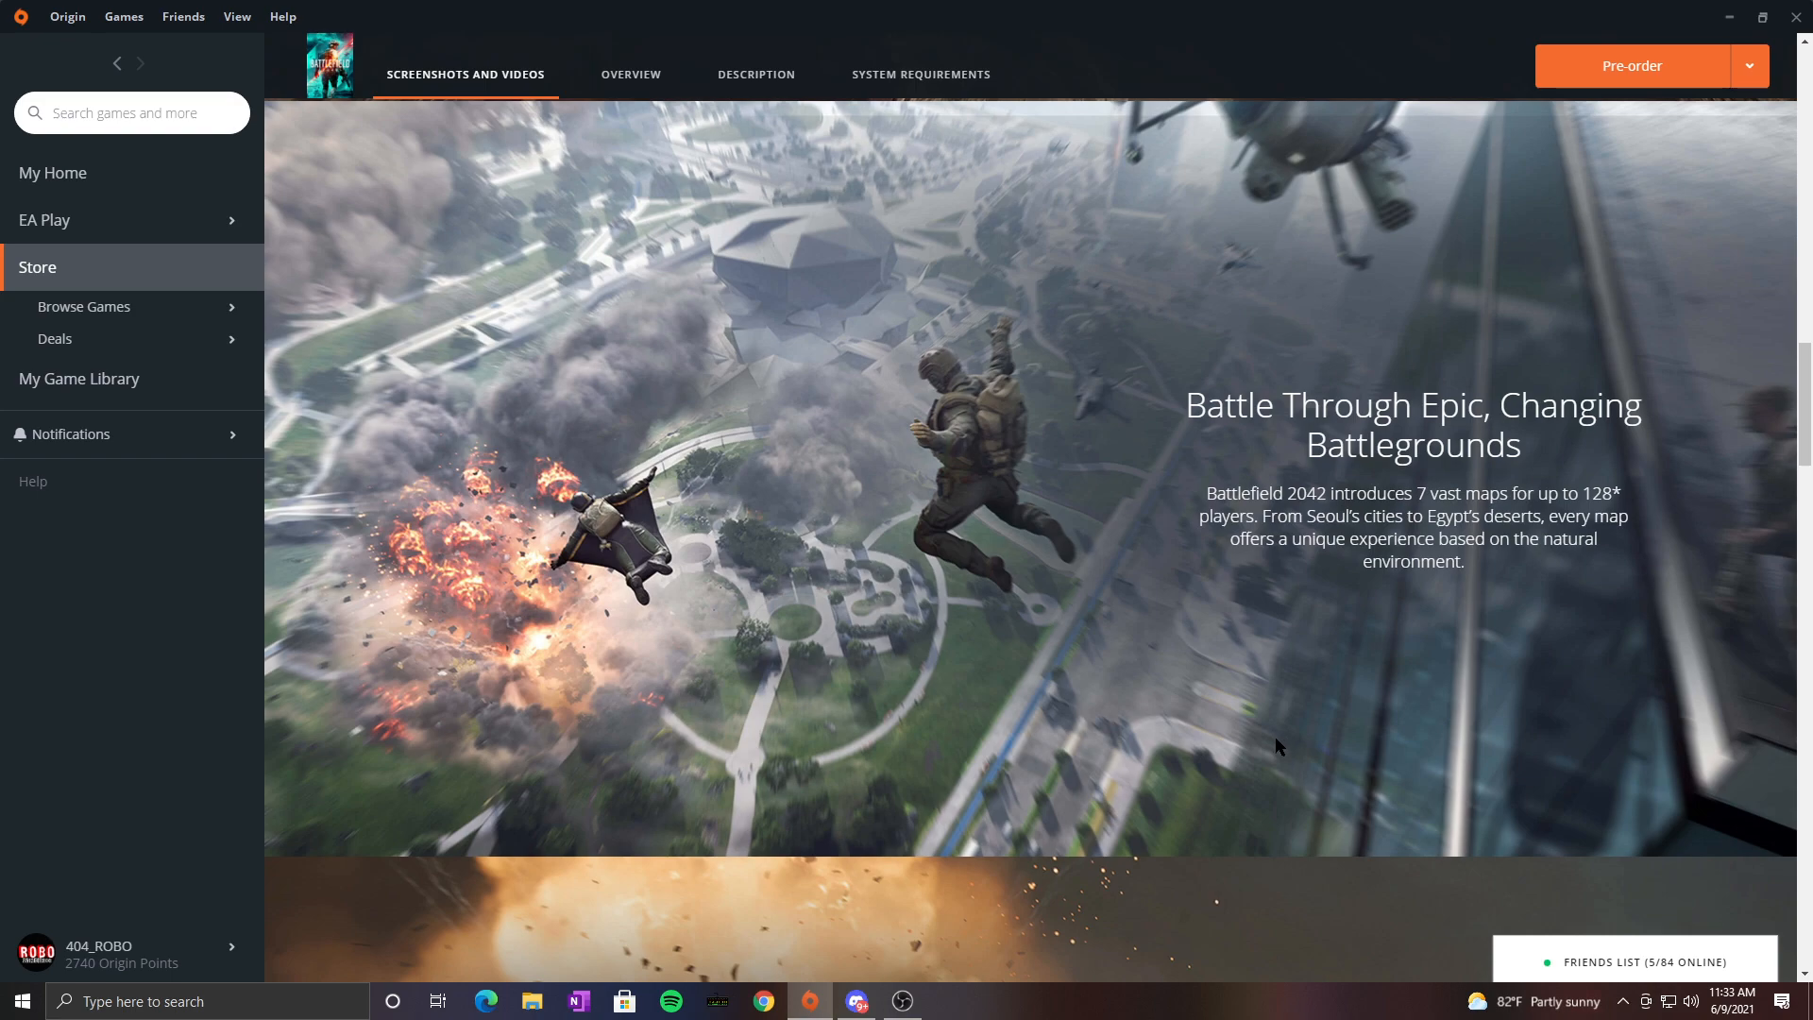
mouse_move(1273, 187)
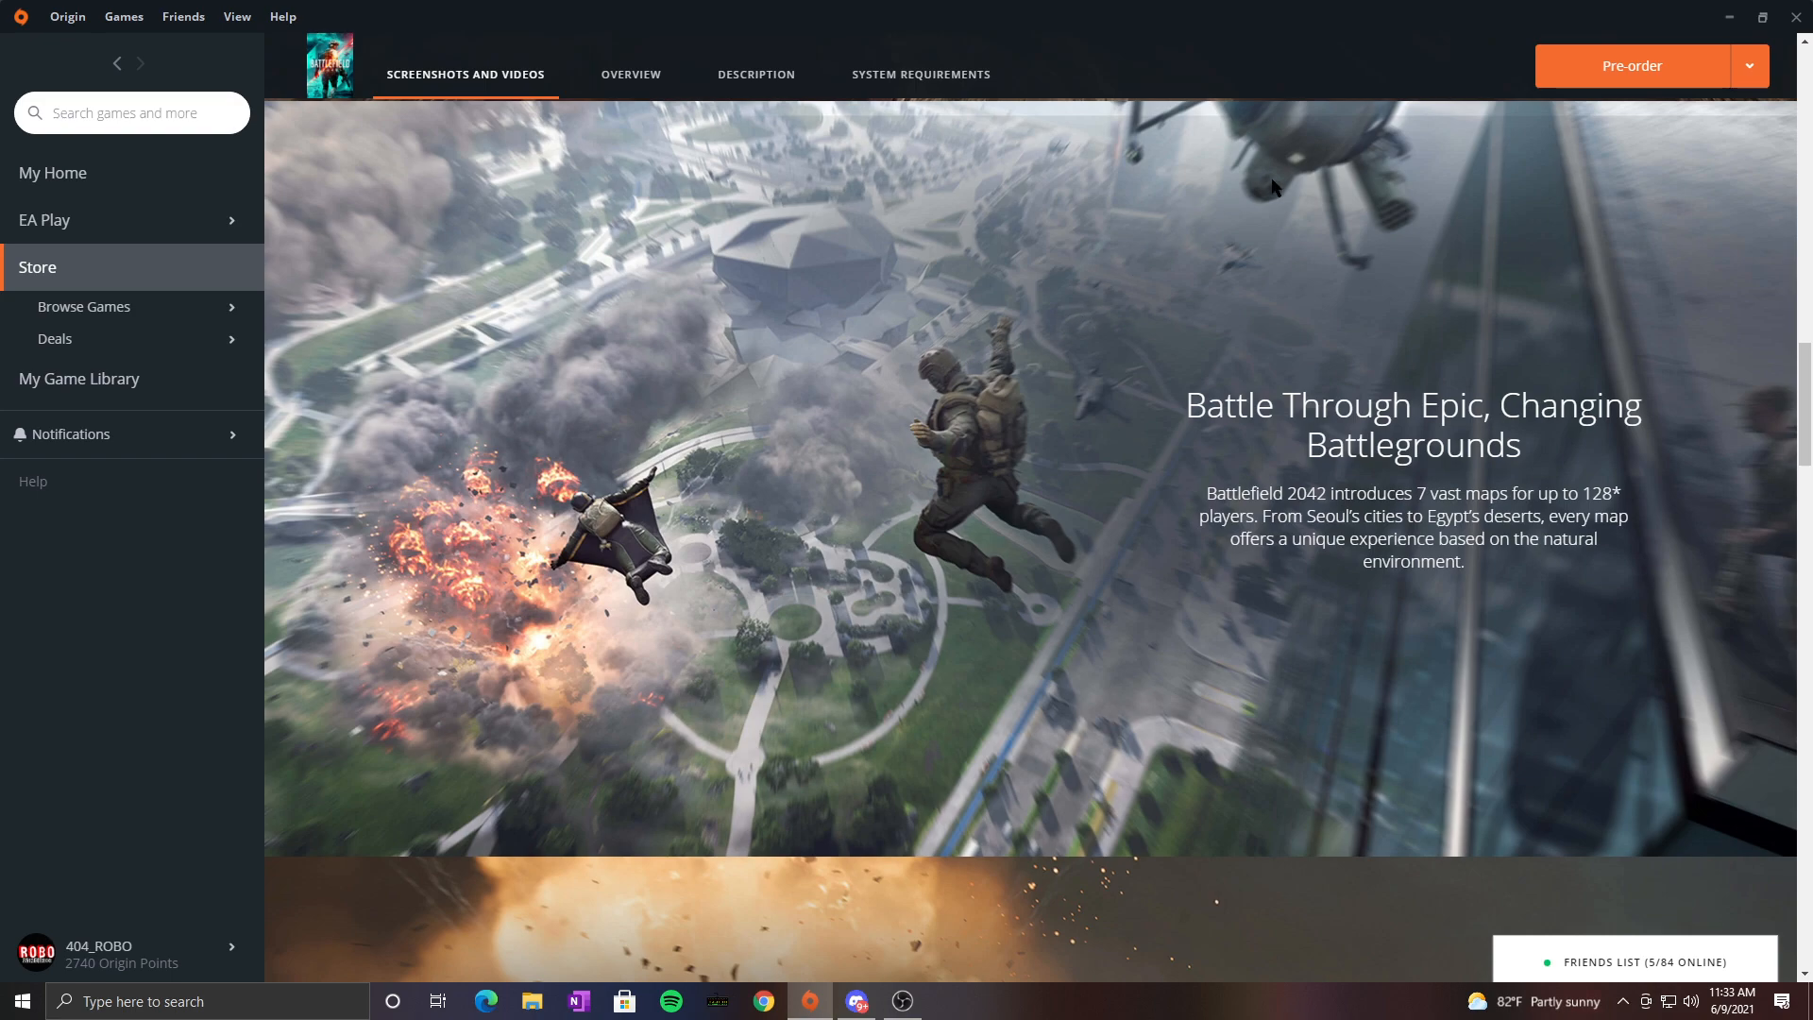
mouse_move(600, 298)
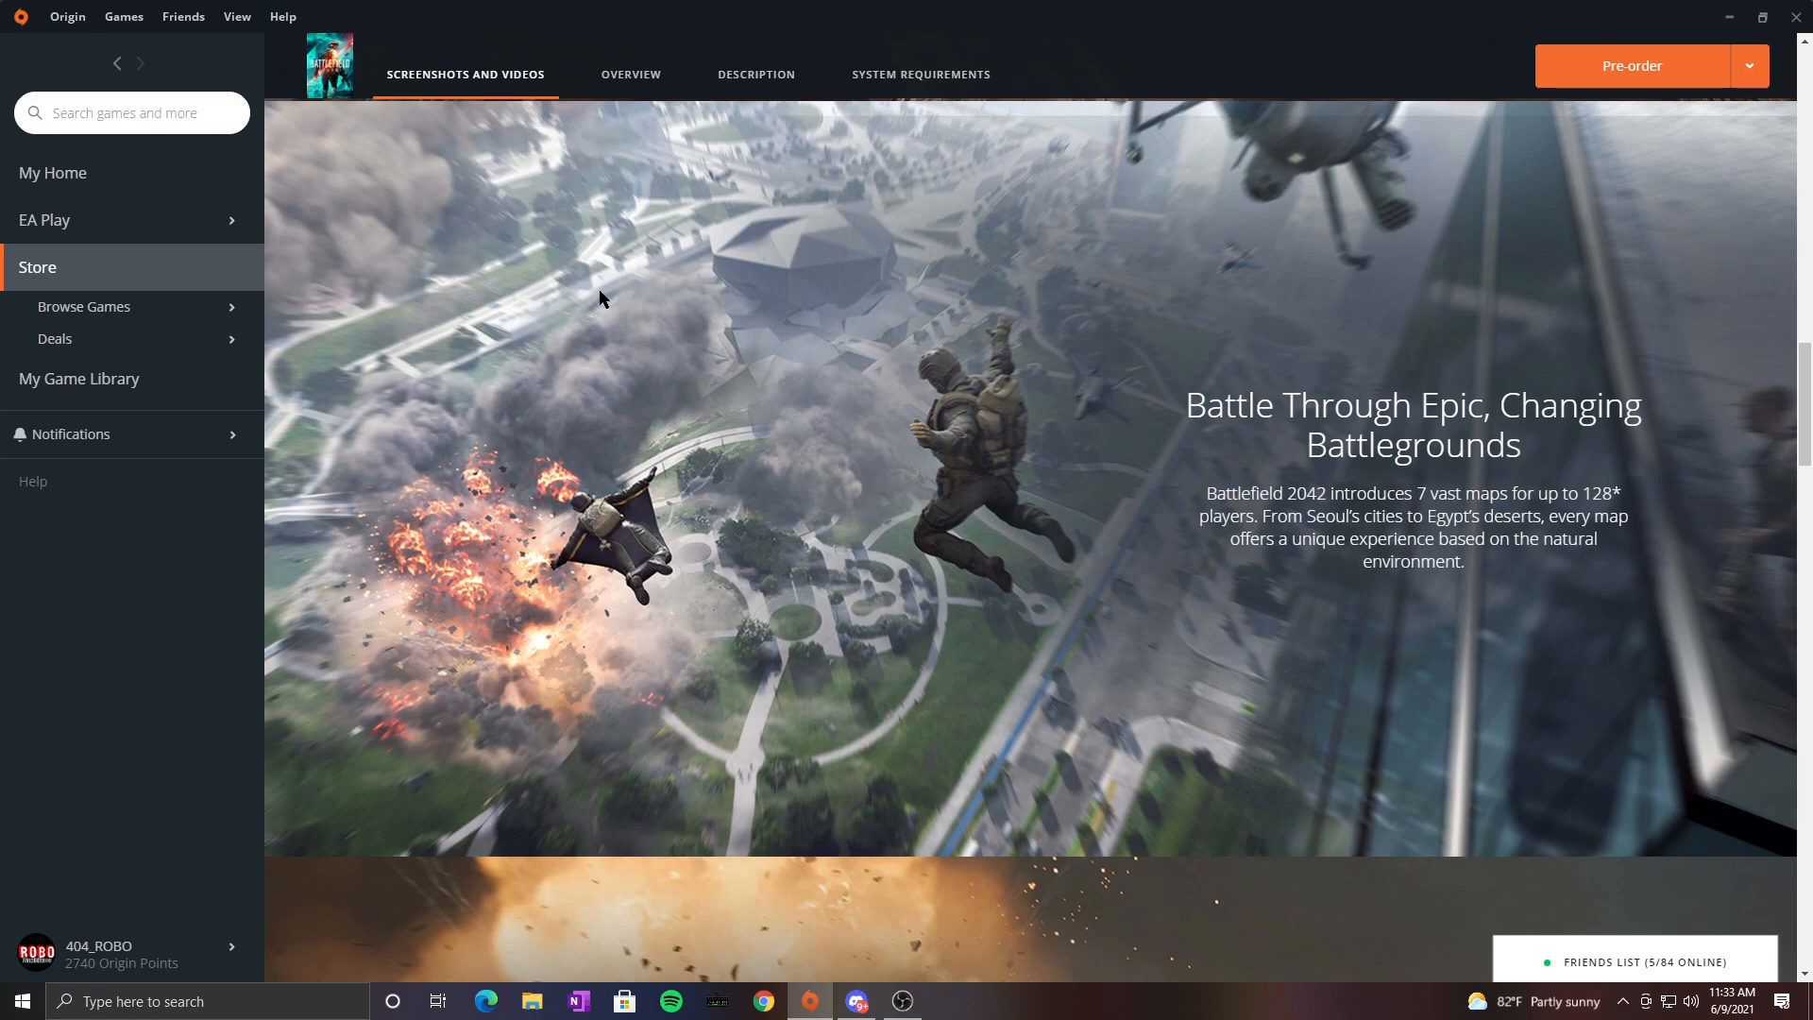
mouse_move(440, 457)
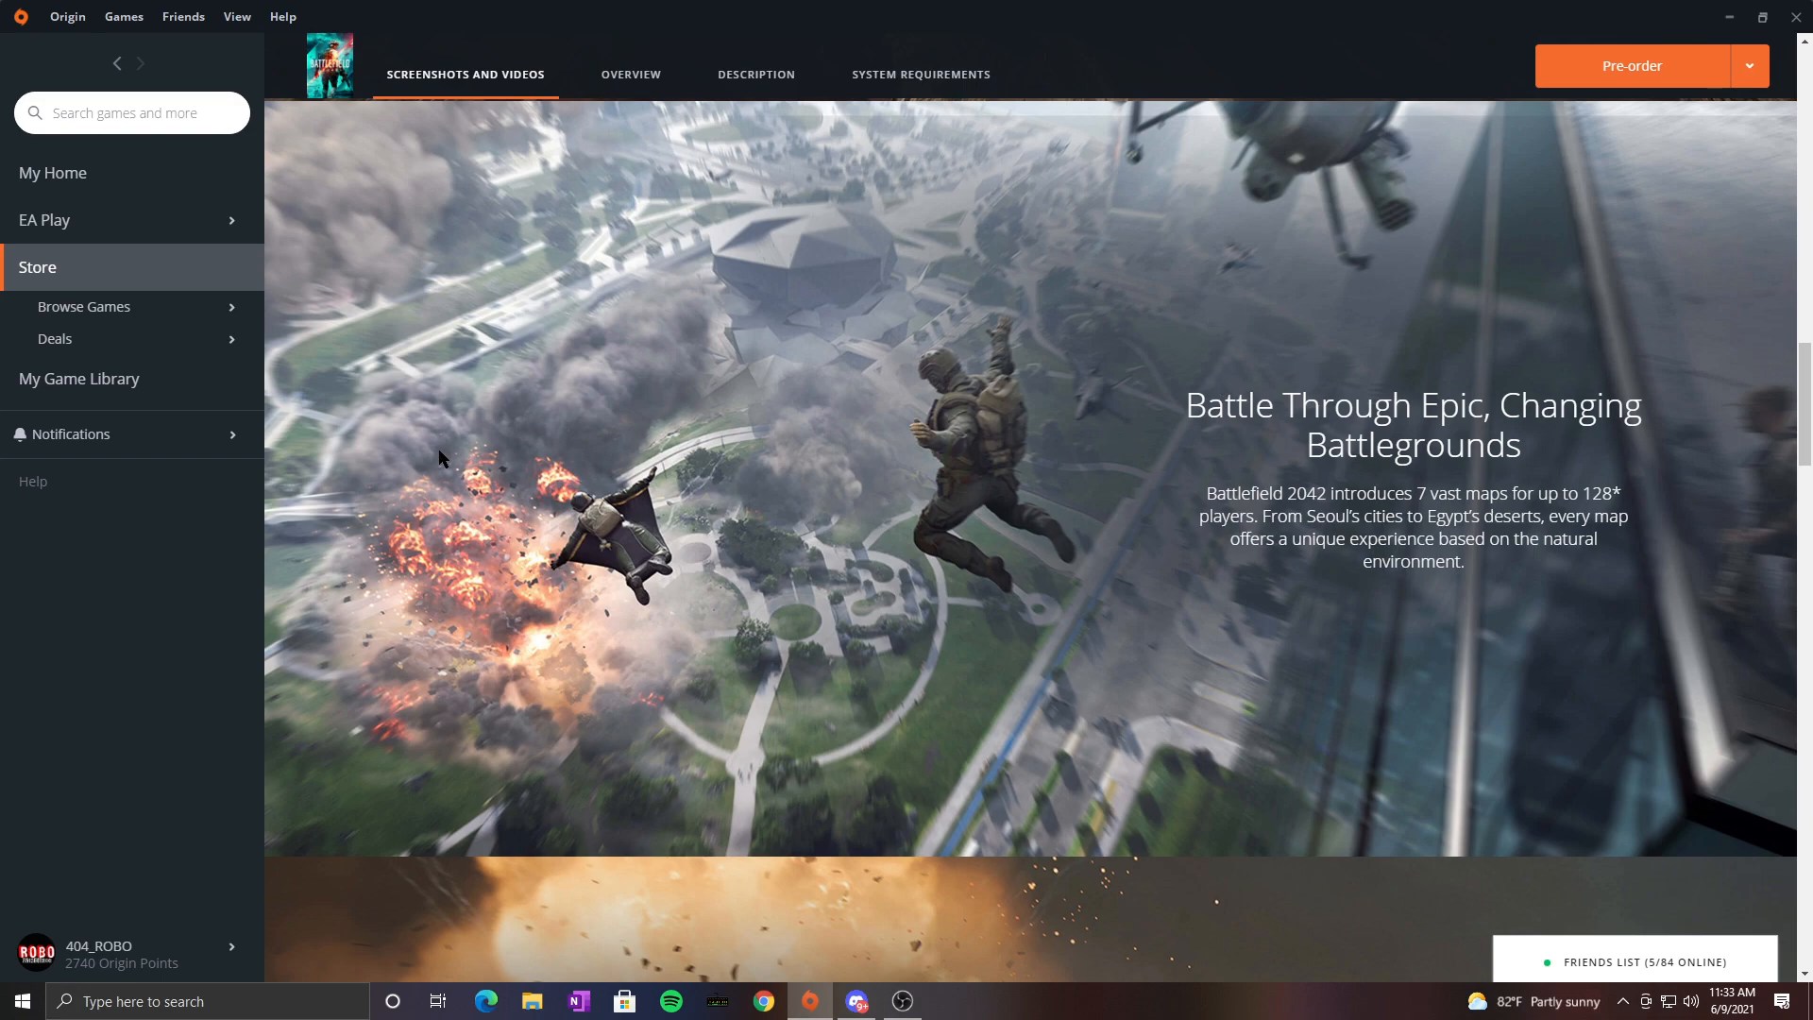
Step: Scroll down into the Specialist section starting with Webster Mackay's portrait
scroll("down", 3)
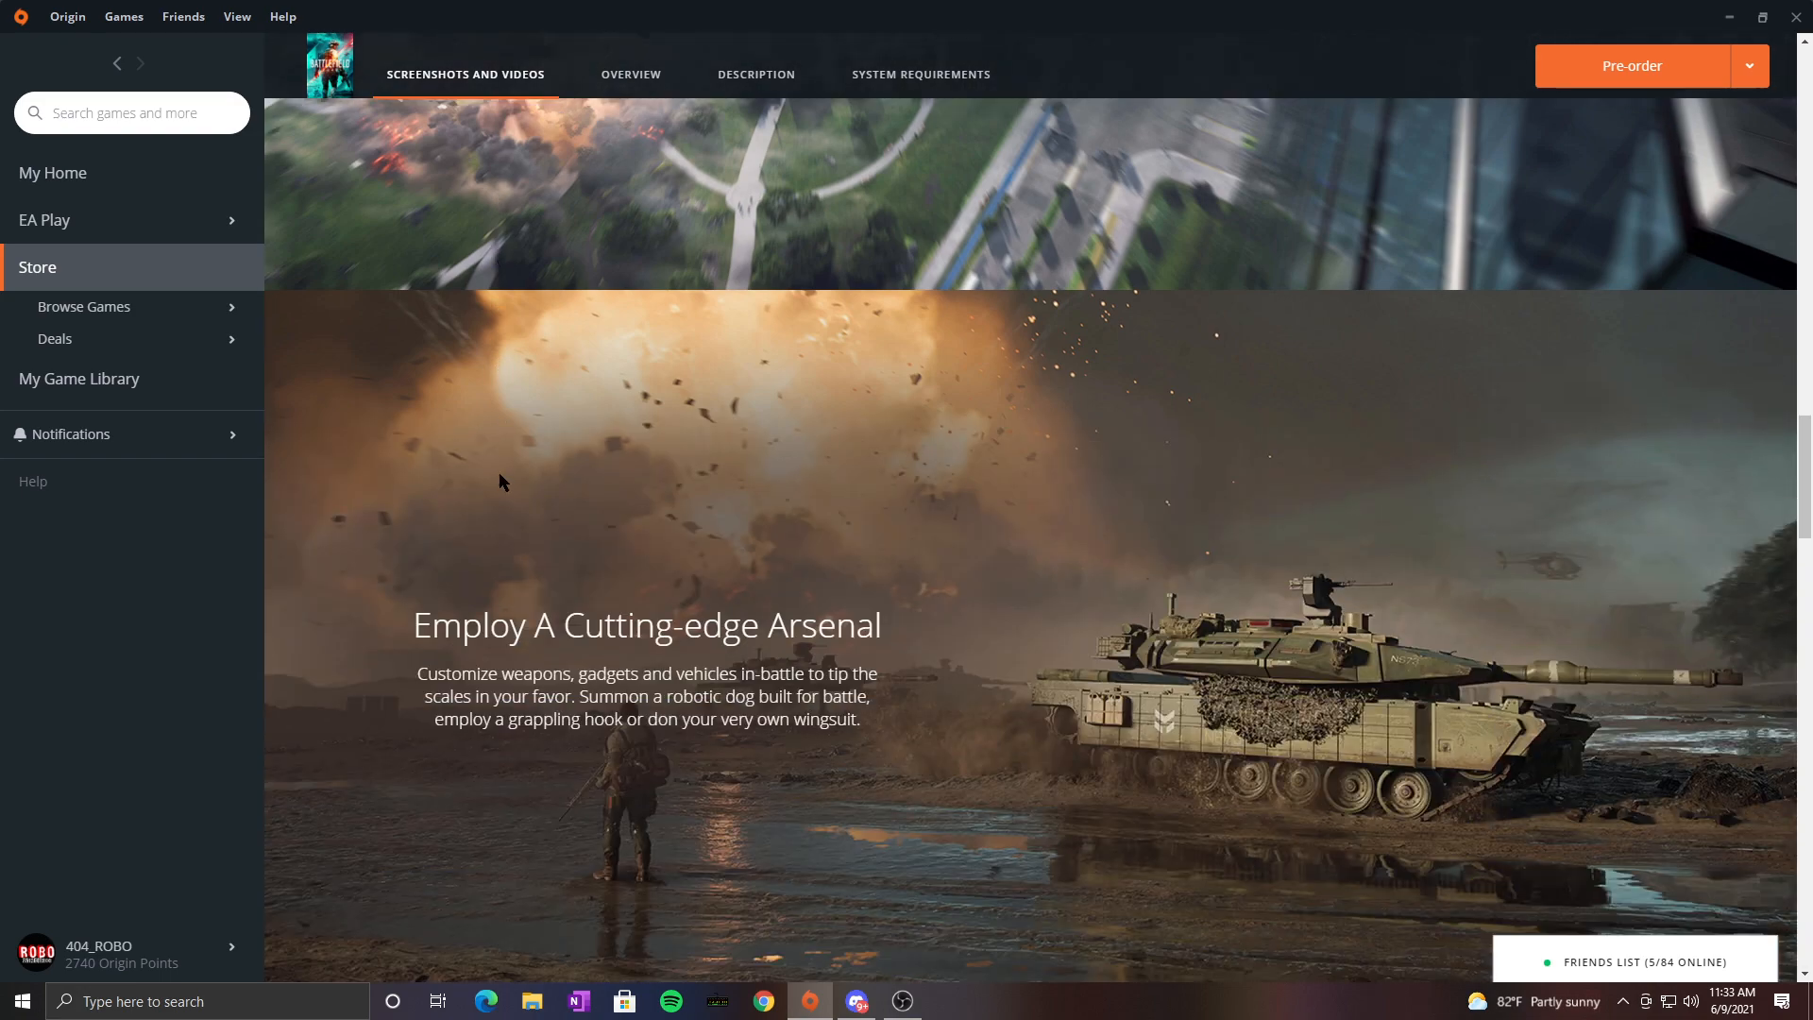
scroll("down", 3)
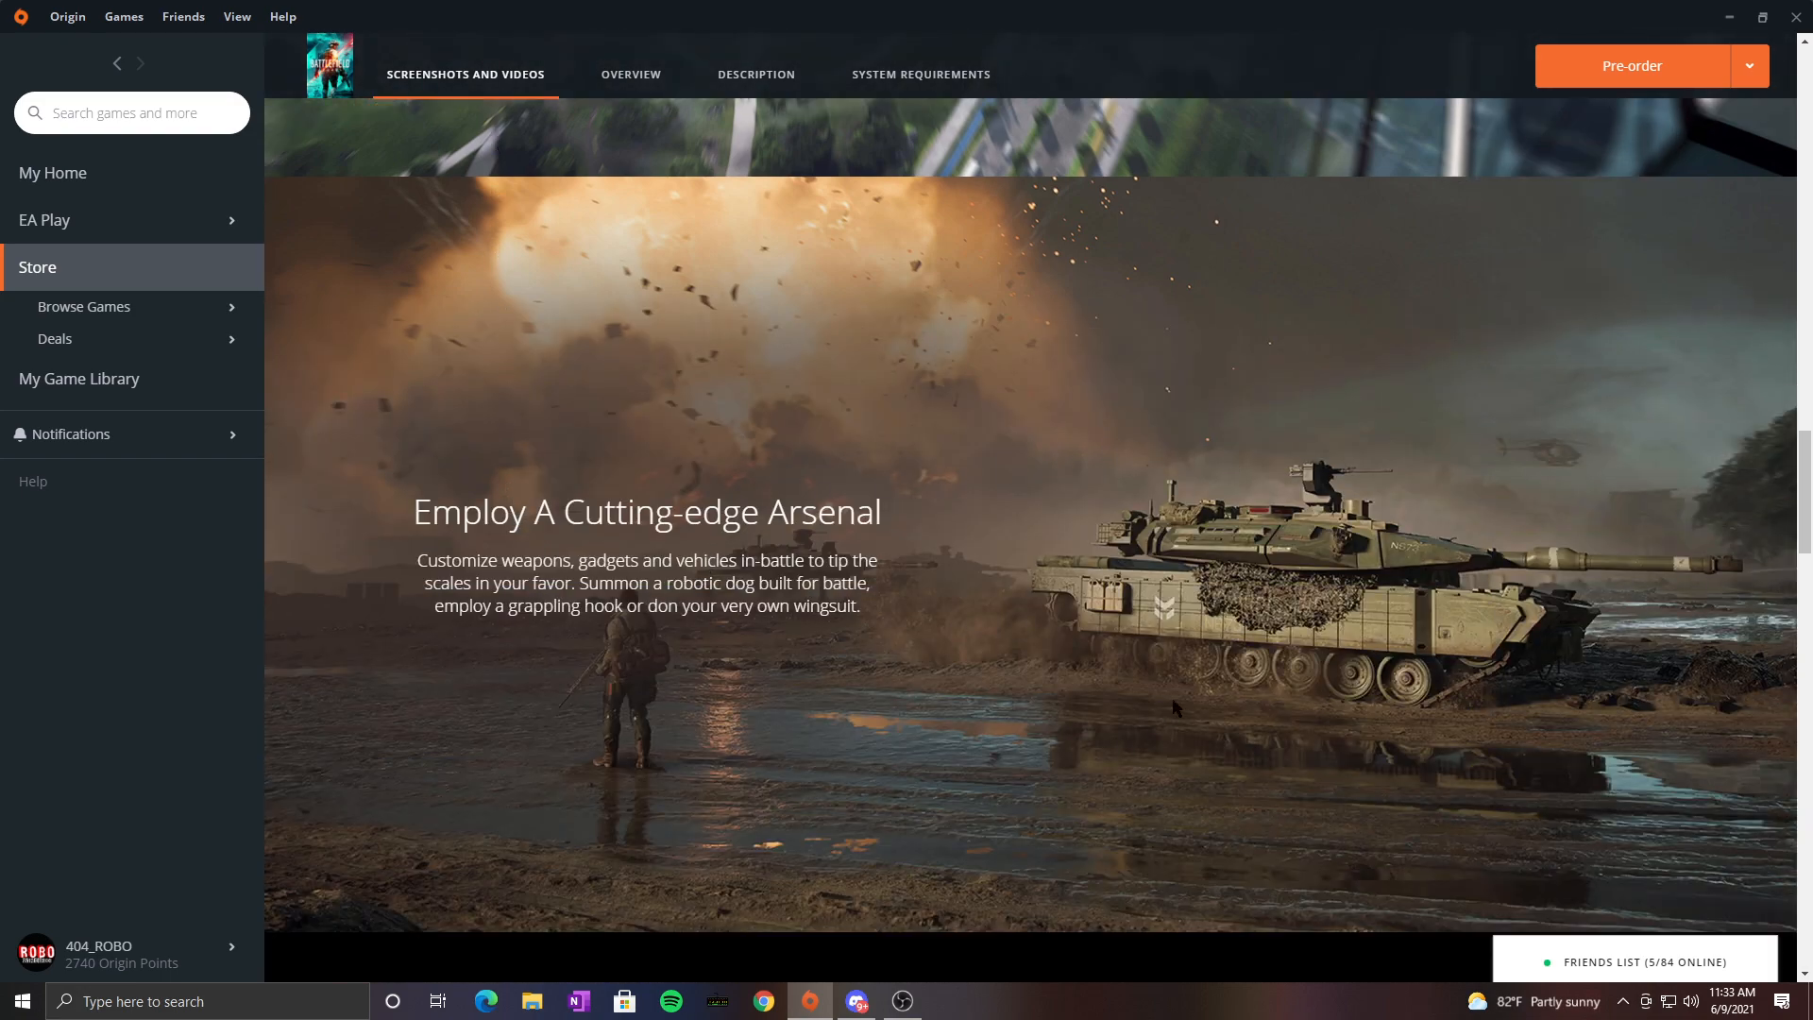
mouse_move(578, 792)
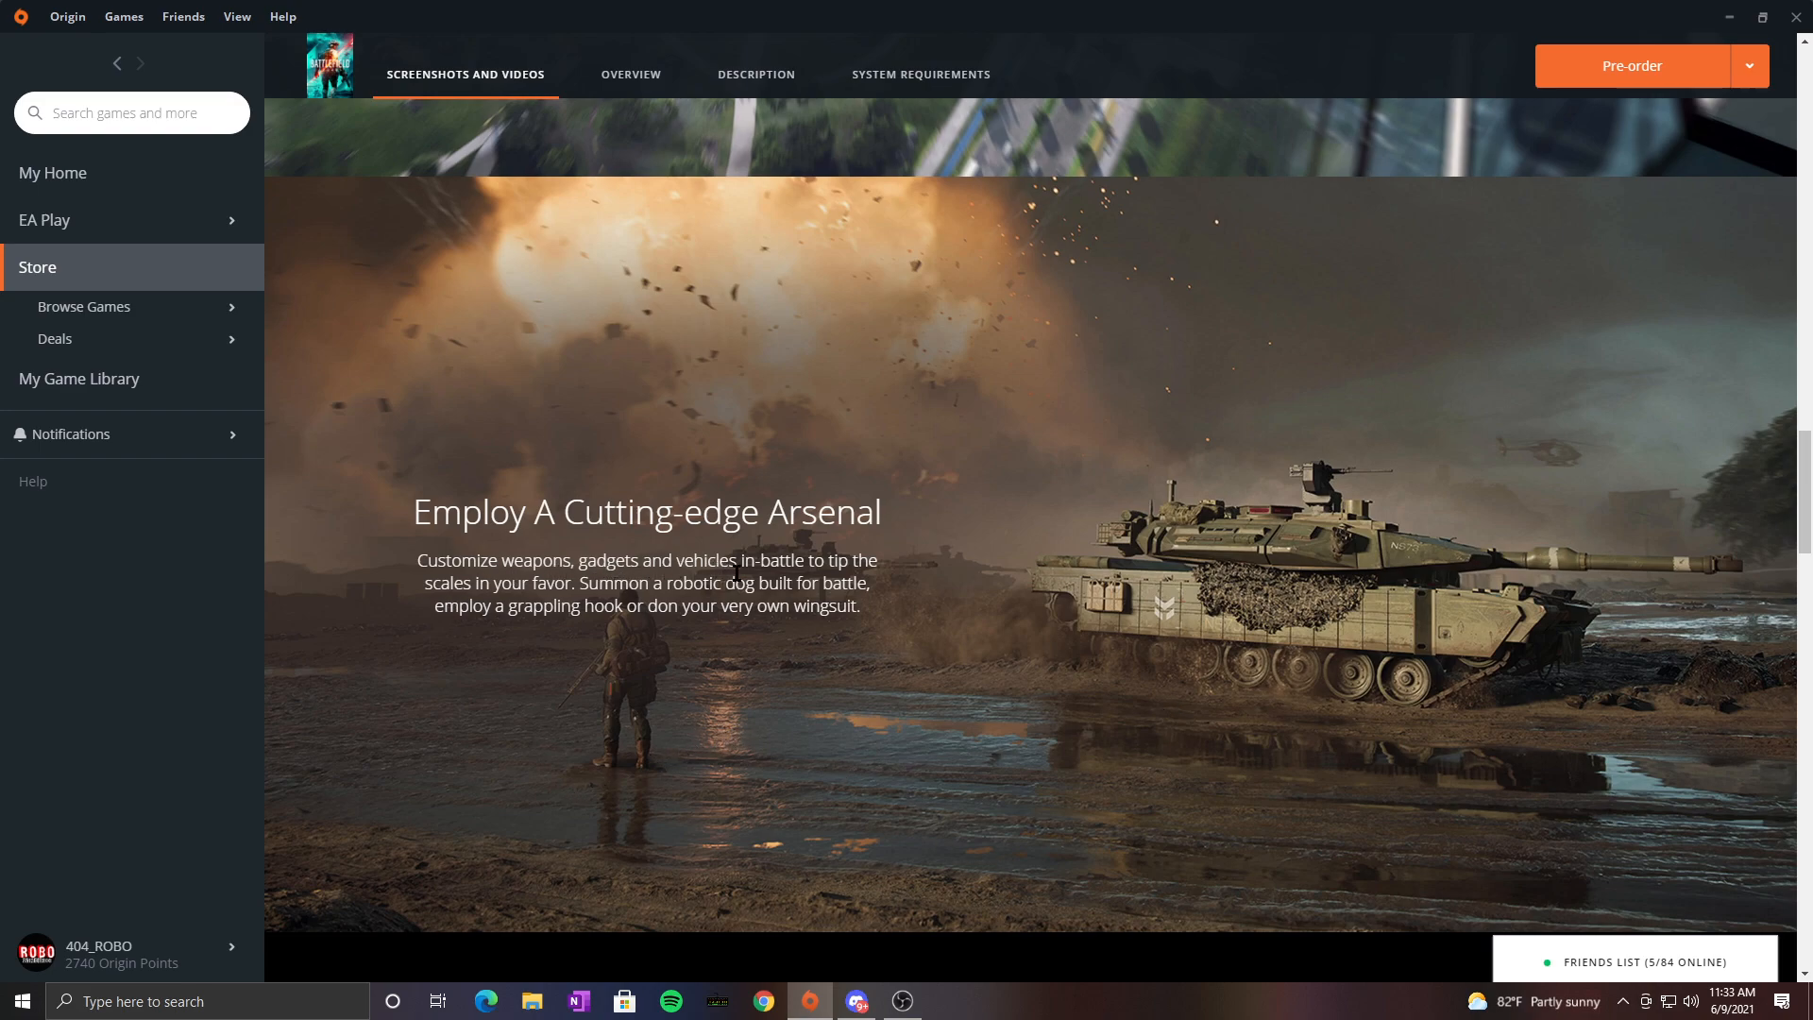
mouse_move(878, 582)
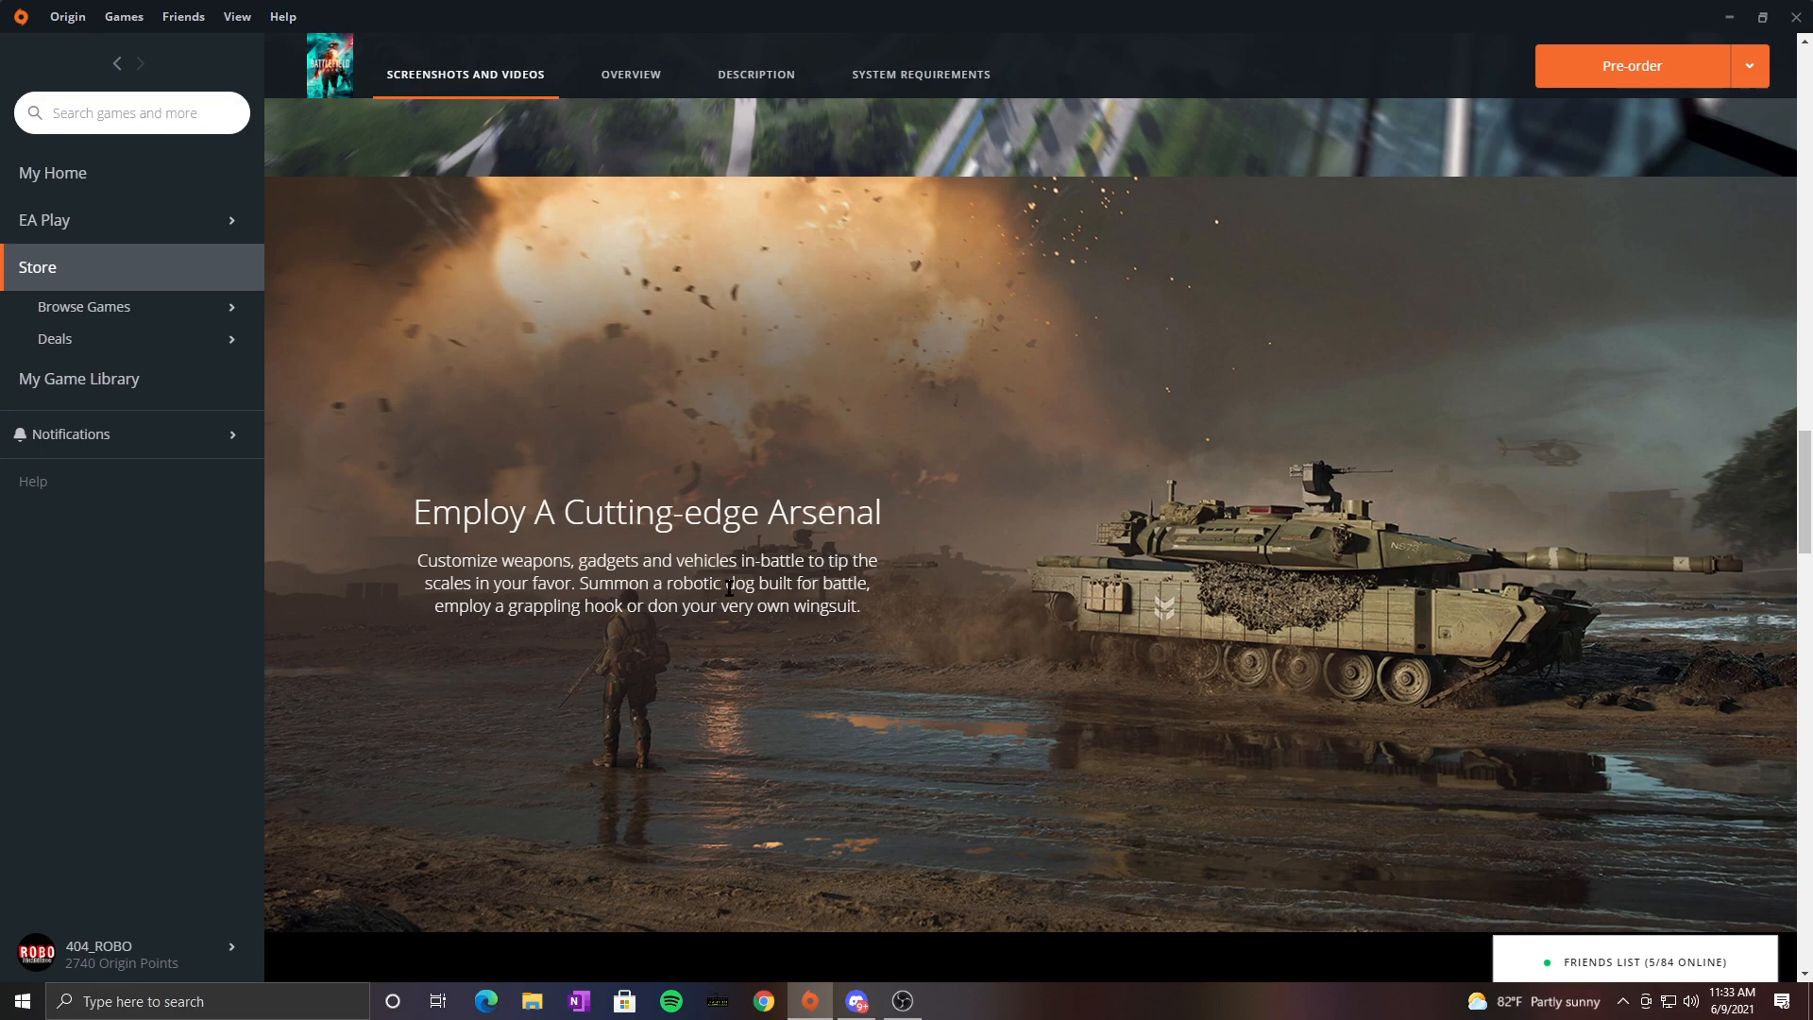
mouse_move(503, 682)
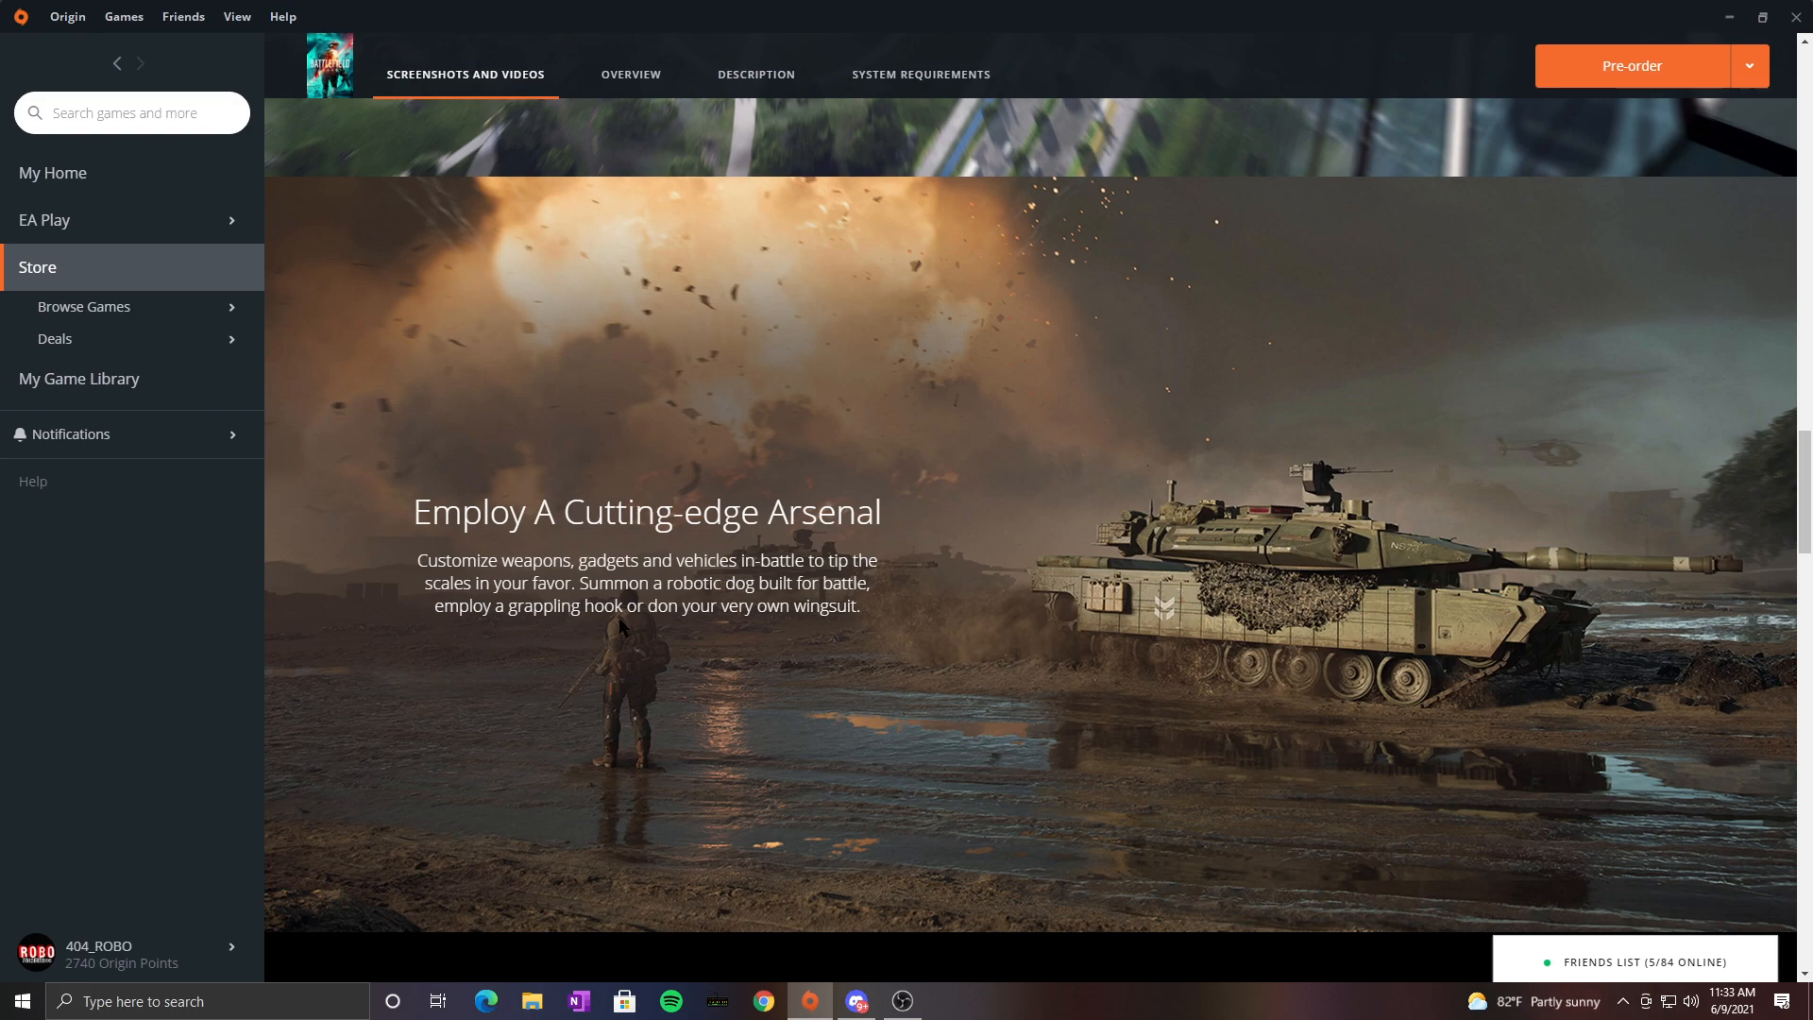
mouse_move(708, 616)
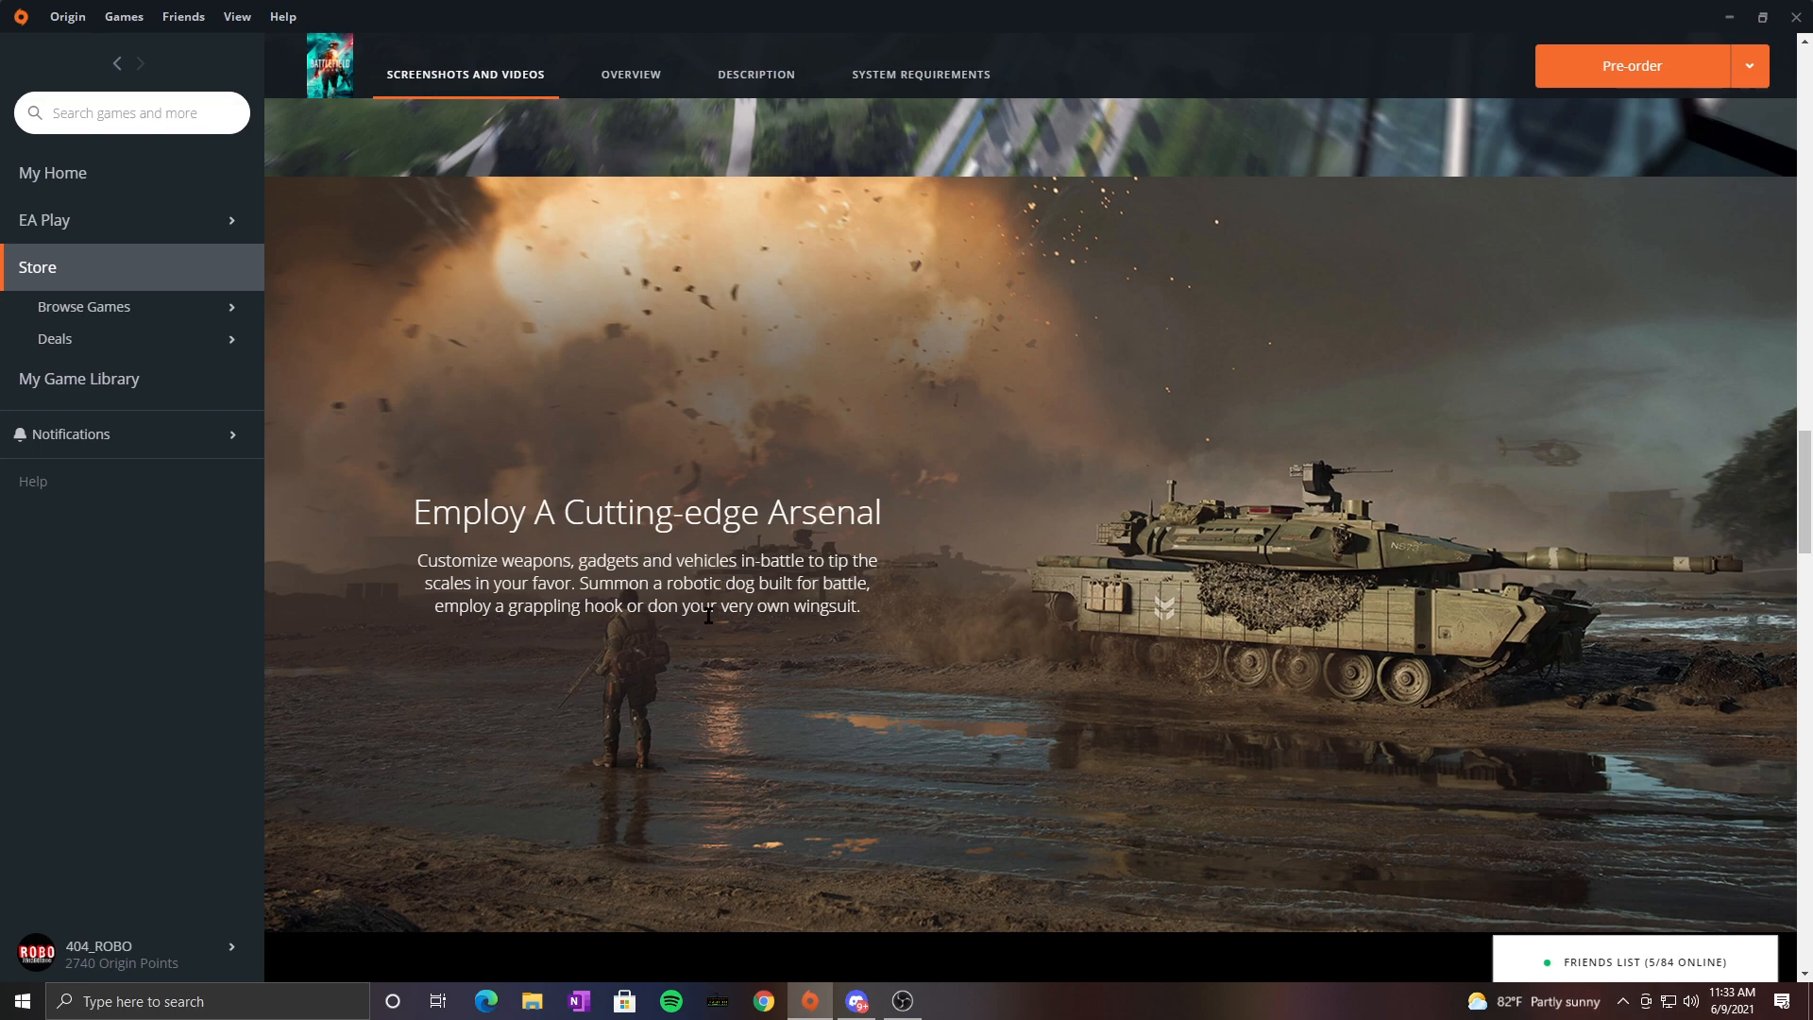
mouse_move(850, 627)
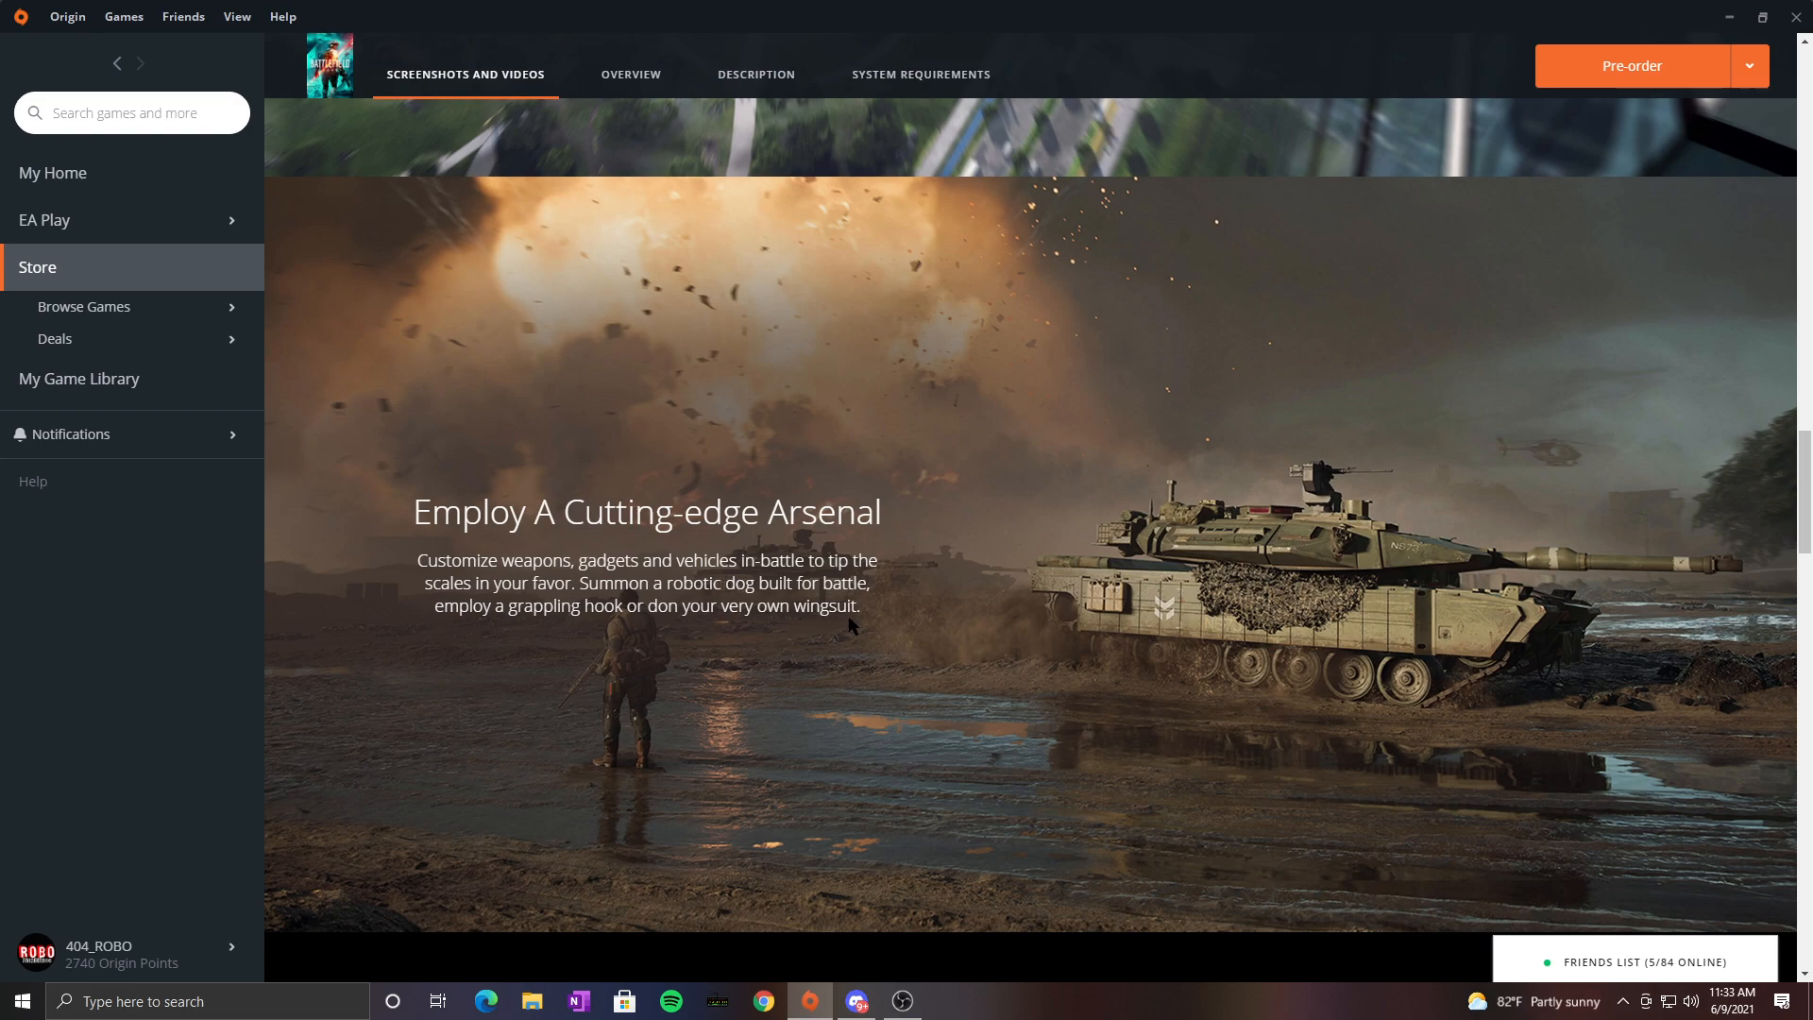
scroll("down", 3)
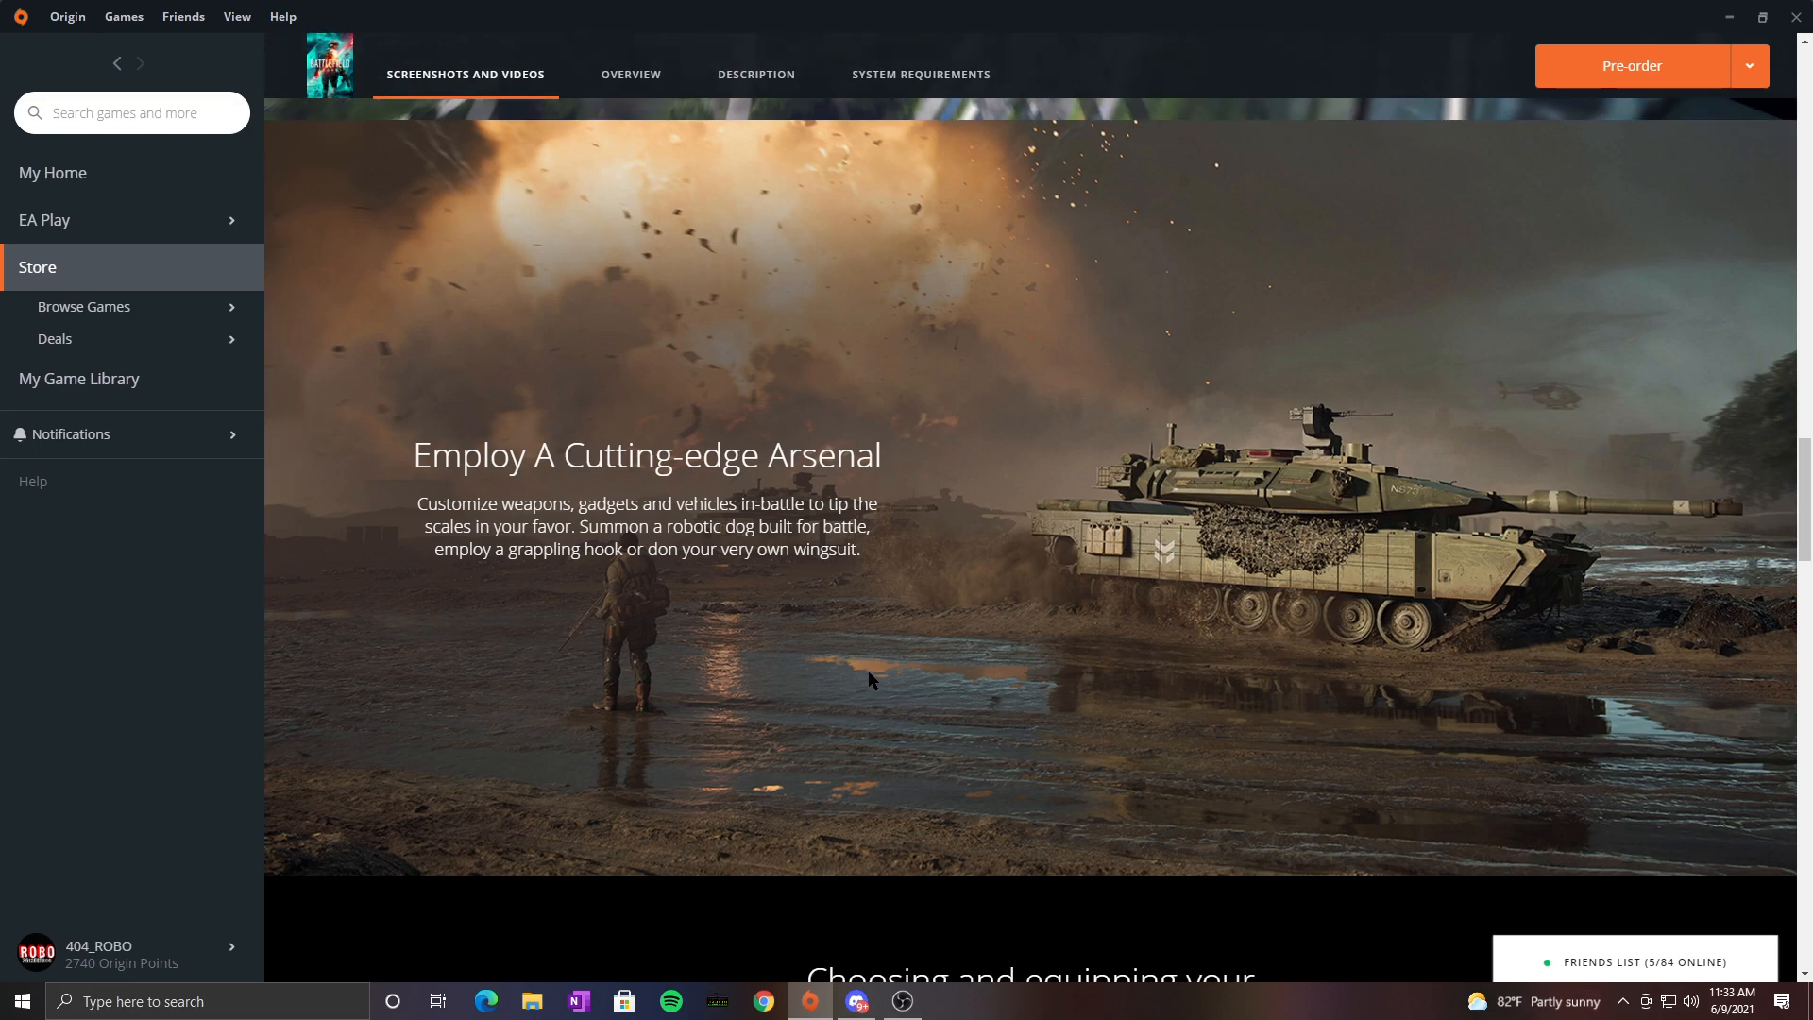
mouse_move(1075, 712)
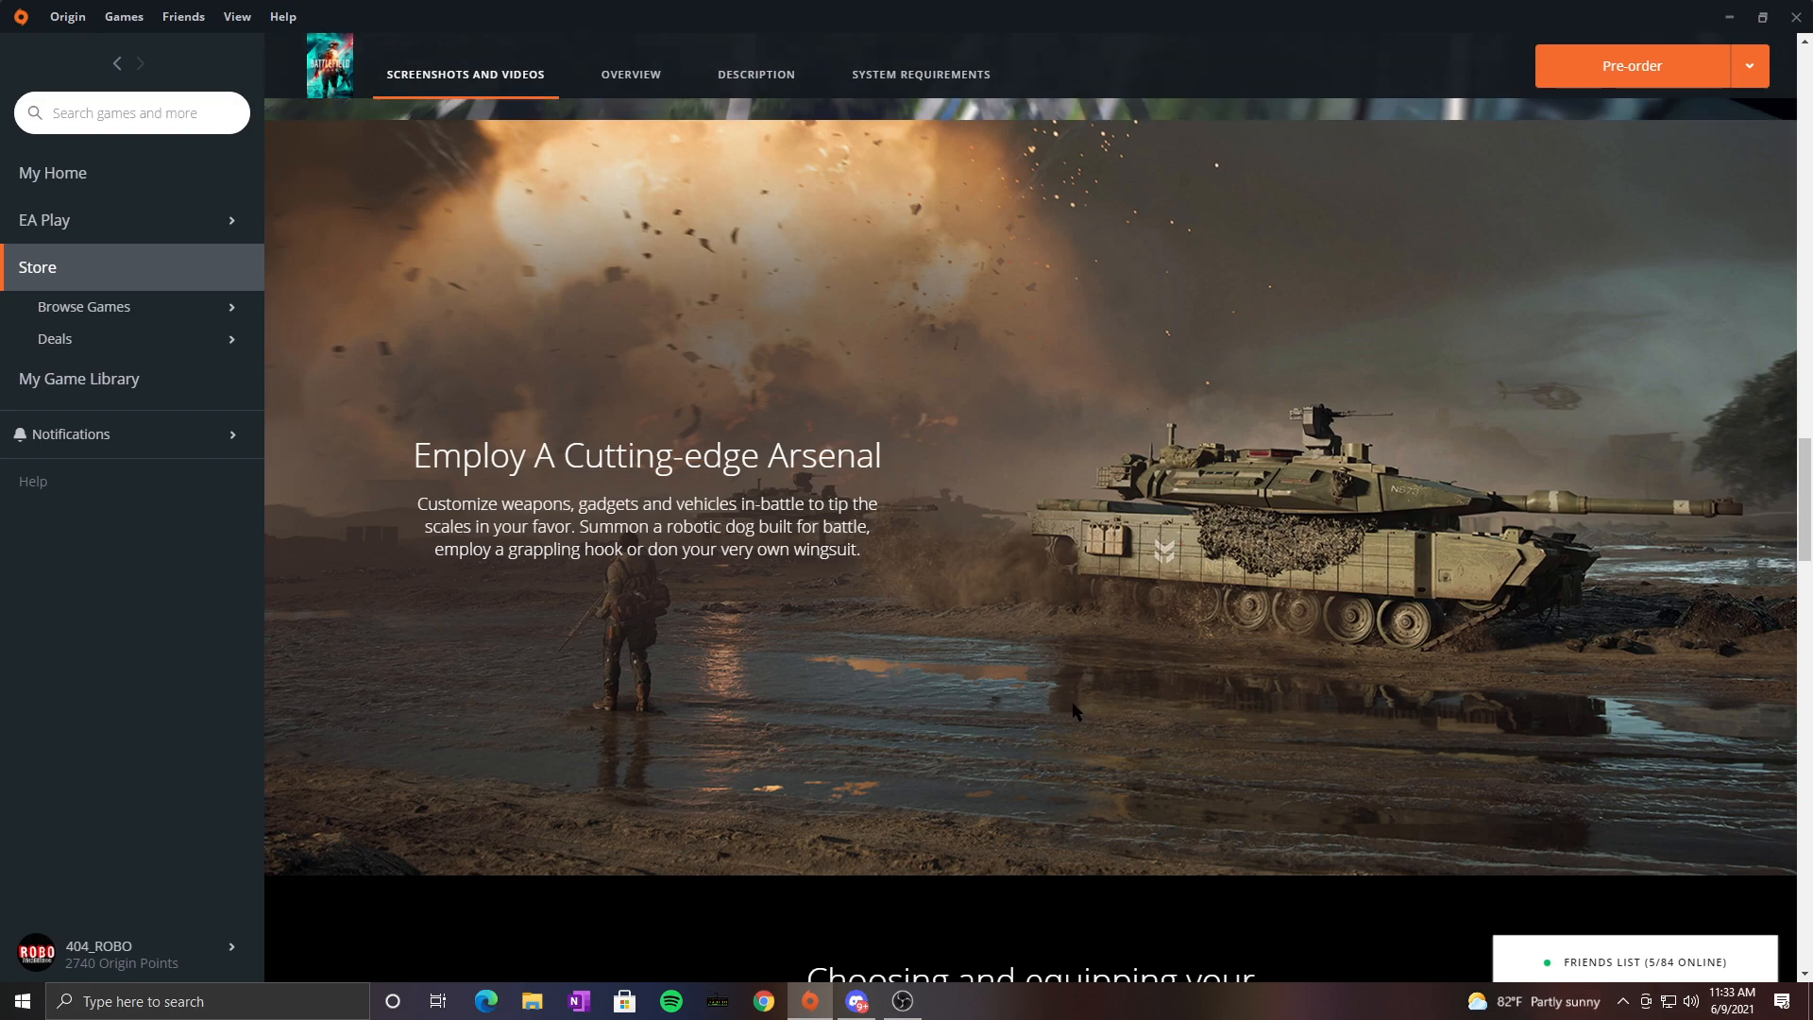
mouse_move(1450, 653)
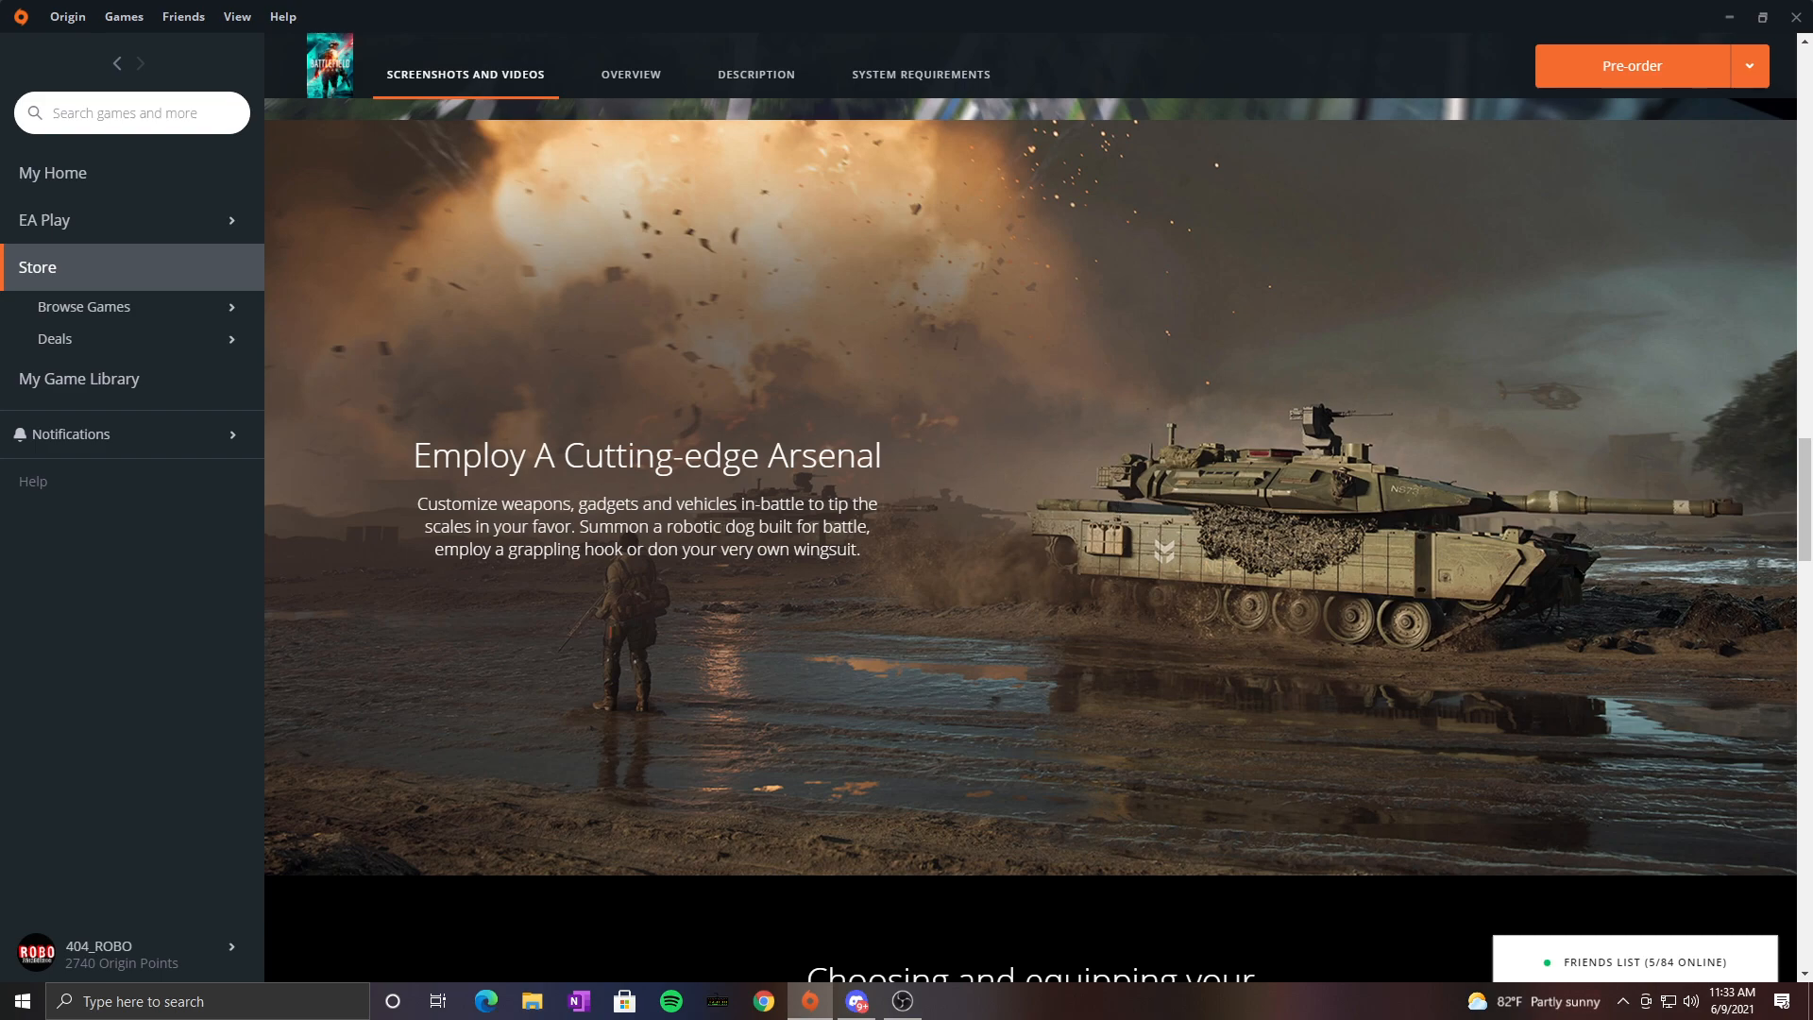
mouse_move(1016, 637)
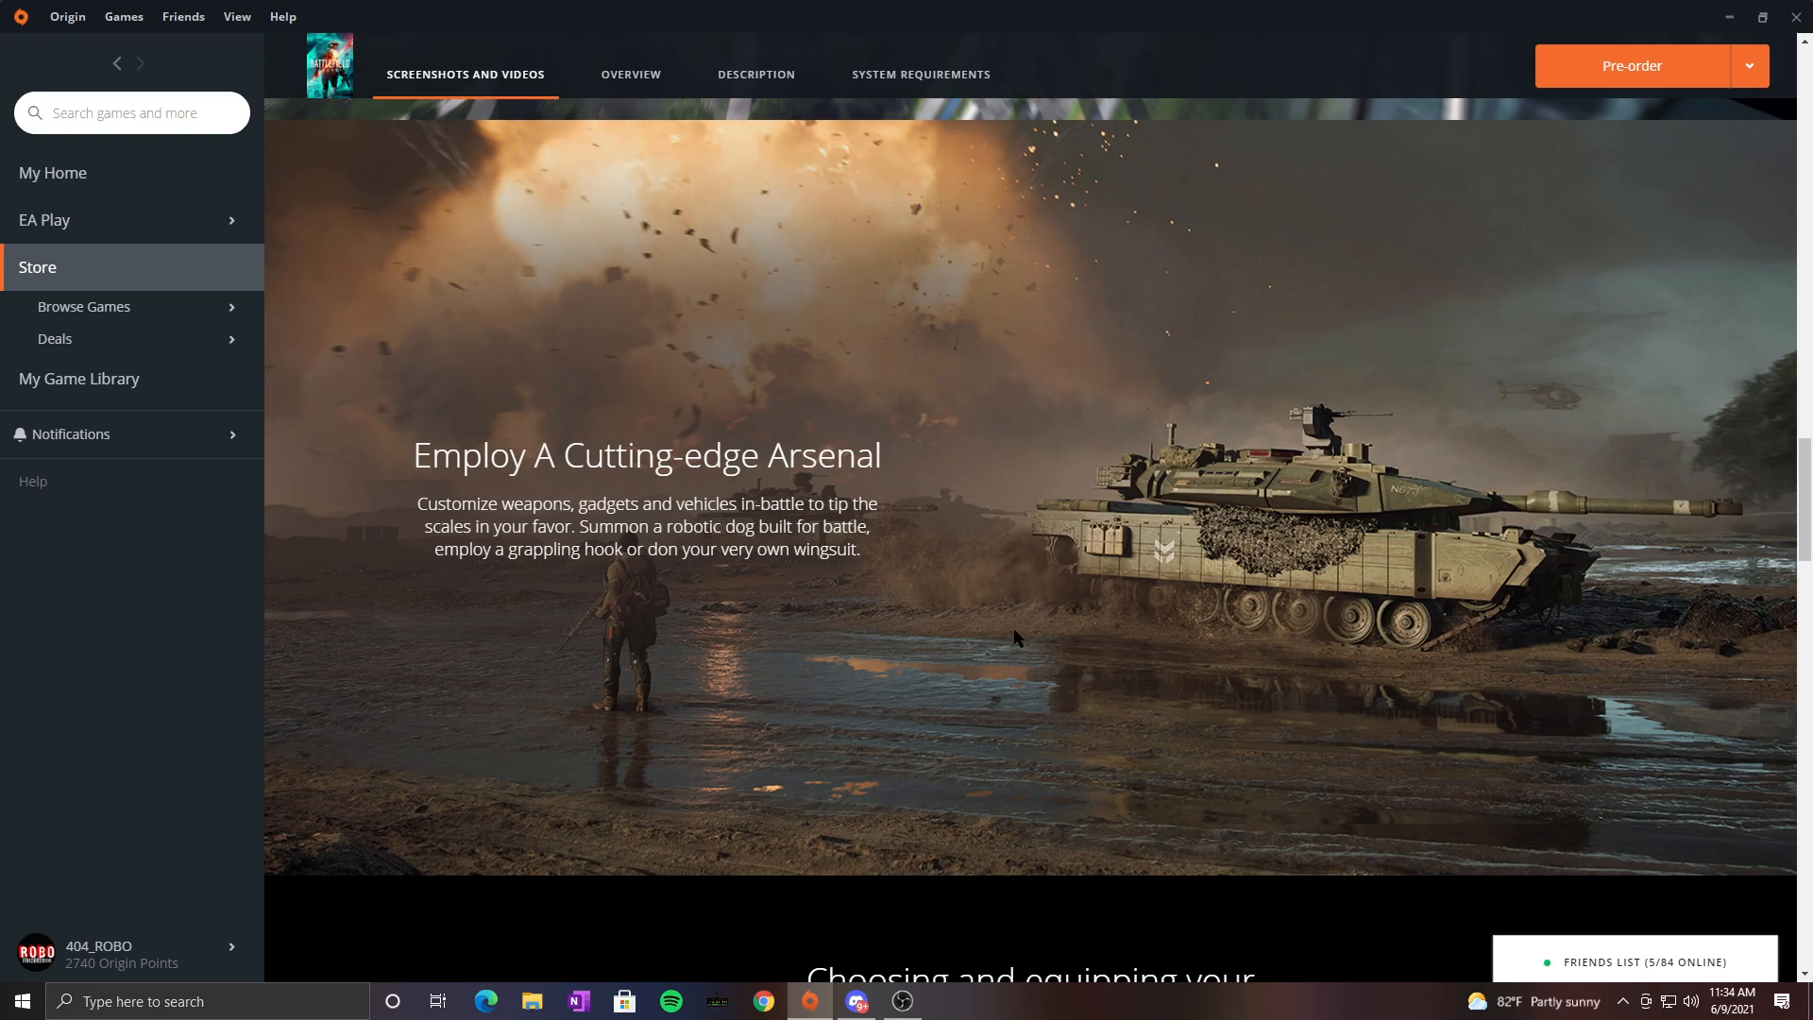
scroll("down", 3)
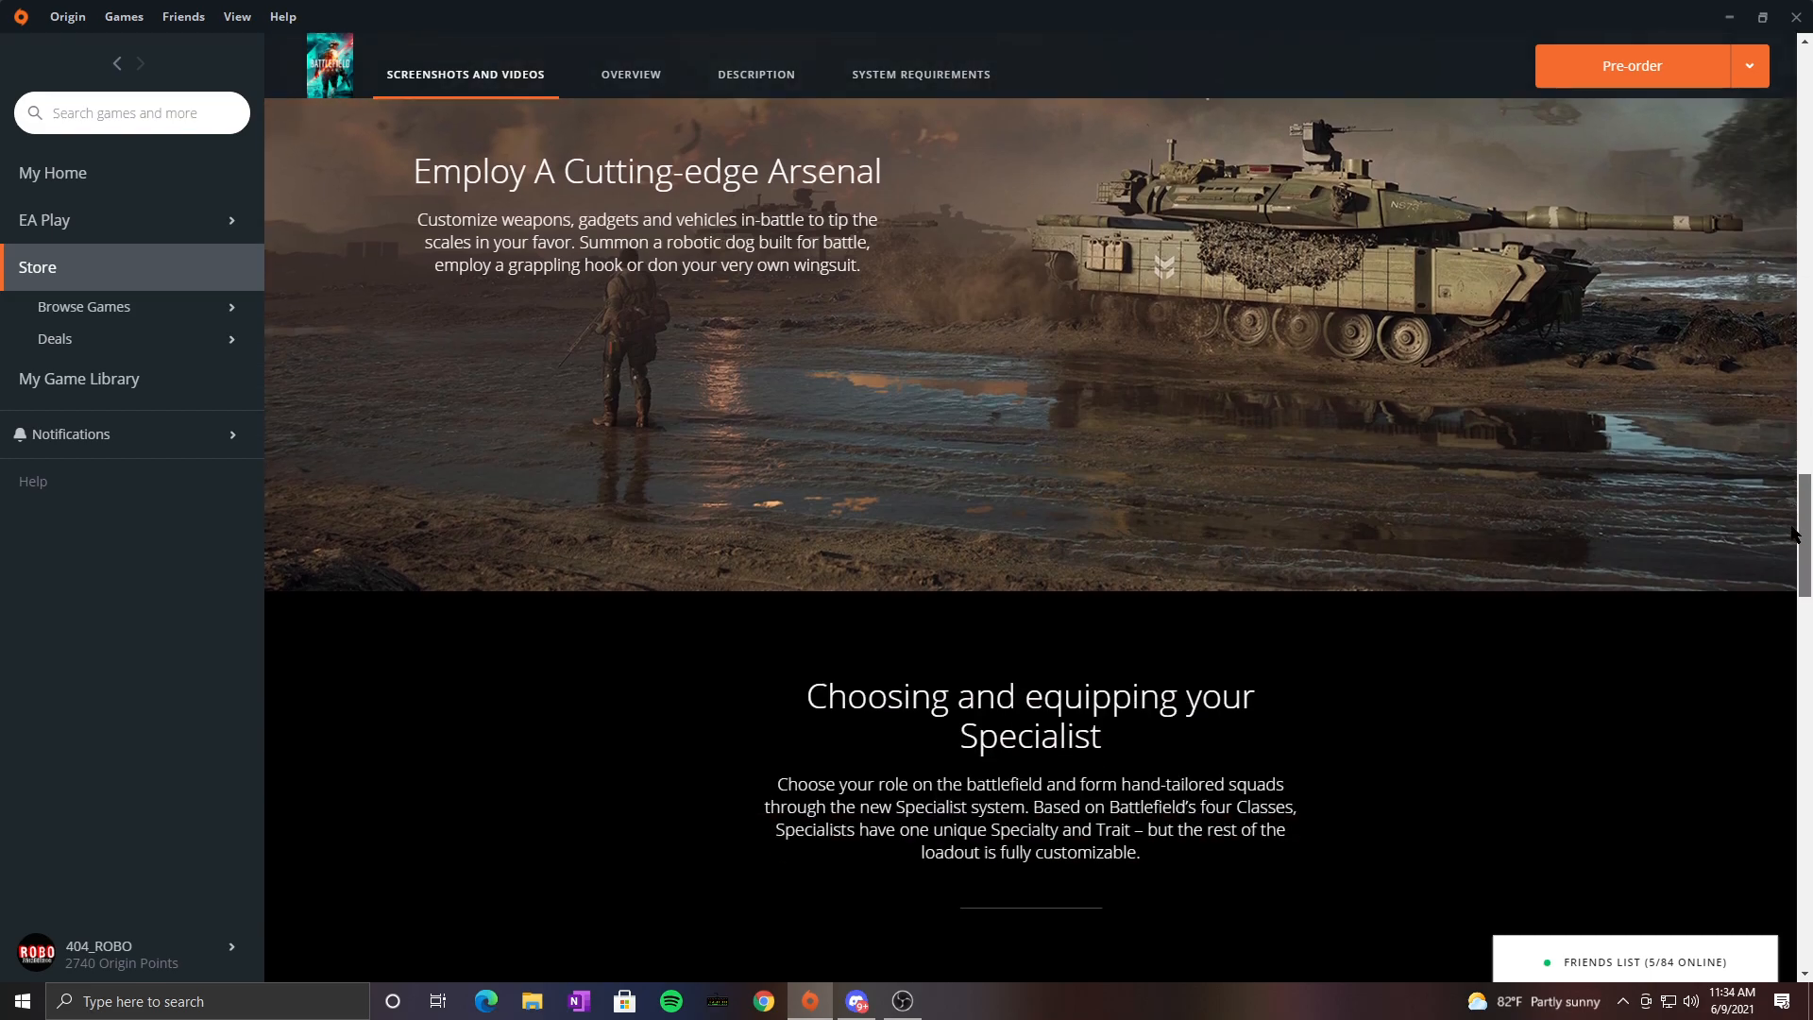
scroll("down", 3)
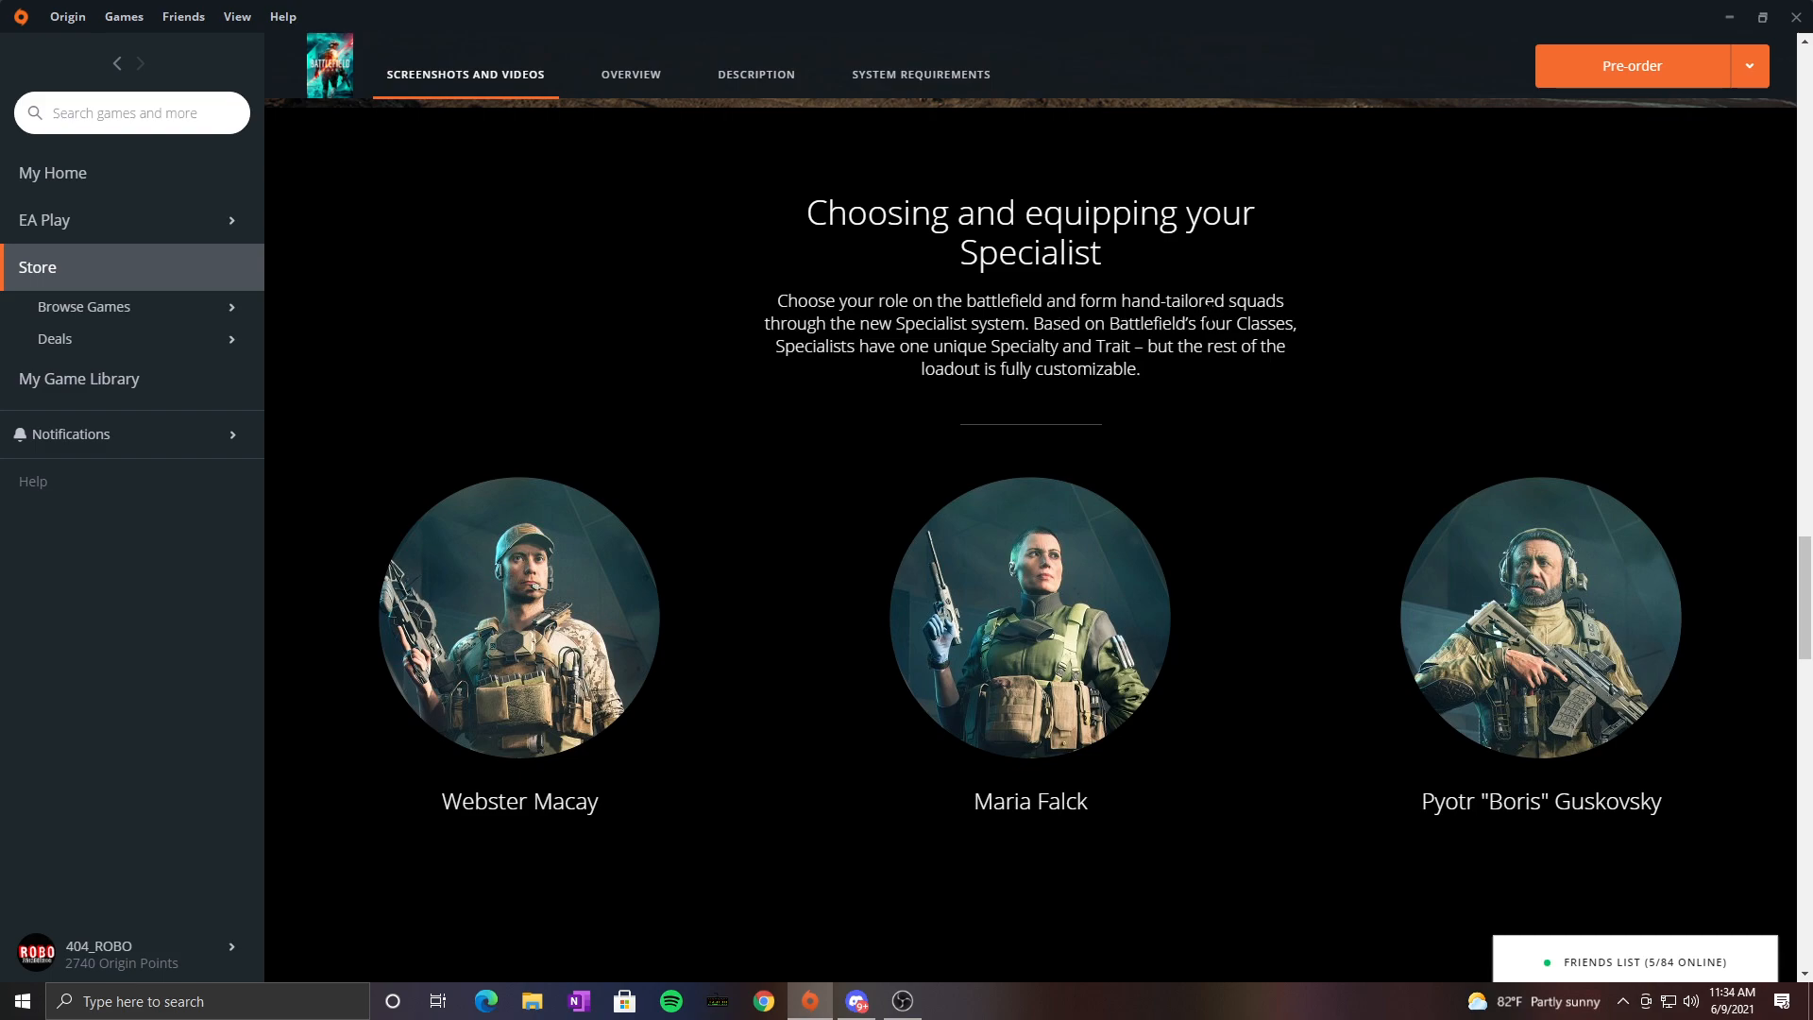
scroll("down", 3)
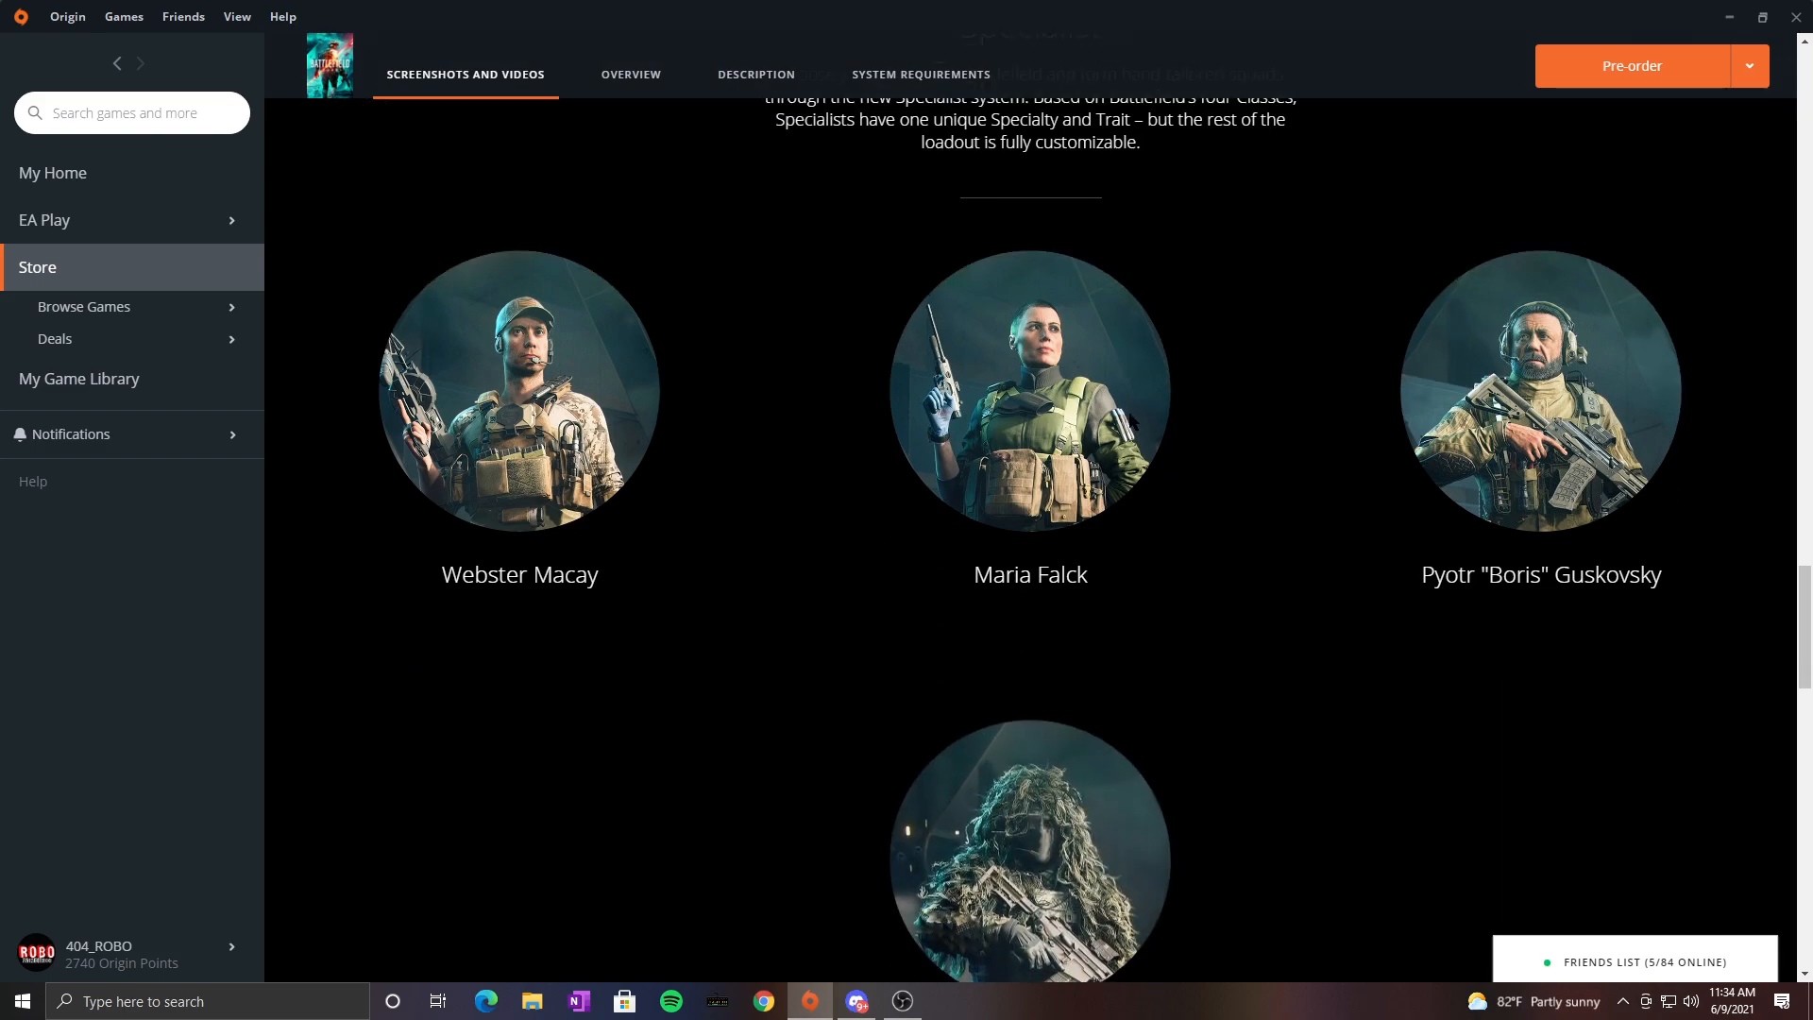
scroll("down", 3)
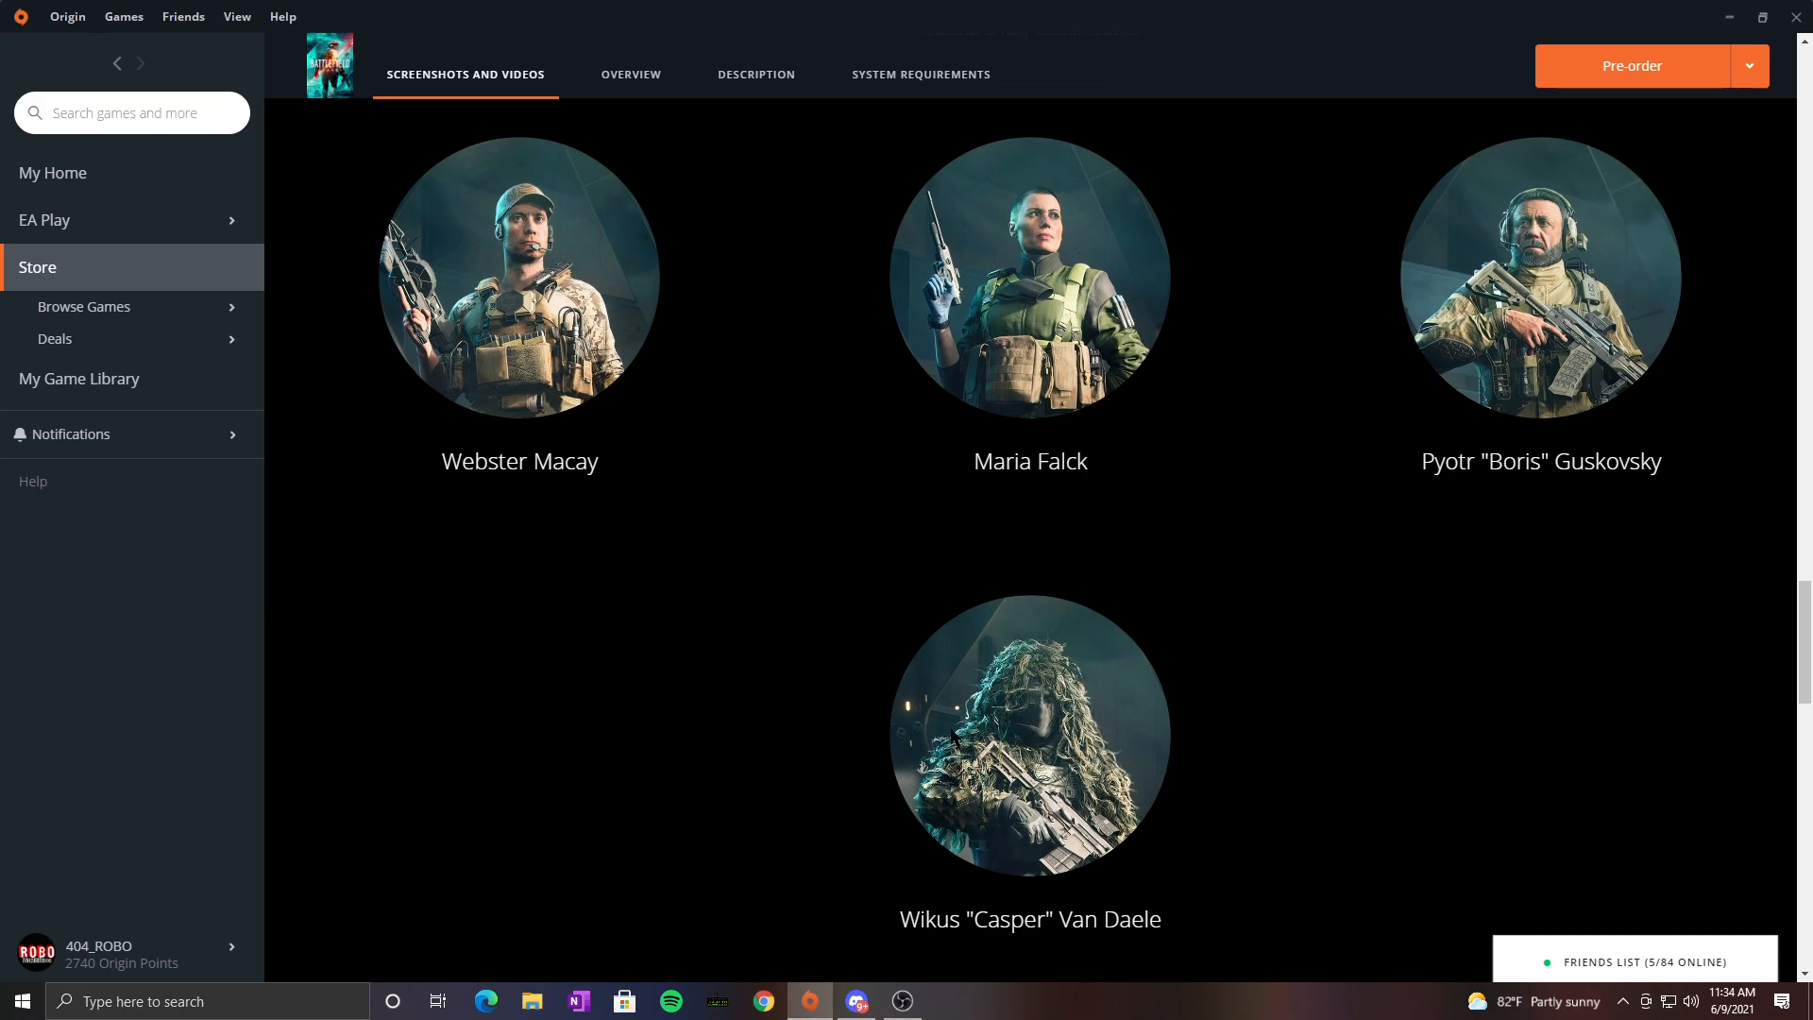
mouse_move(1145, 746)
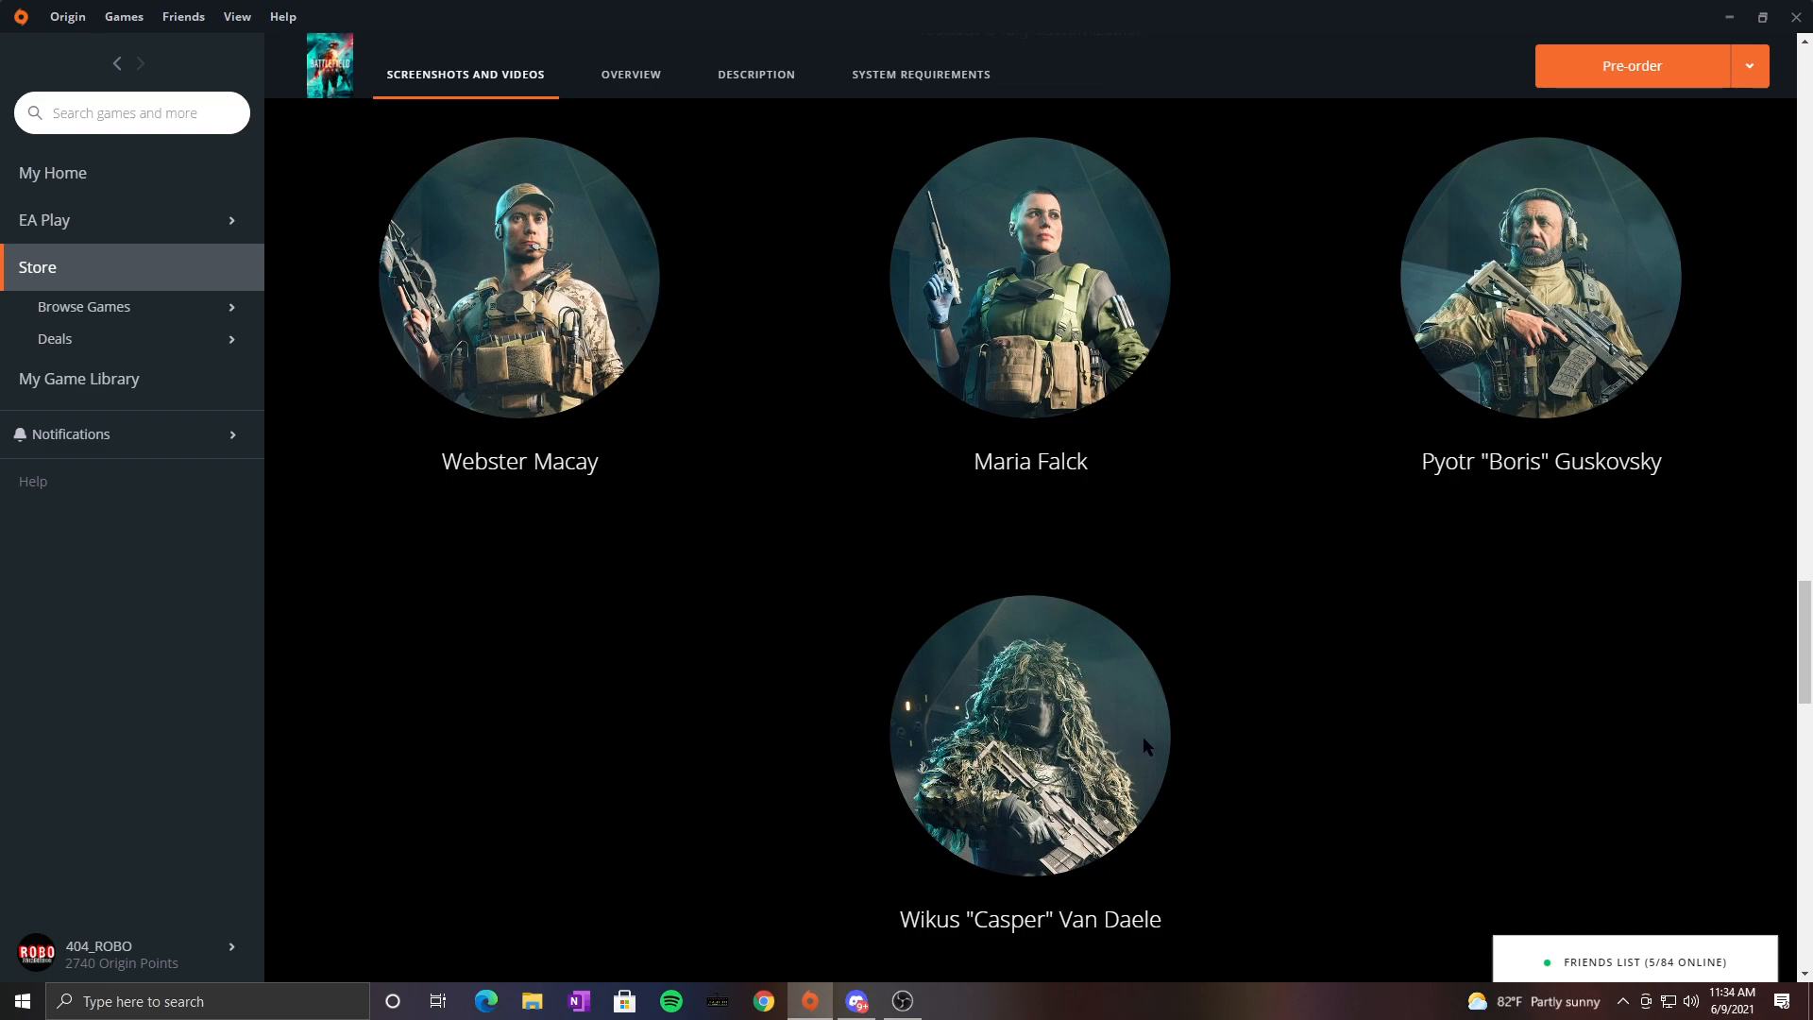
scroll("down", 3)
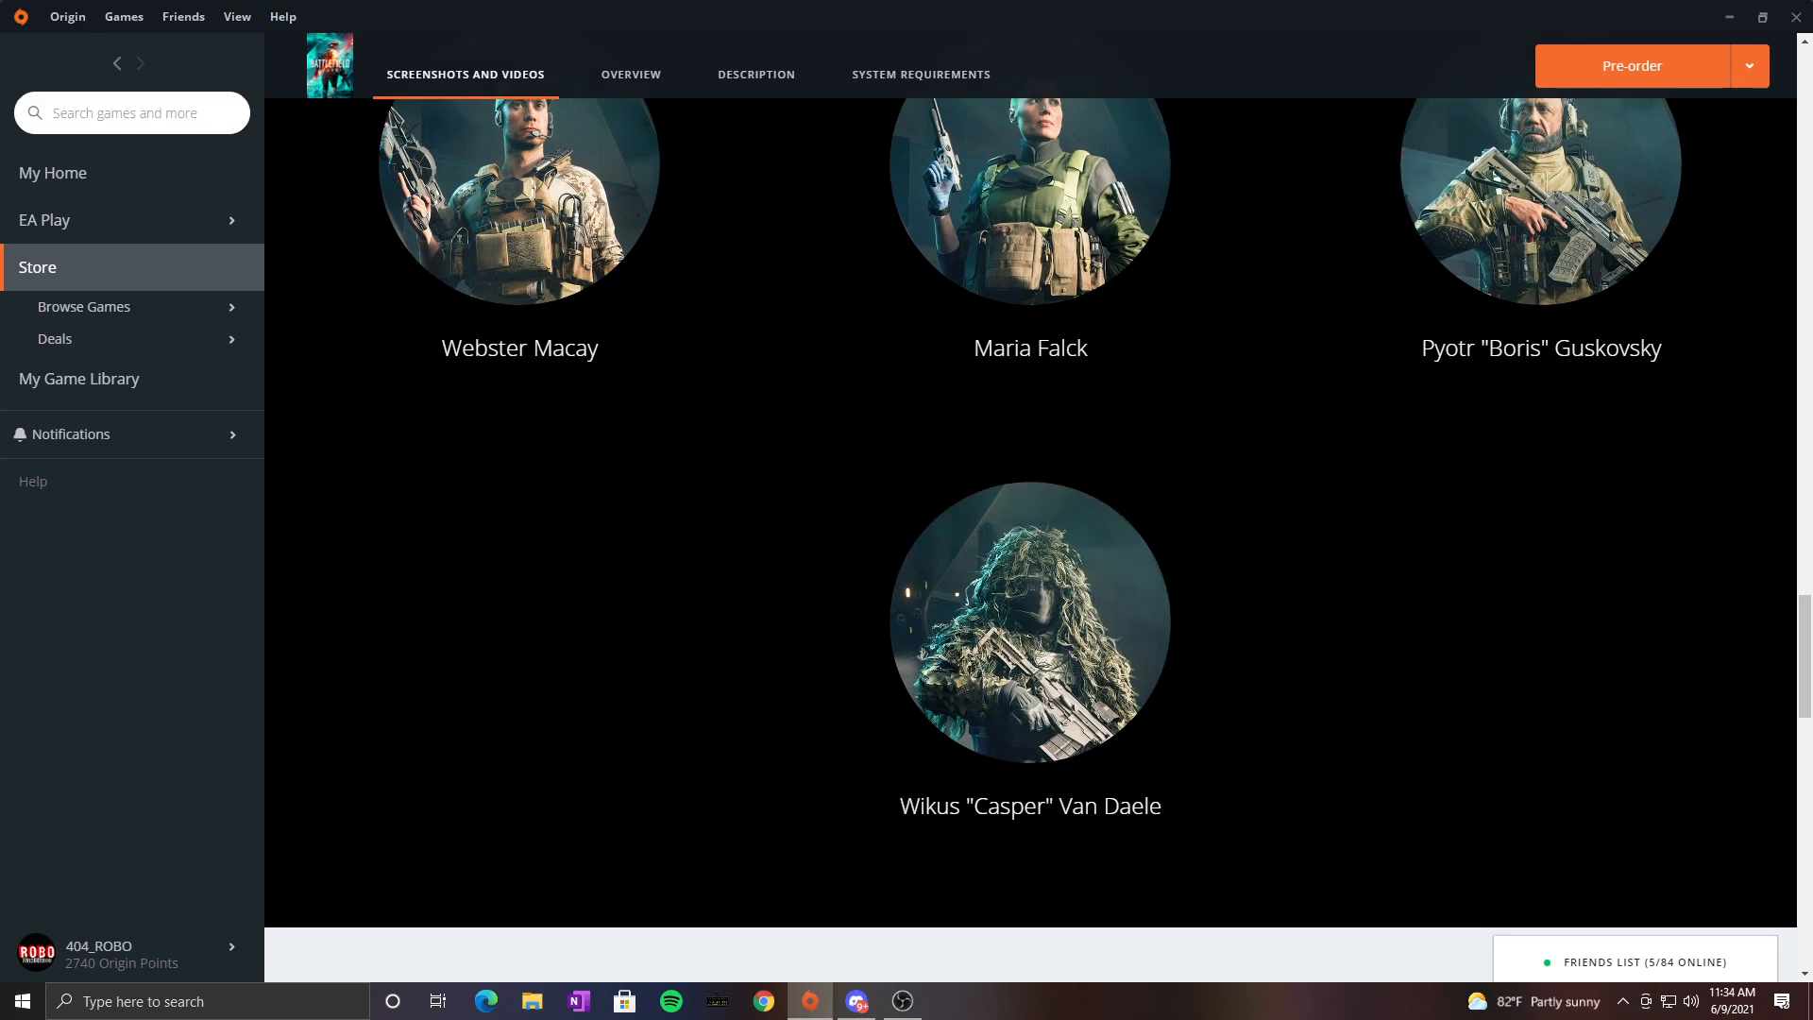
scroll("up", 3)
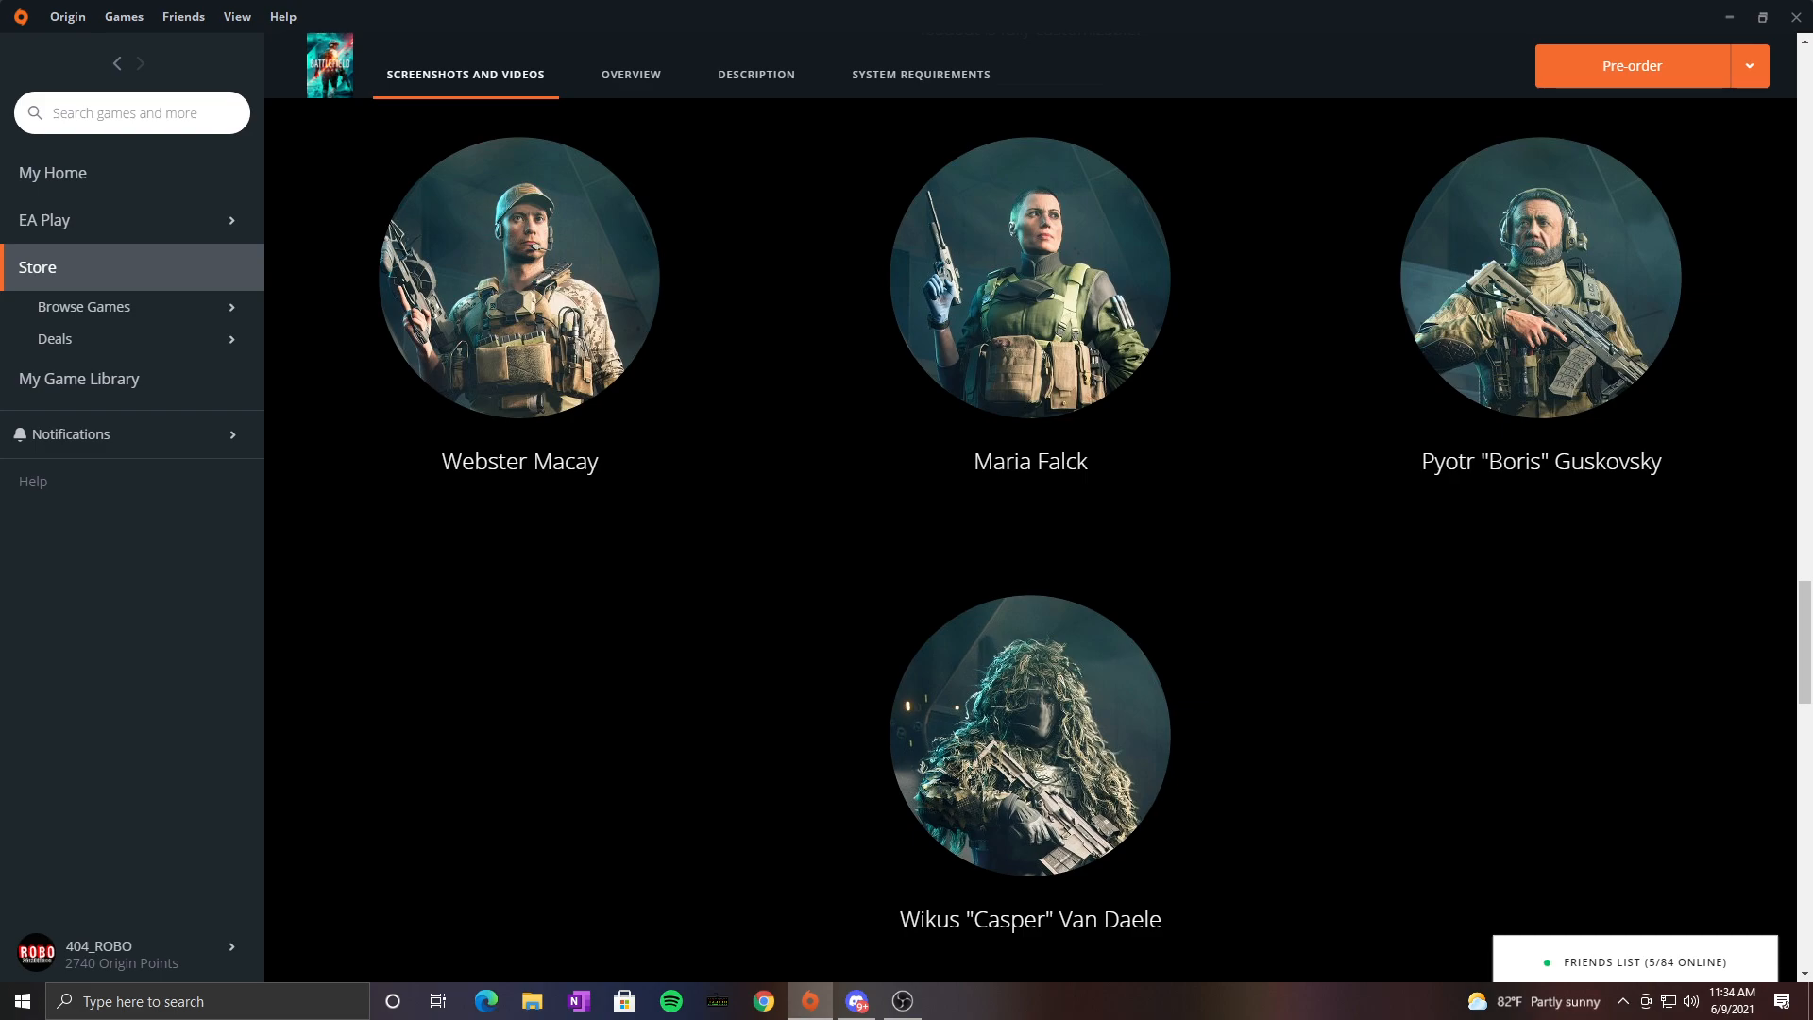
scroll("up", 3)
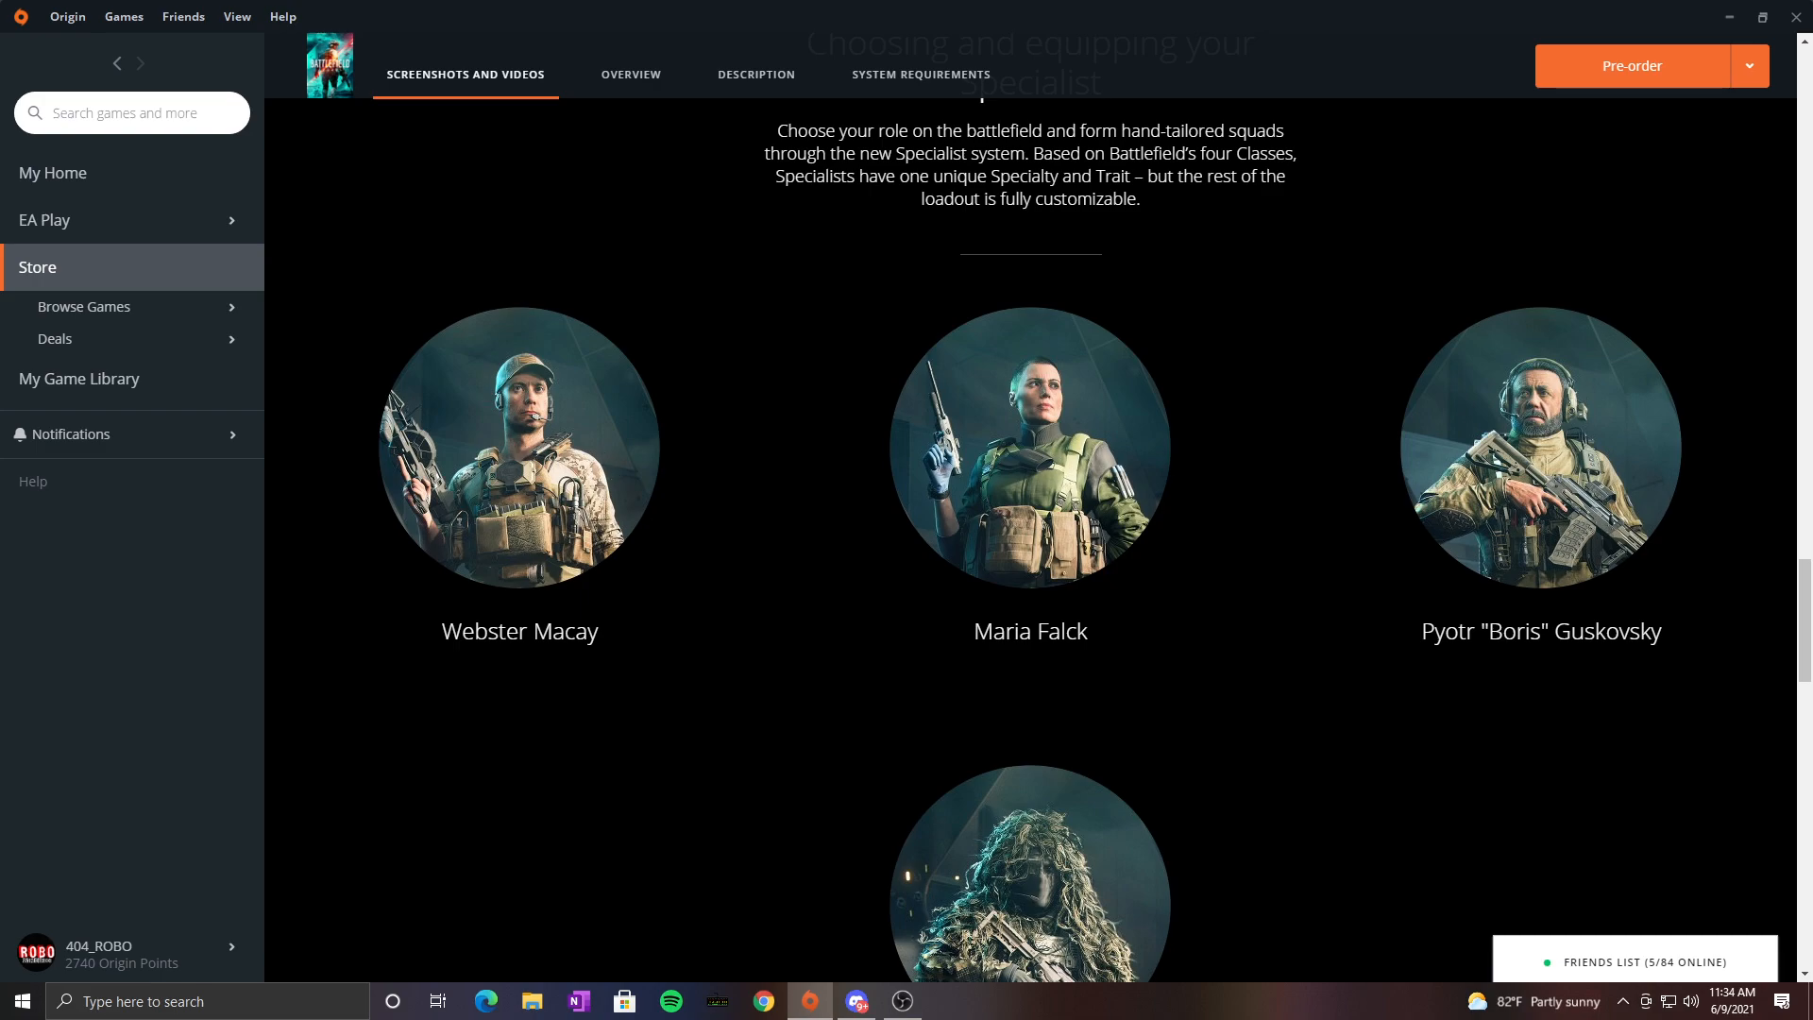
scroll("down", 3)
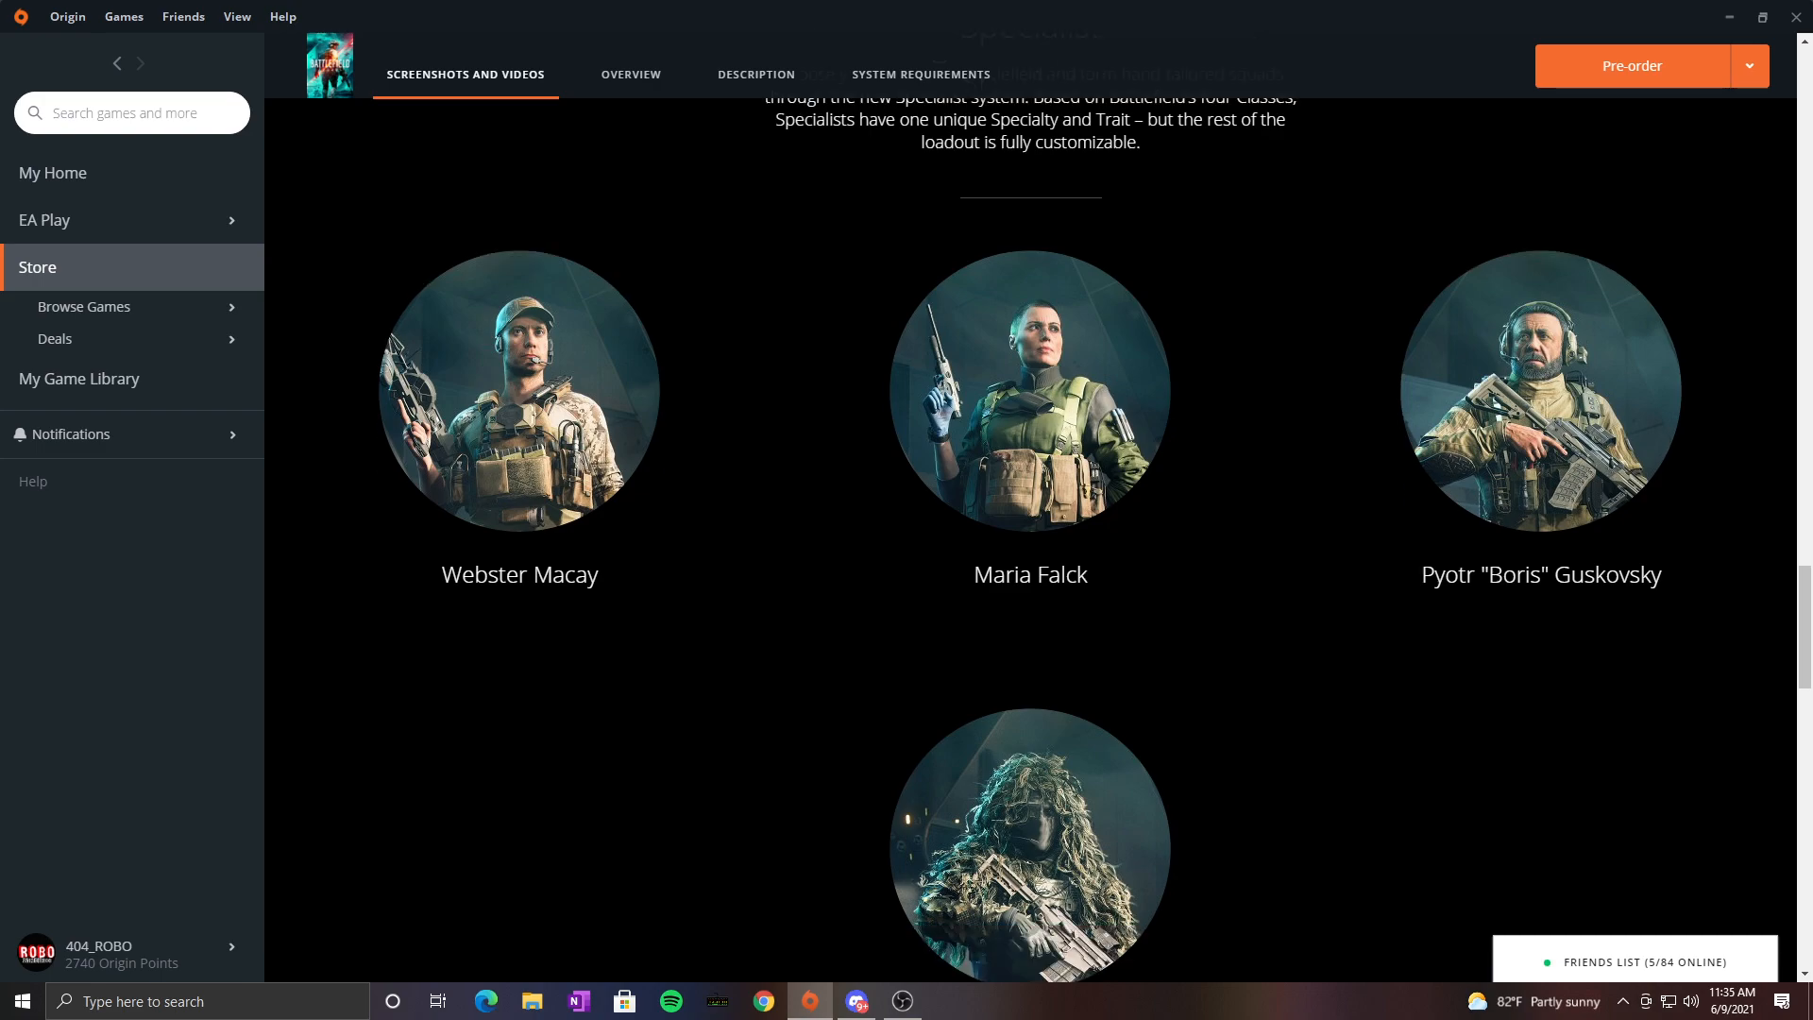
Step: Scroll past Overview, Description and 'Coming Soon' system requirements, then back toward Specialists
scroll("down", 3)
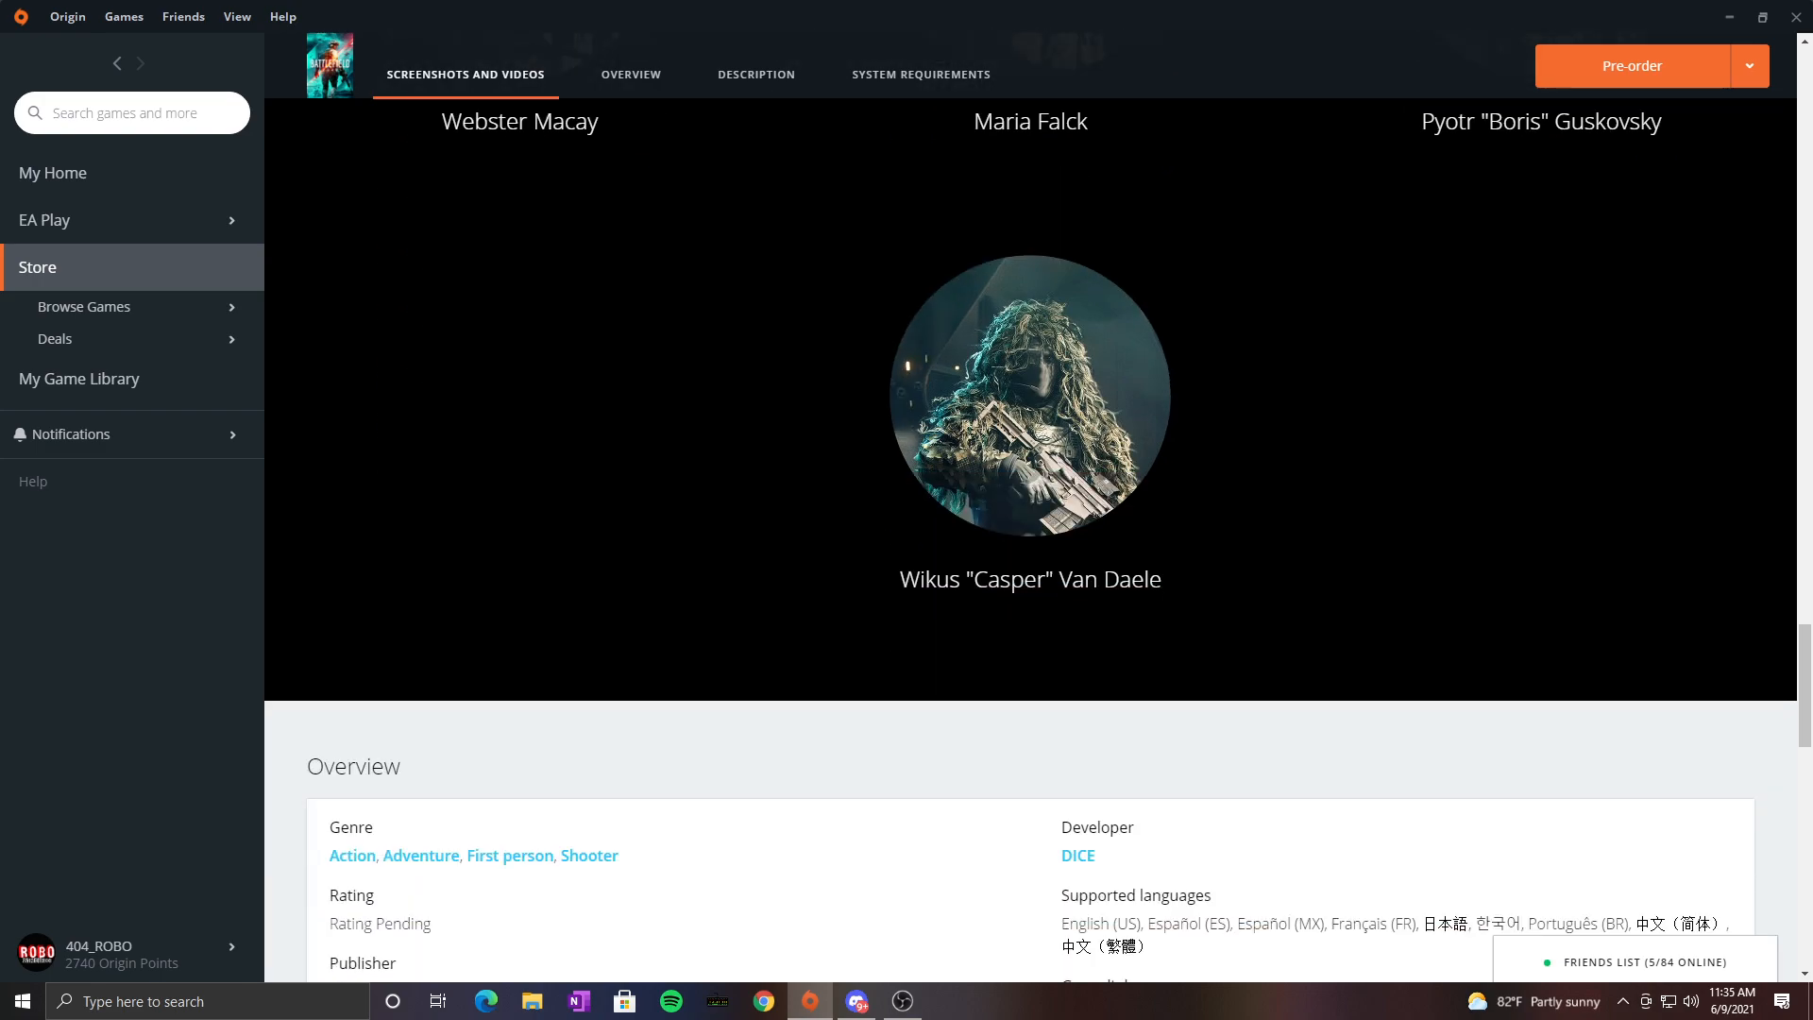
scroll("down", 3)
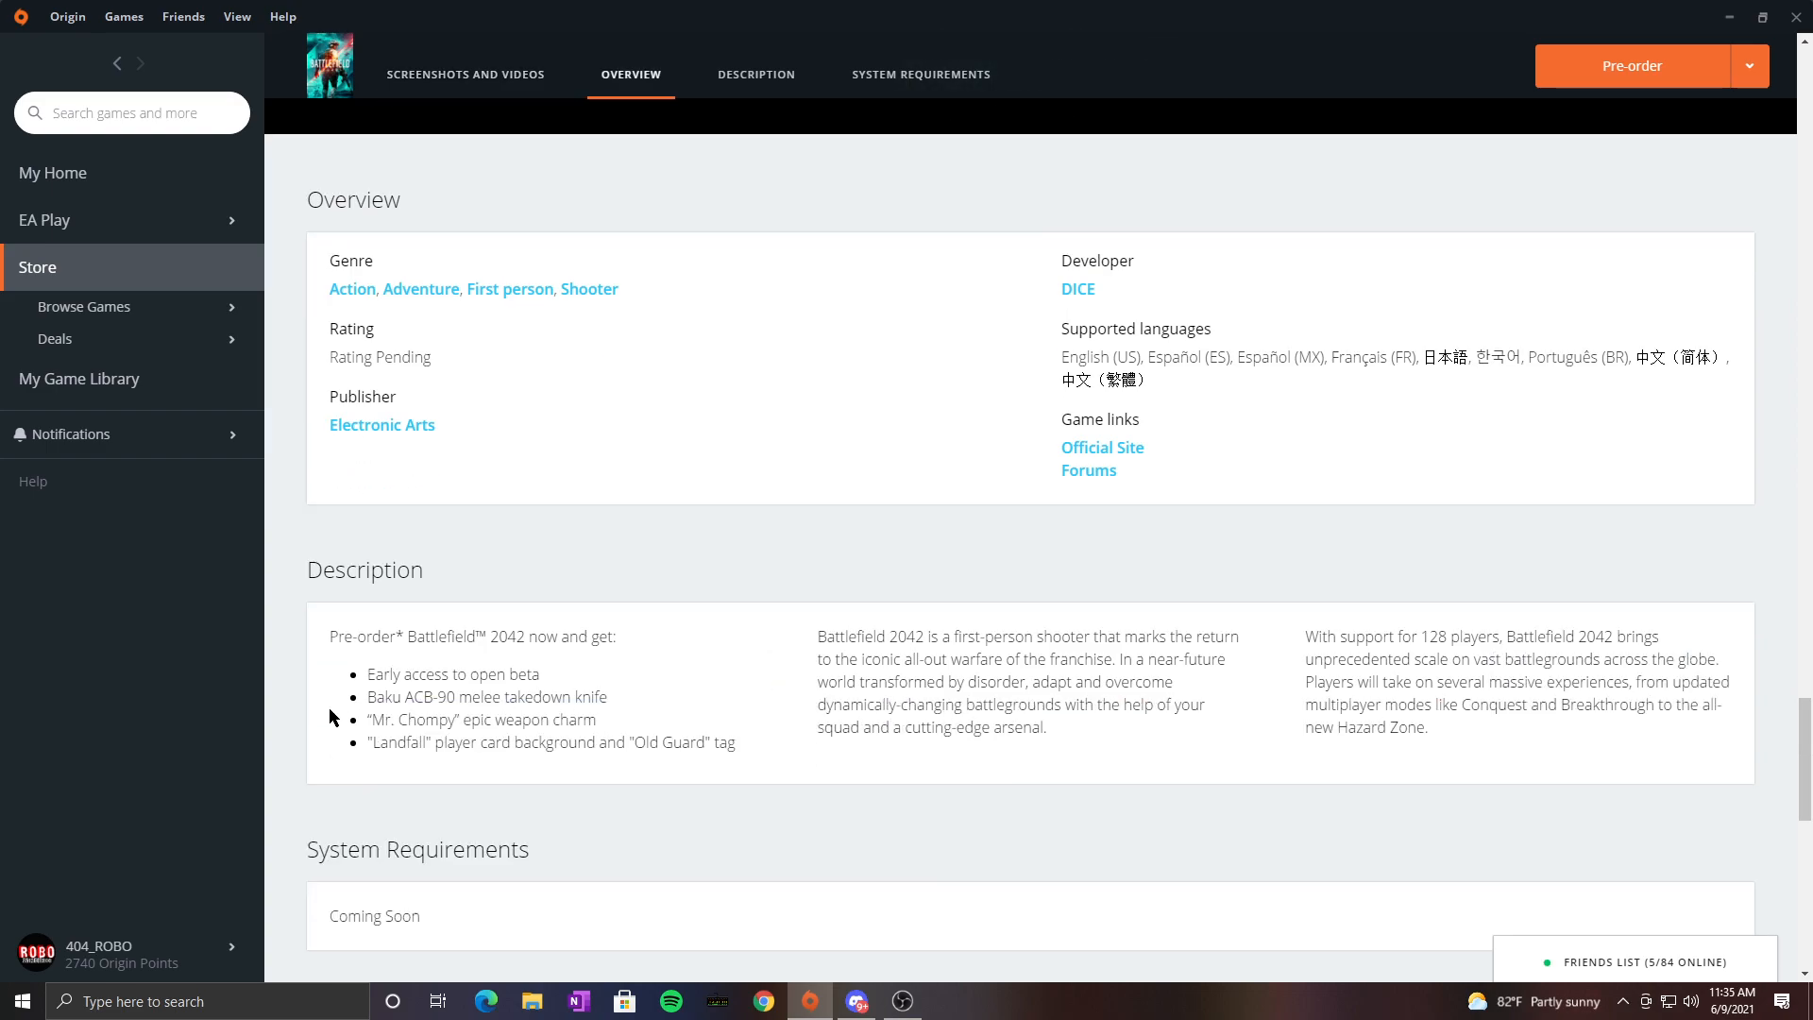
mouse_move(584, 674)
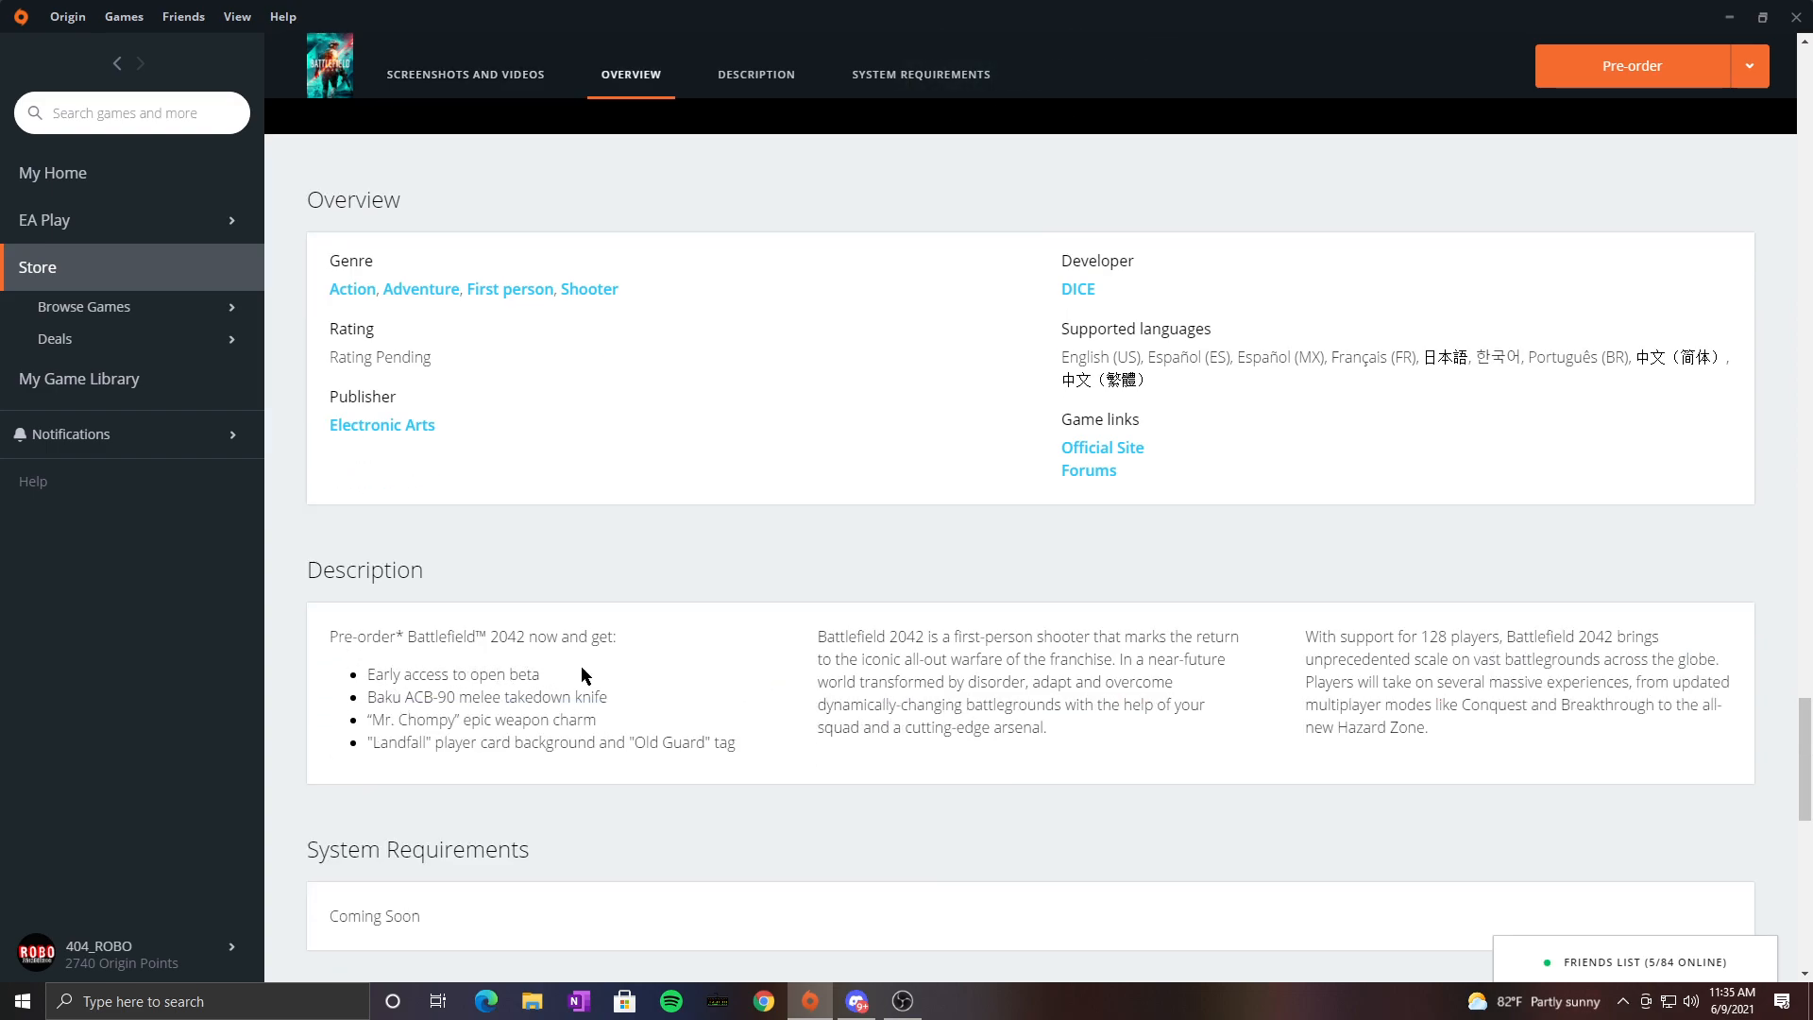
mouse_move(449, 703)
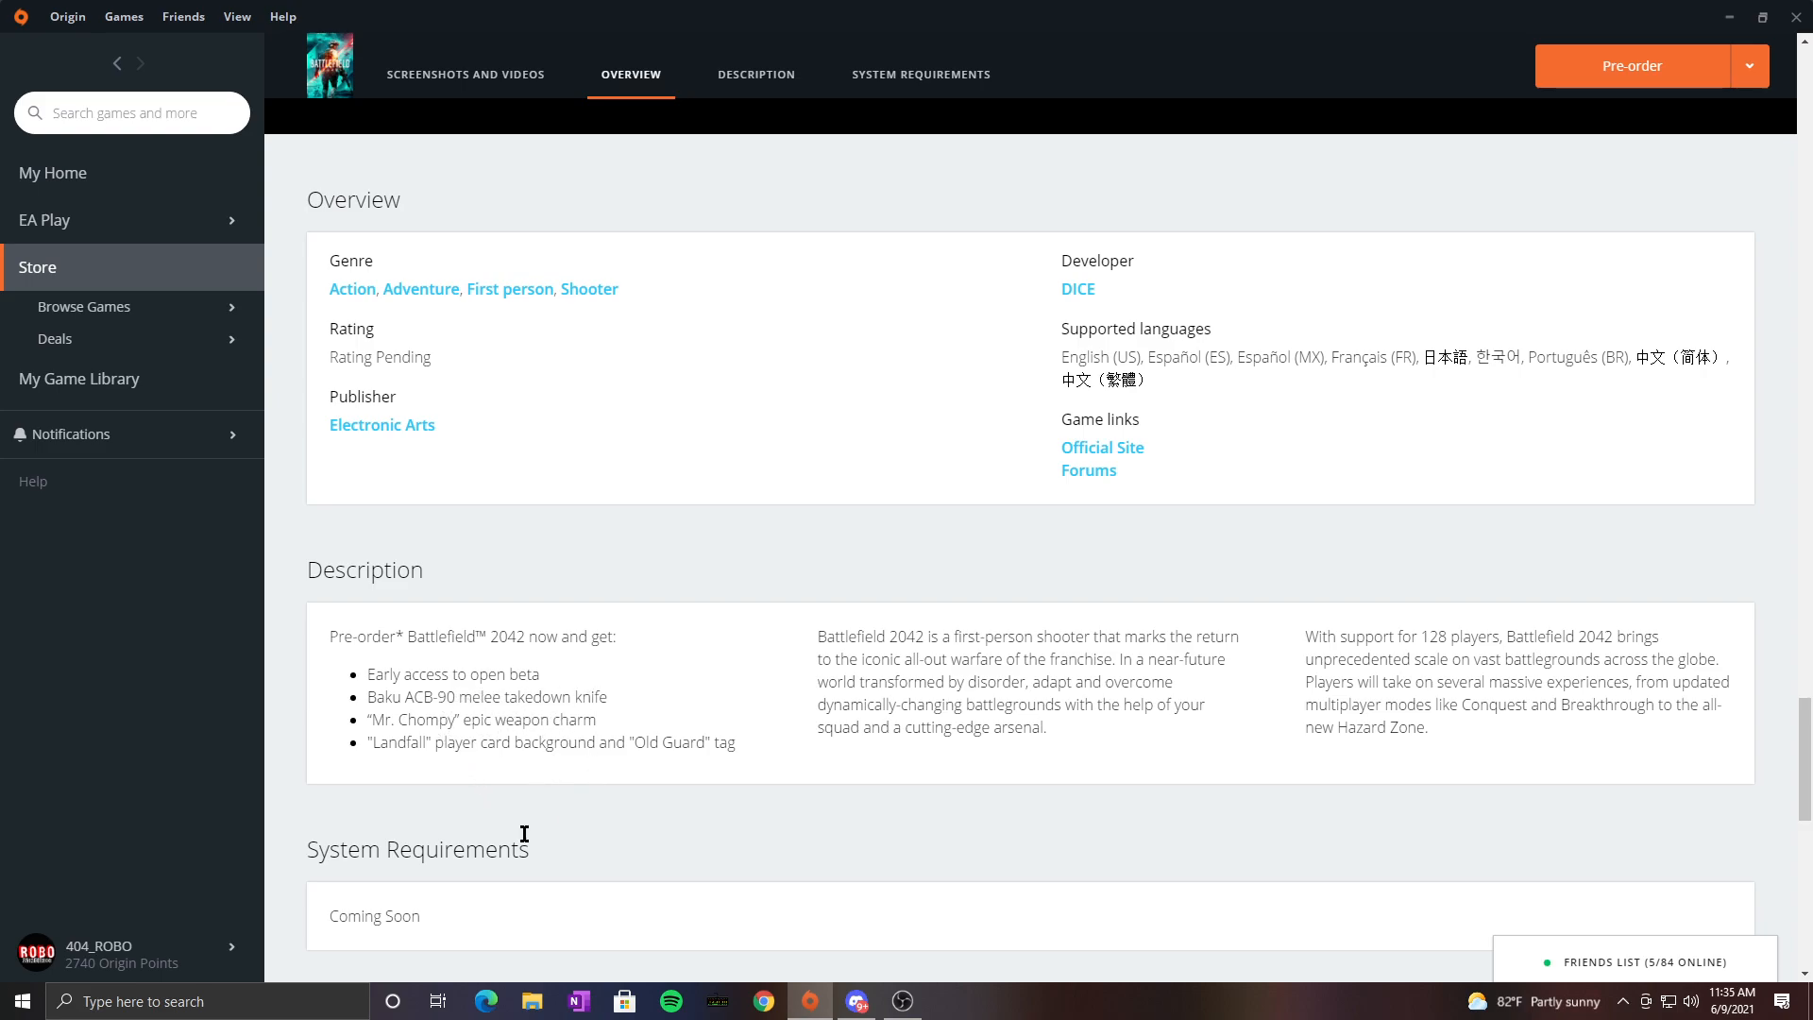
mouse_move(746, 750)
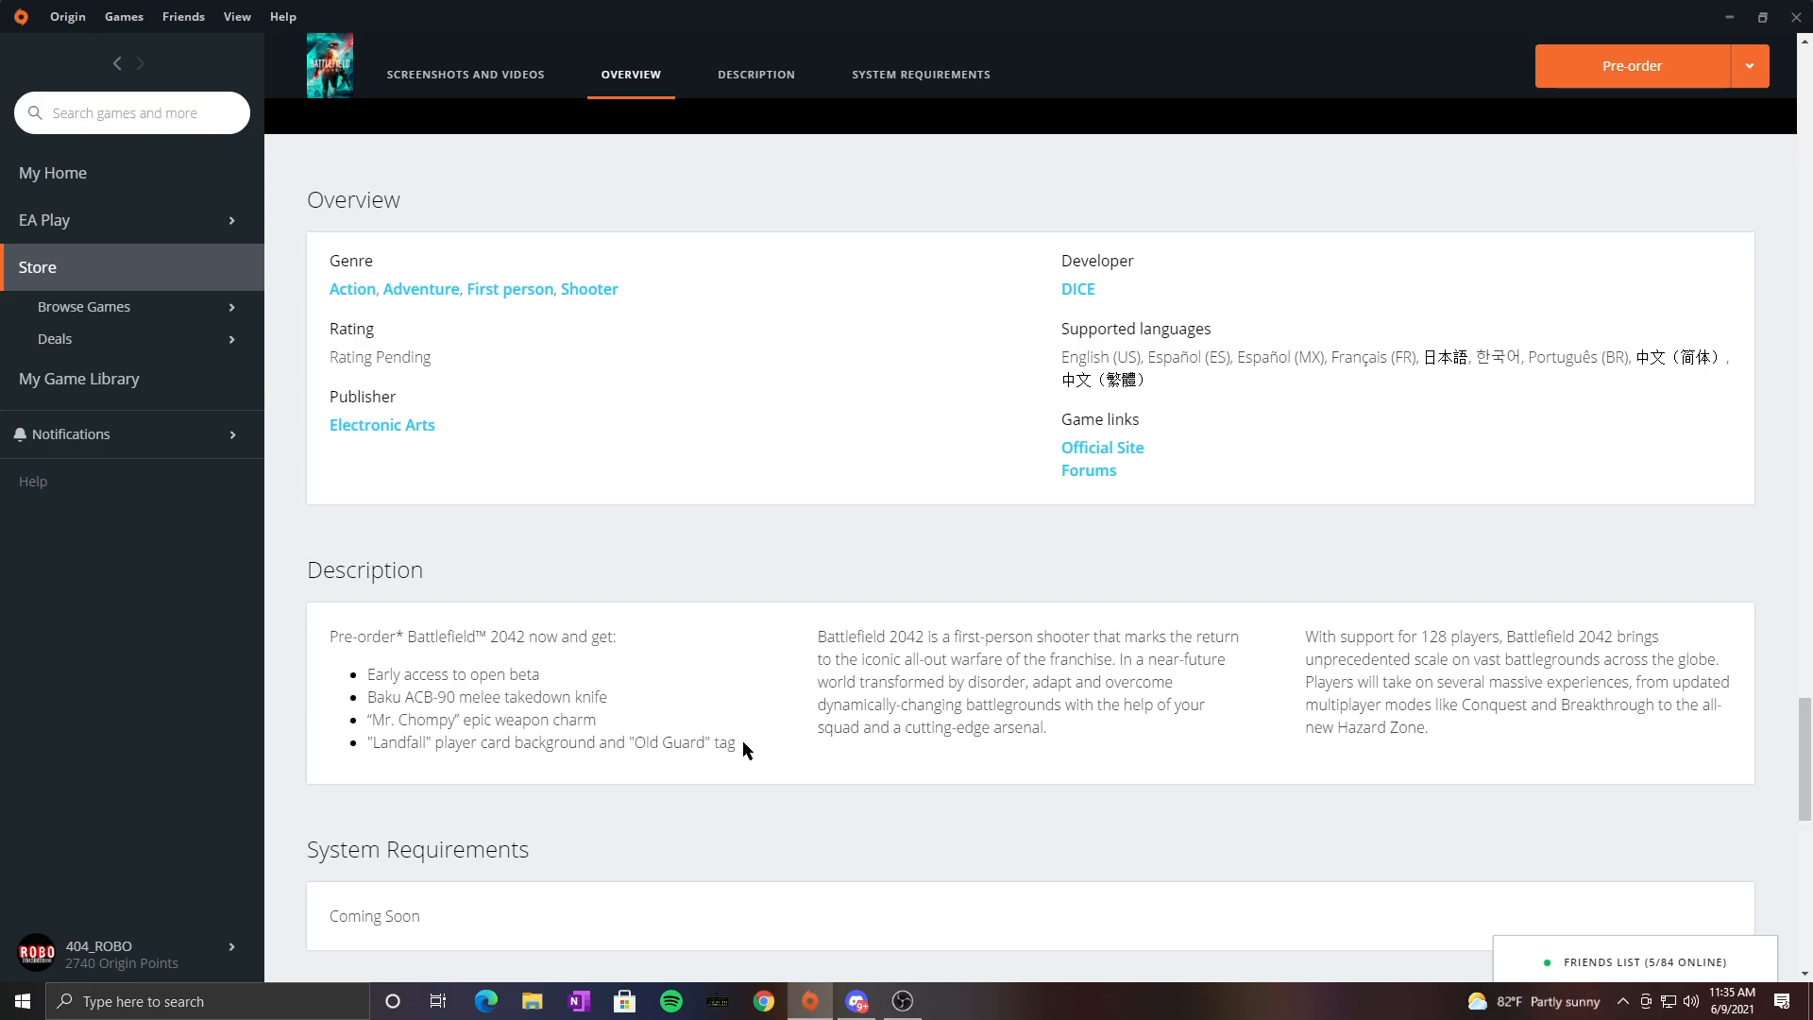
scroll("down", 3)
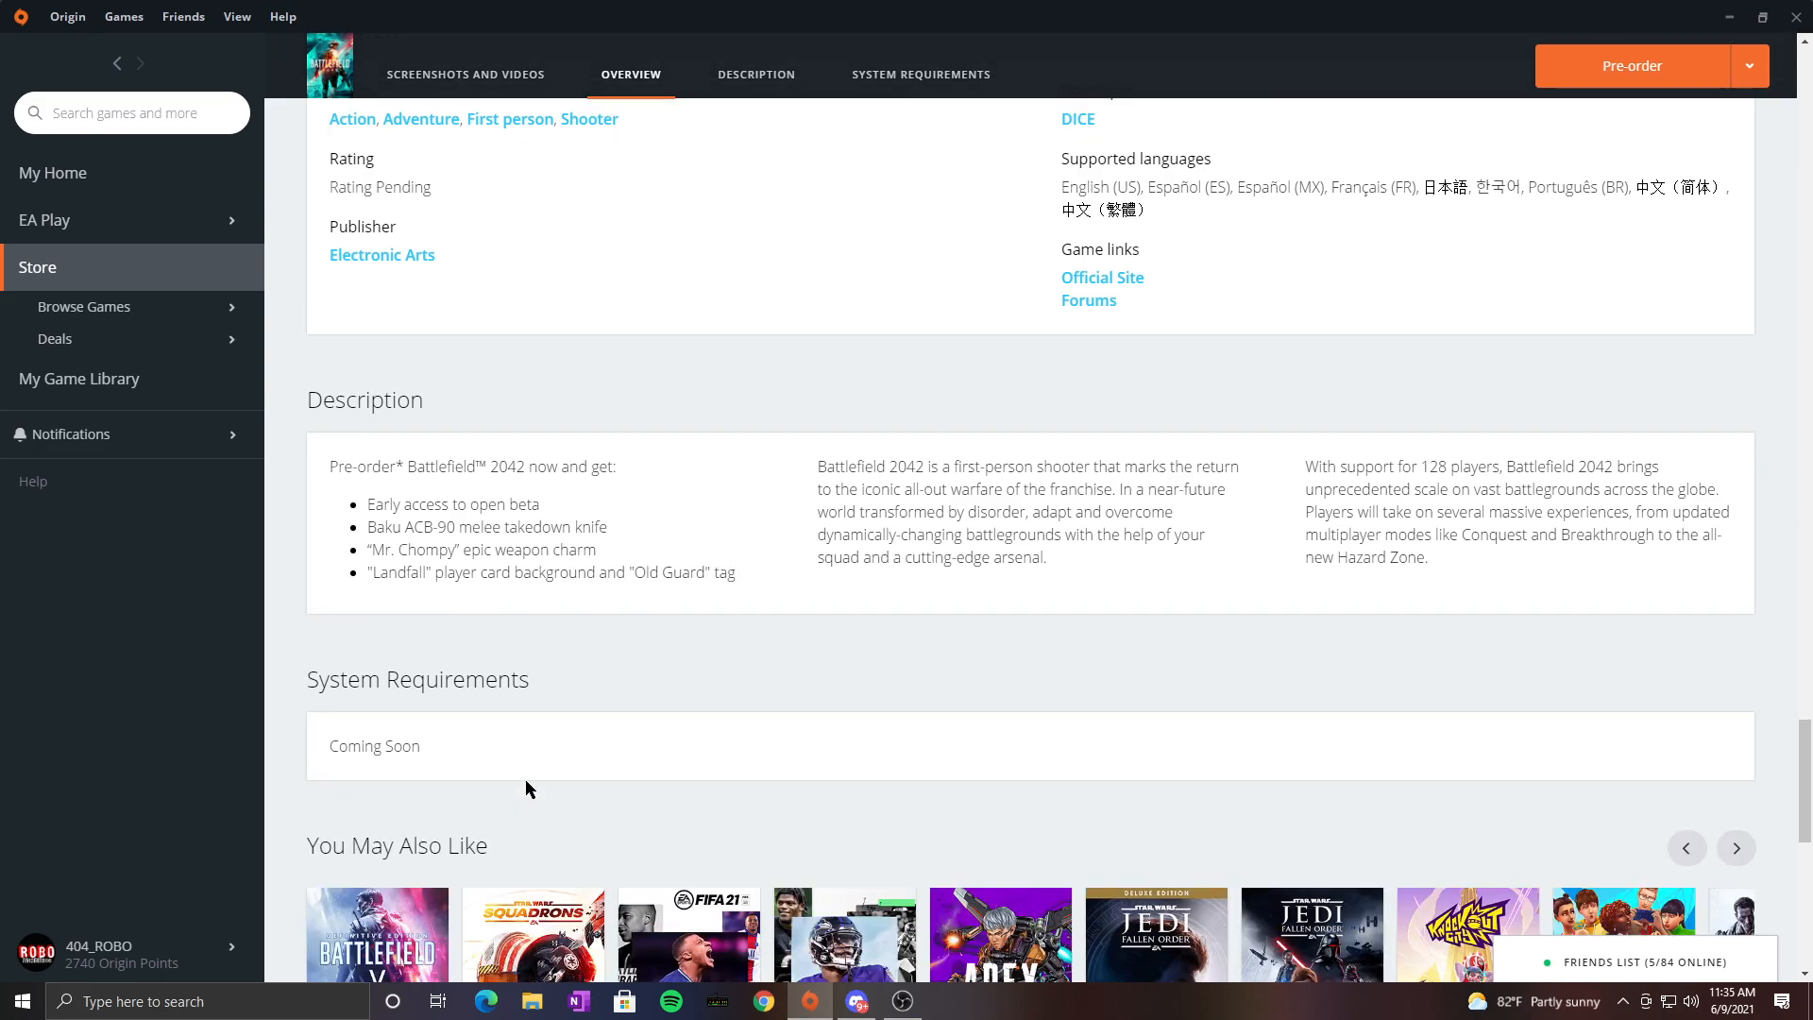
scroll("down", 3)
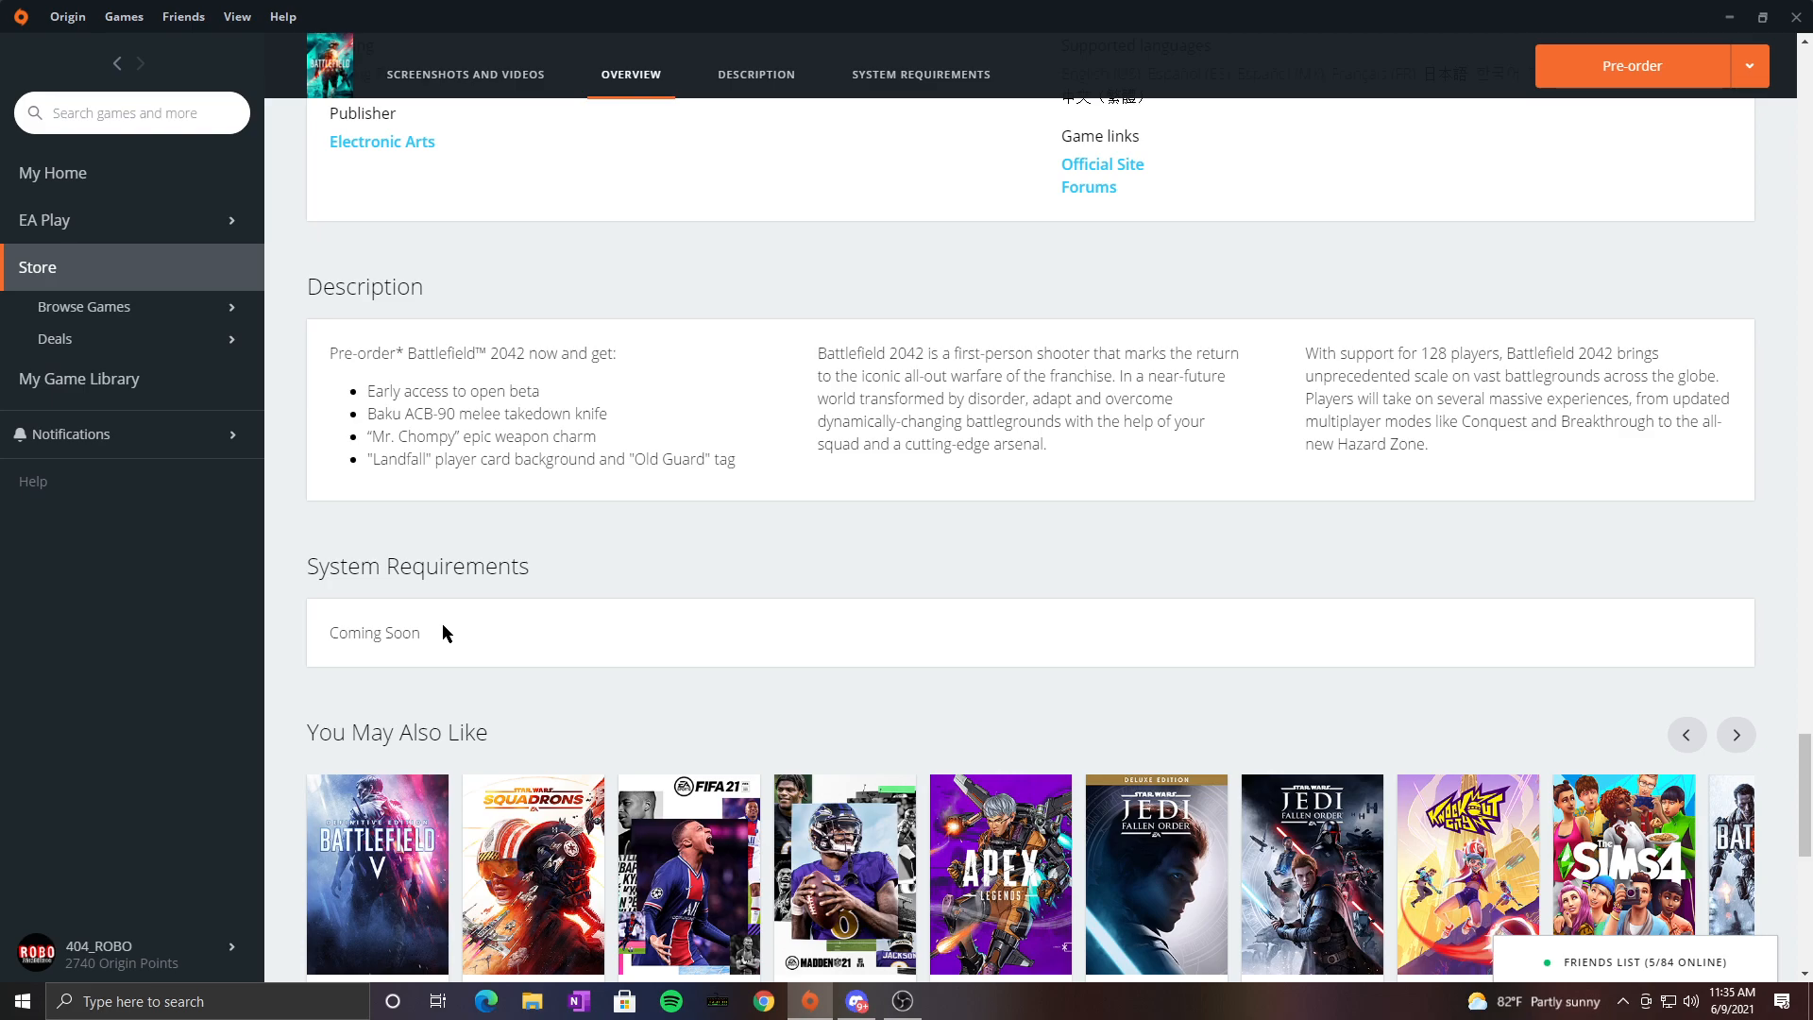
mouse_move(1806, 650)
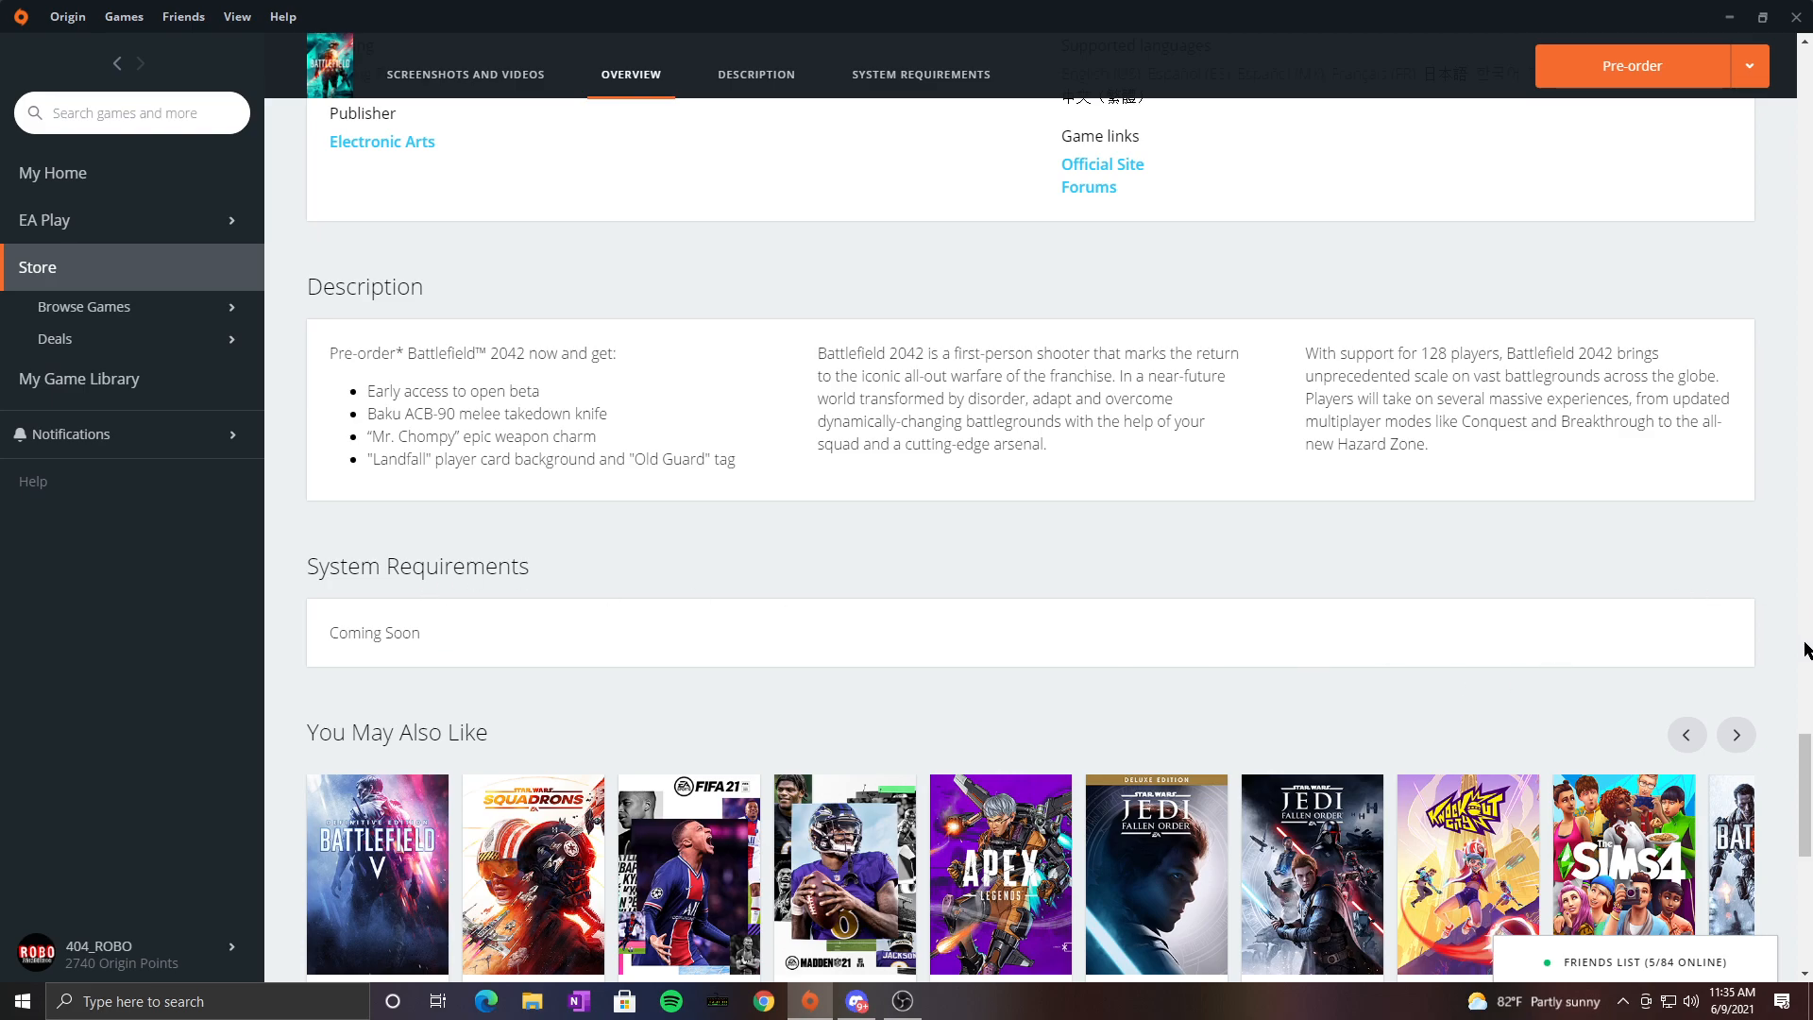
scroll("up", 3)
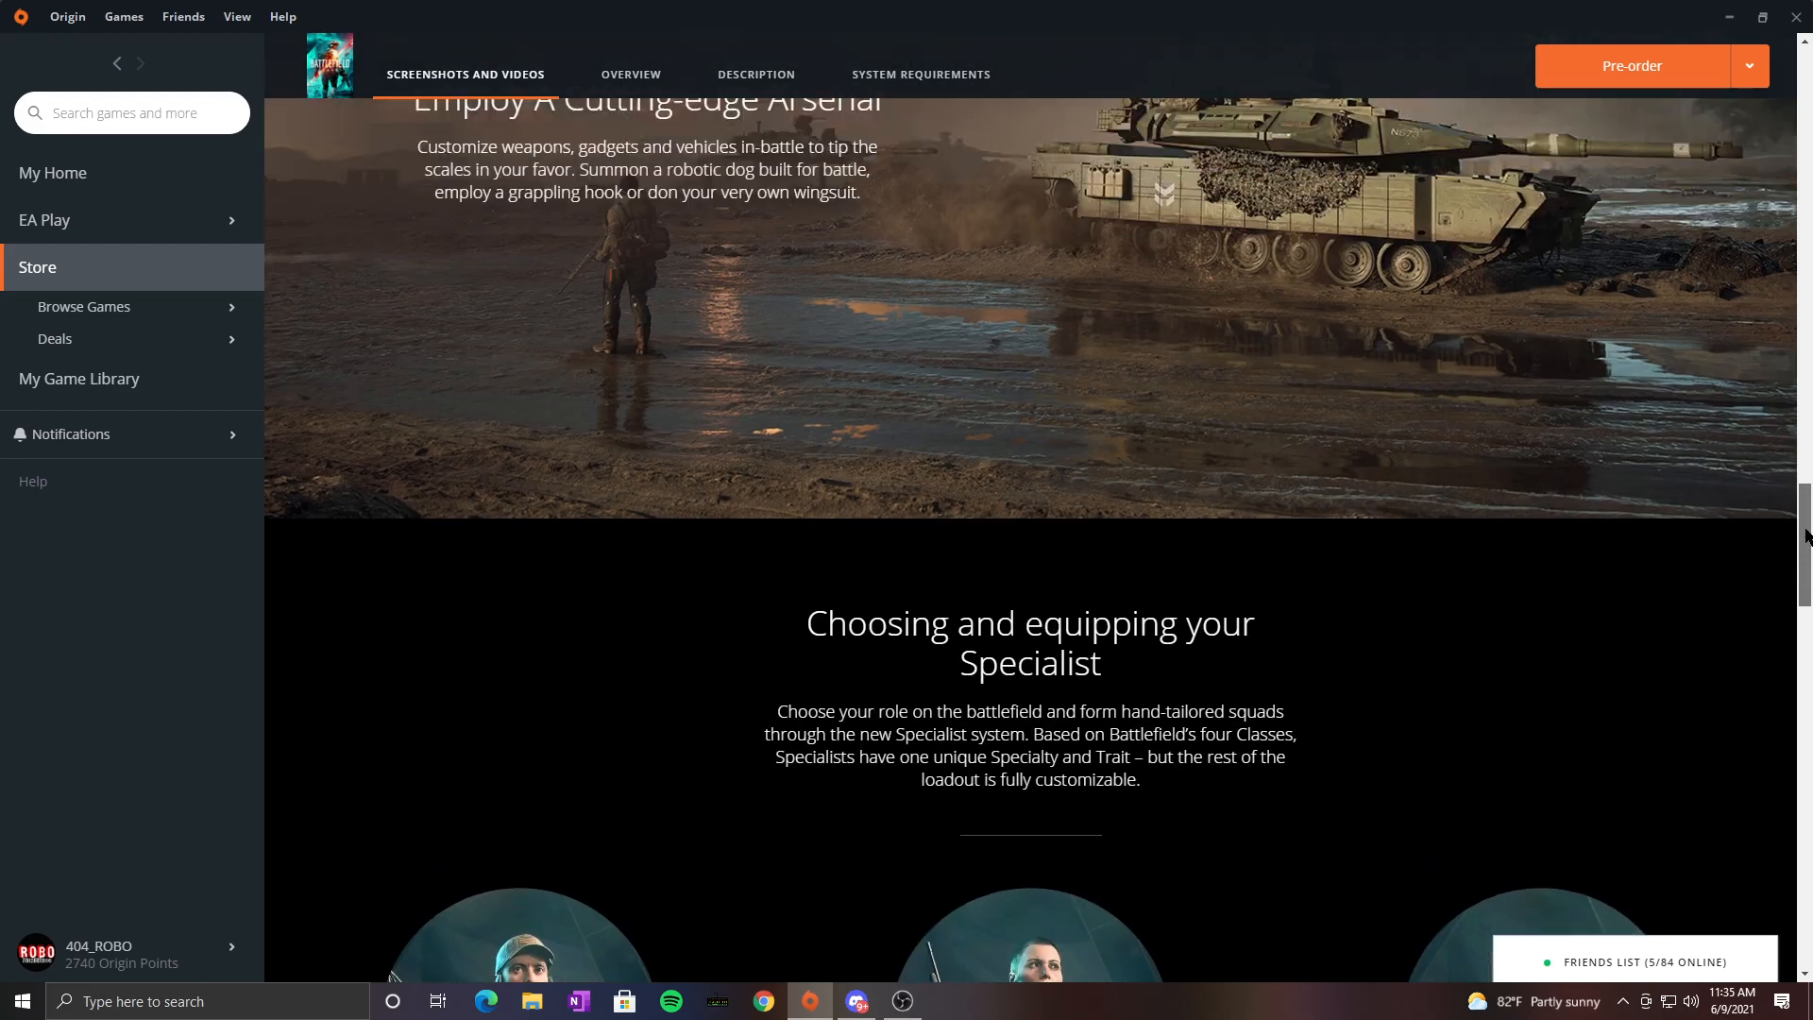
Step: Scroll back to the top pre-order banner with the screenshots gallery
scroll("up", 3)
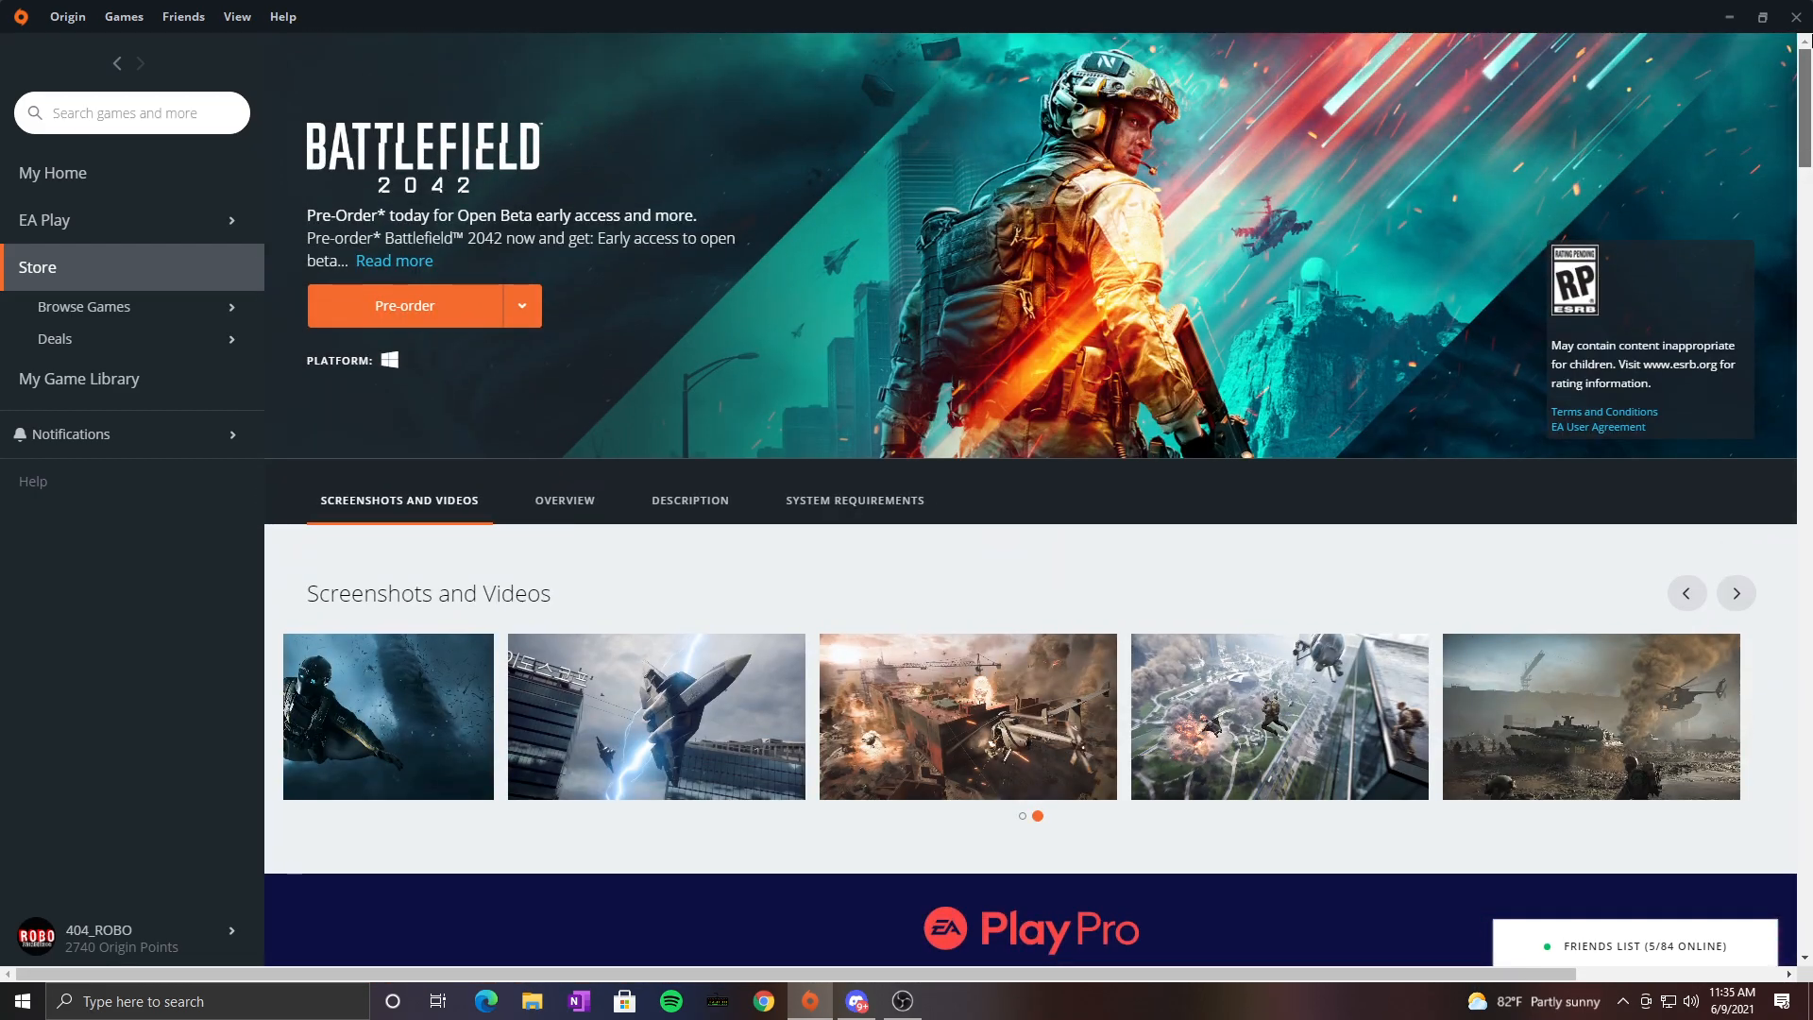
left_click(521, 306)
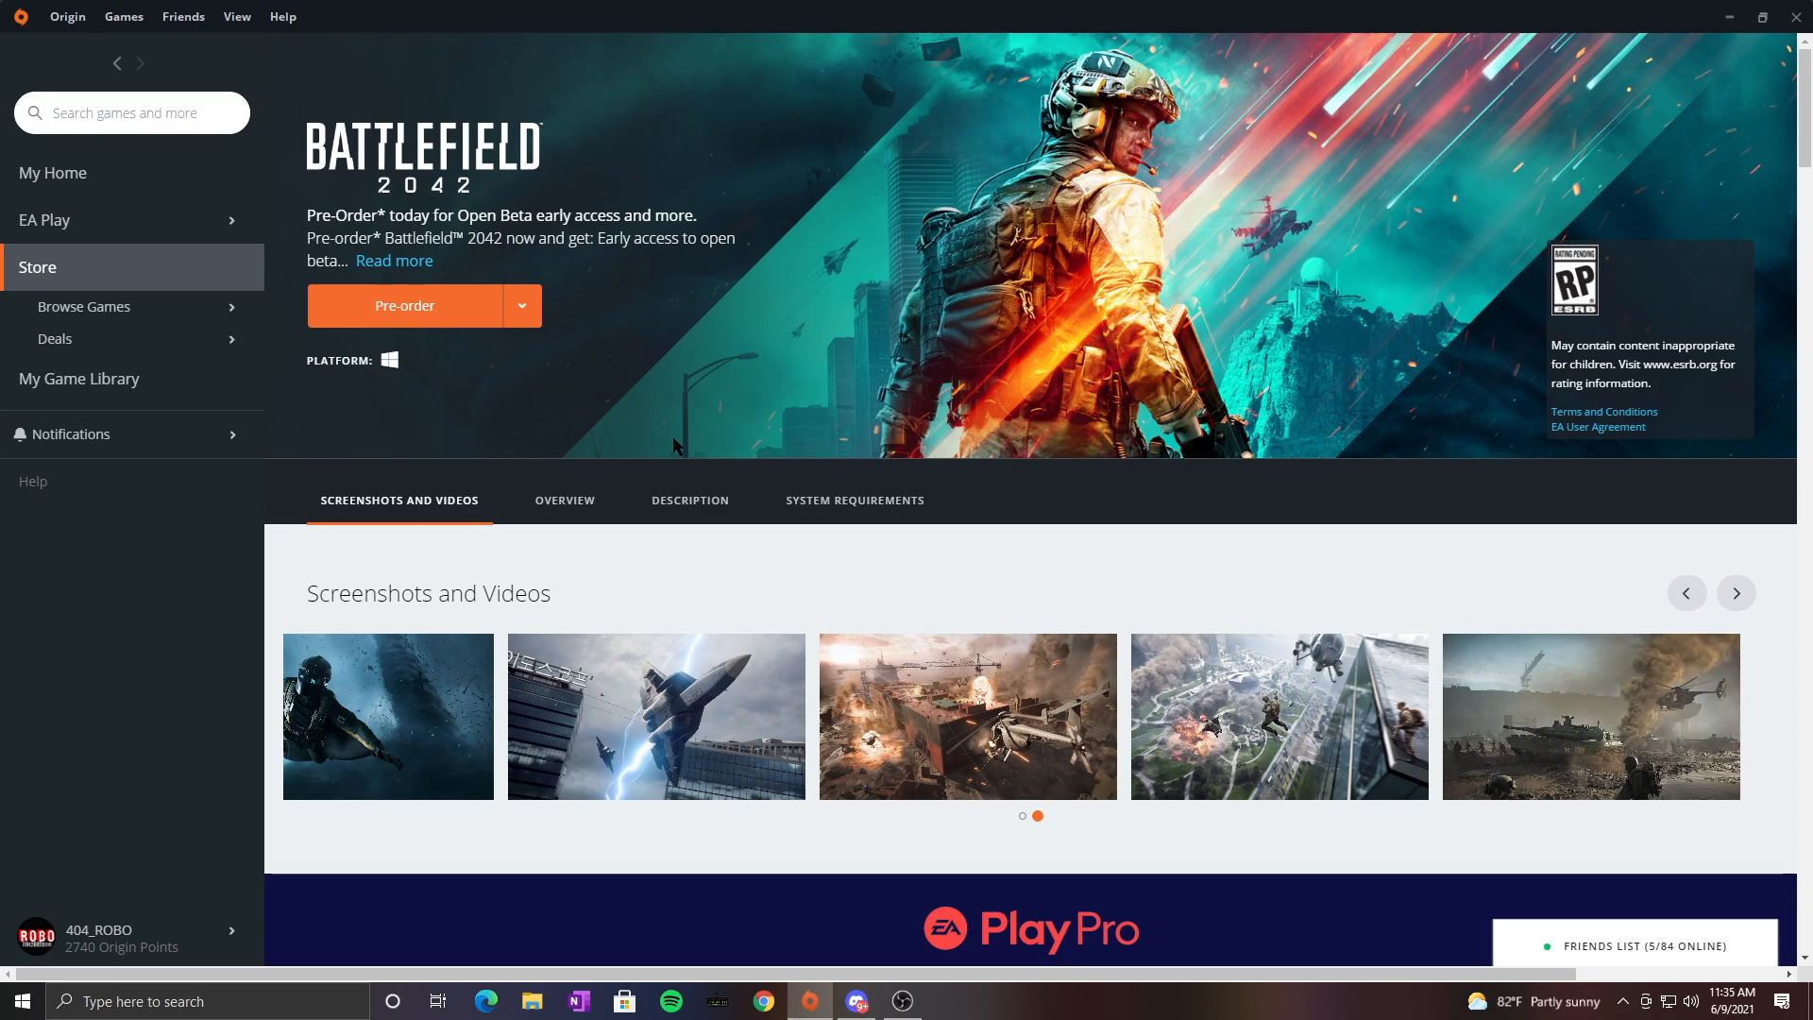
mouse_move(1038, 521)
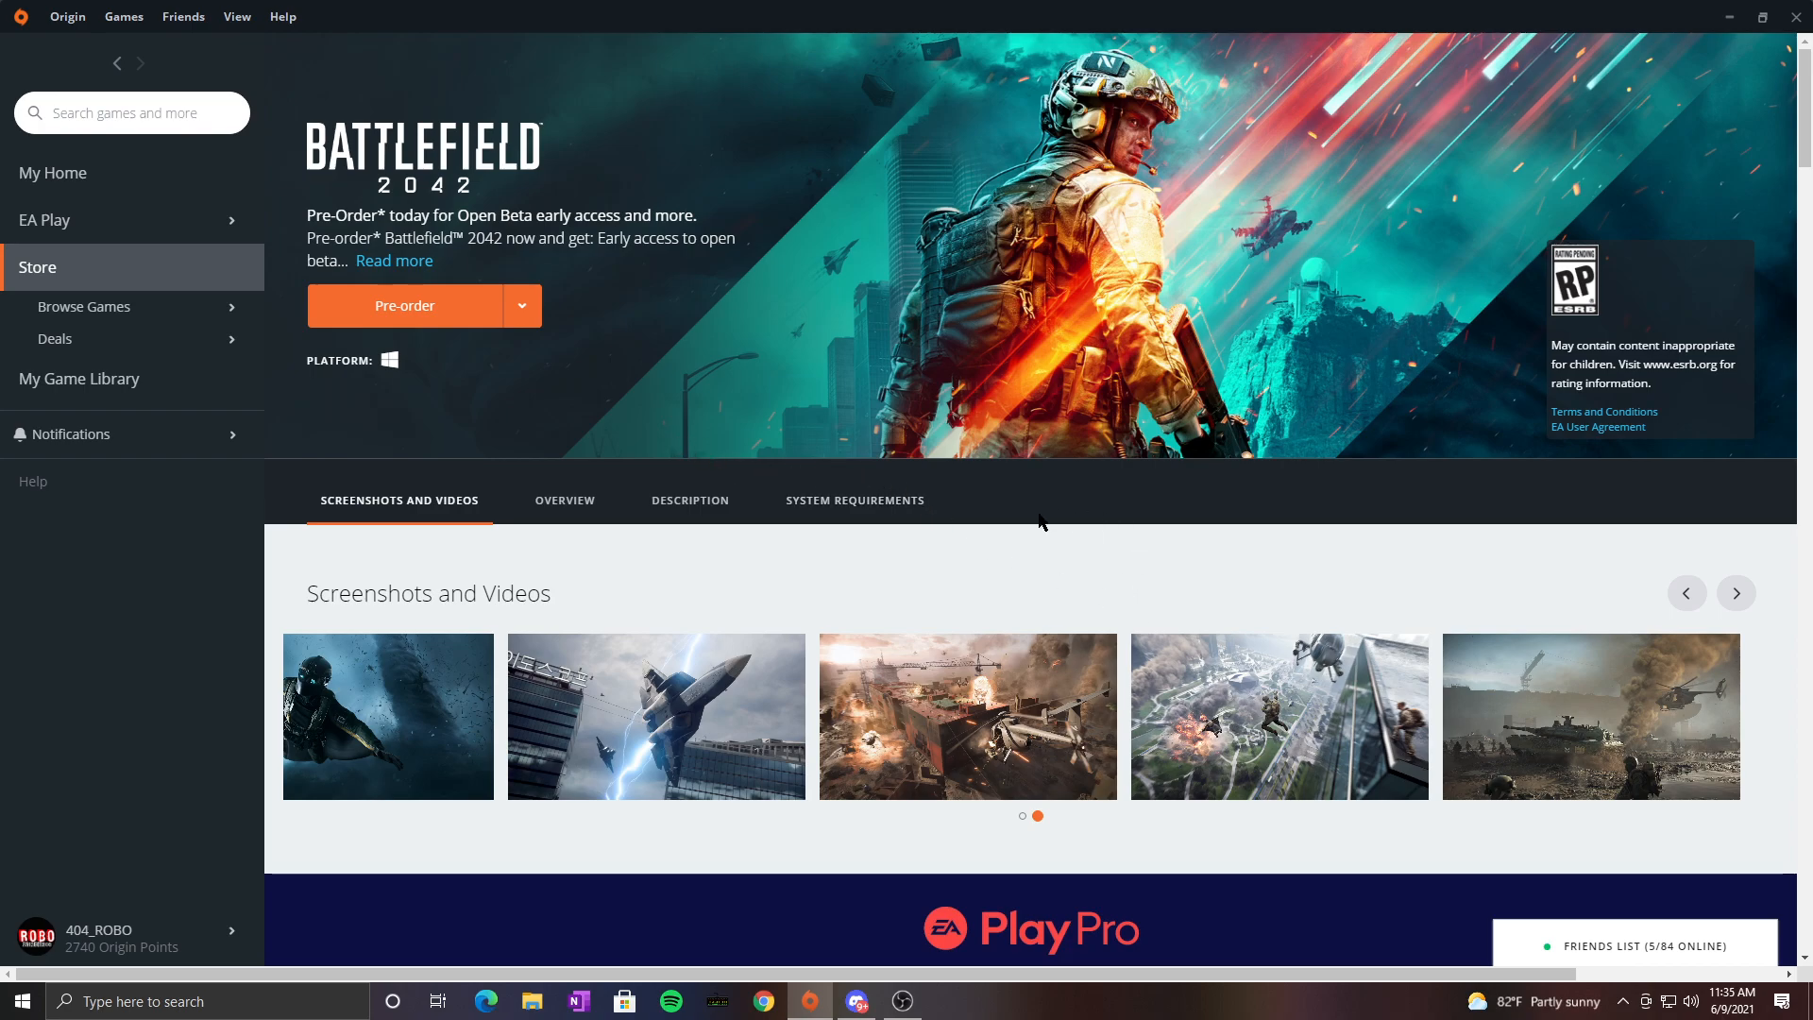
mouse_move(942, 501)
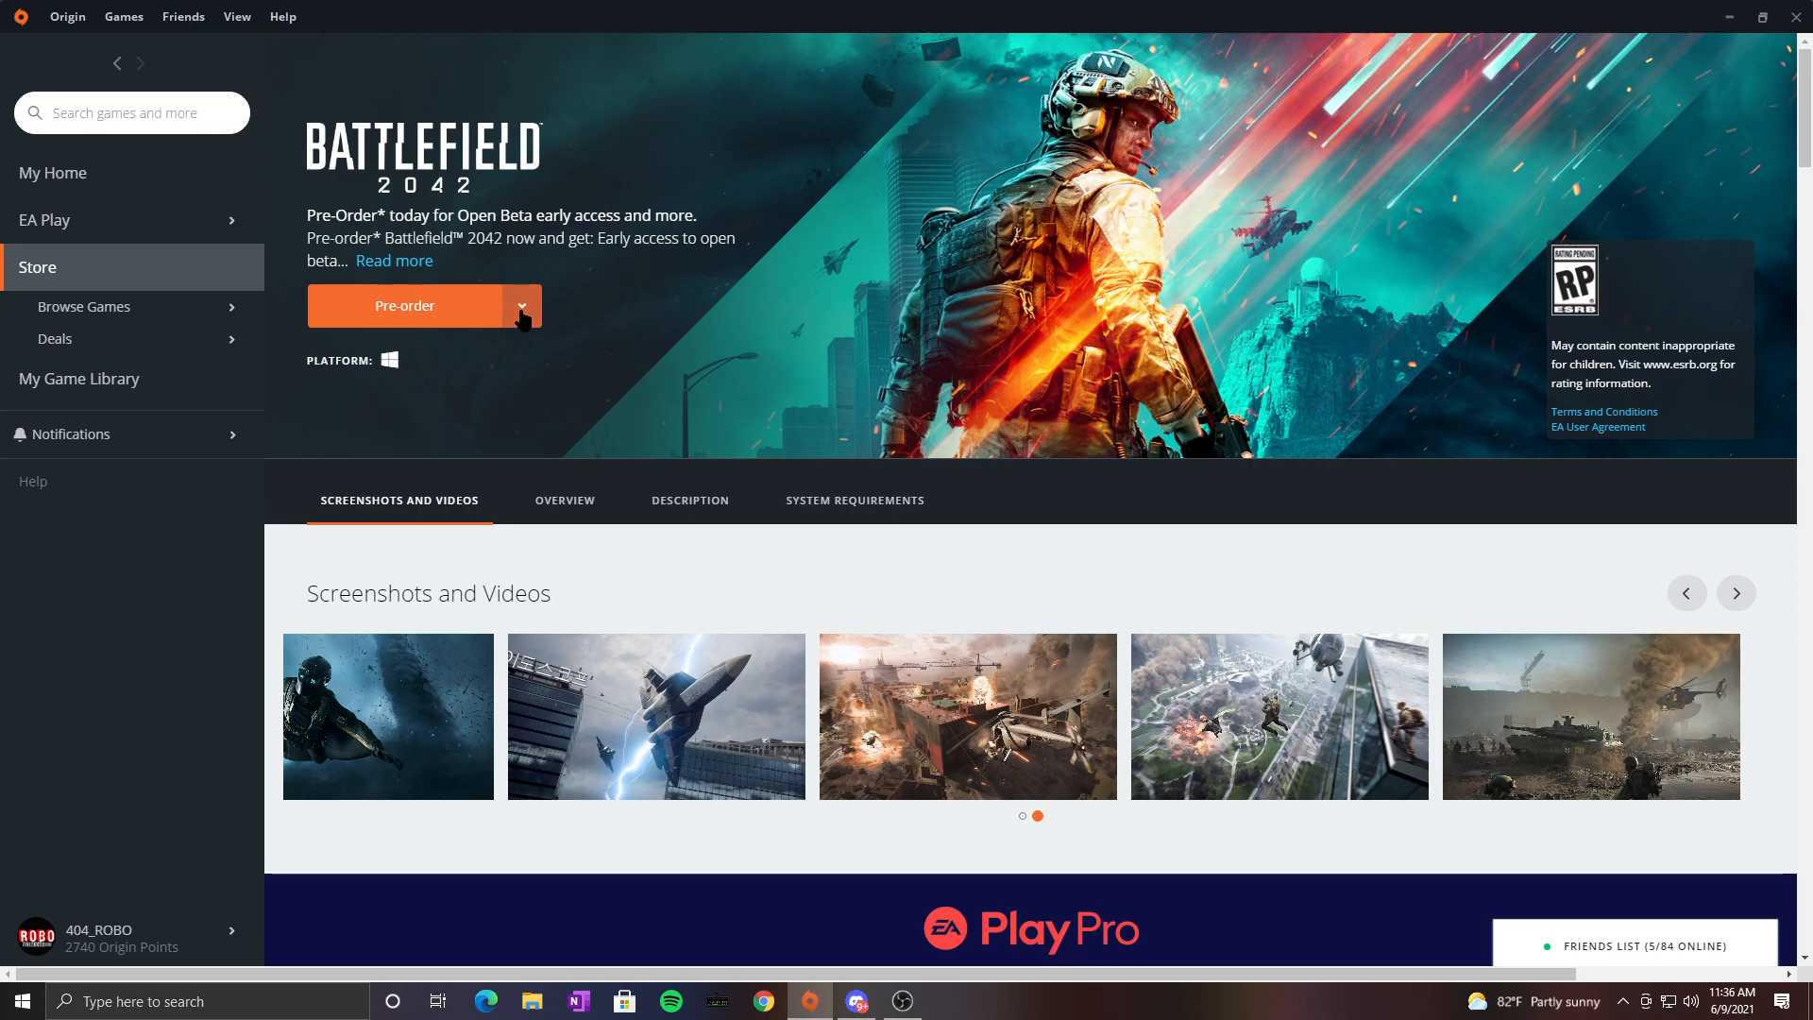
mouse_move(514, 340)
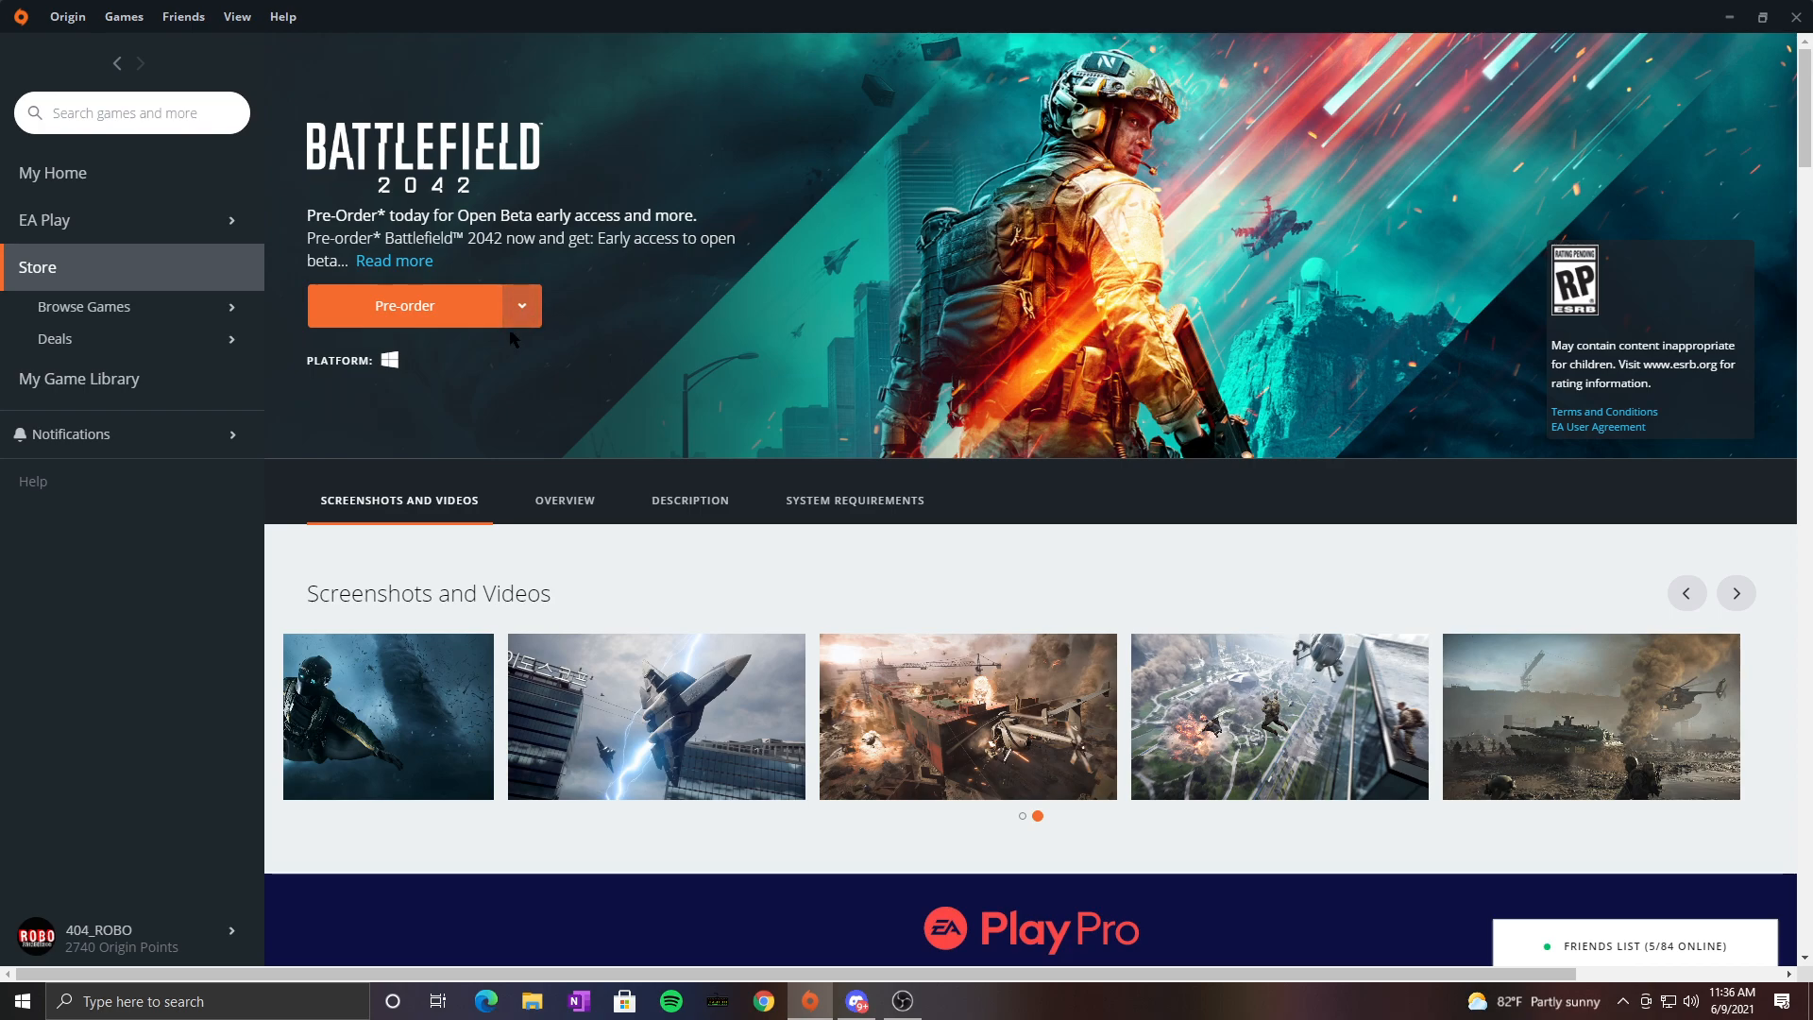
mouse_move(399, 402)
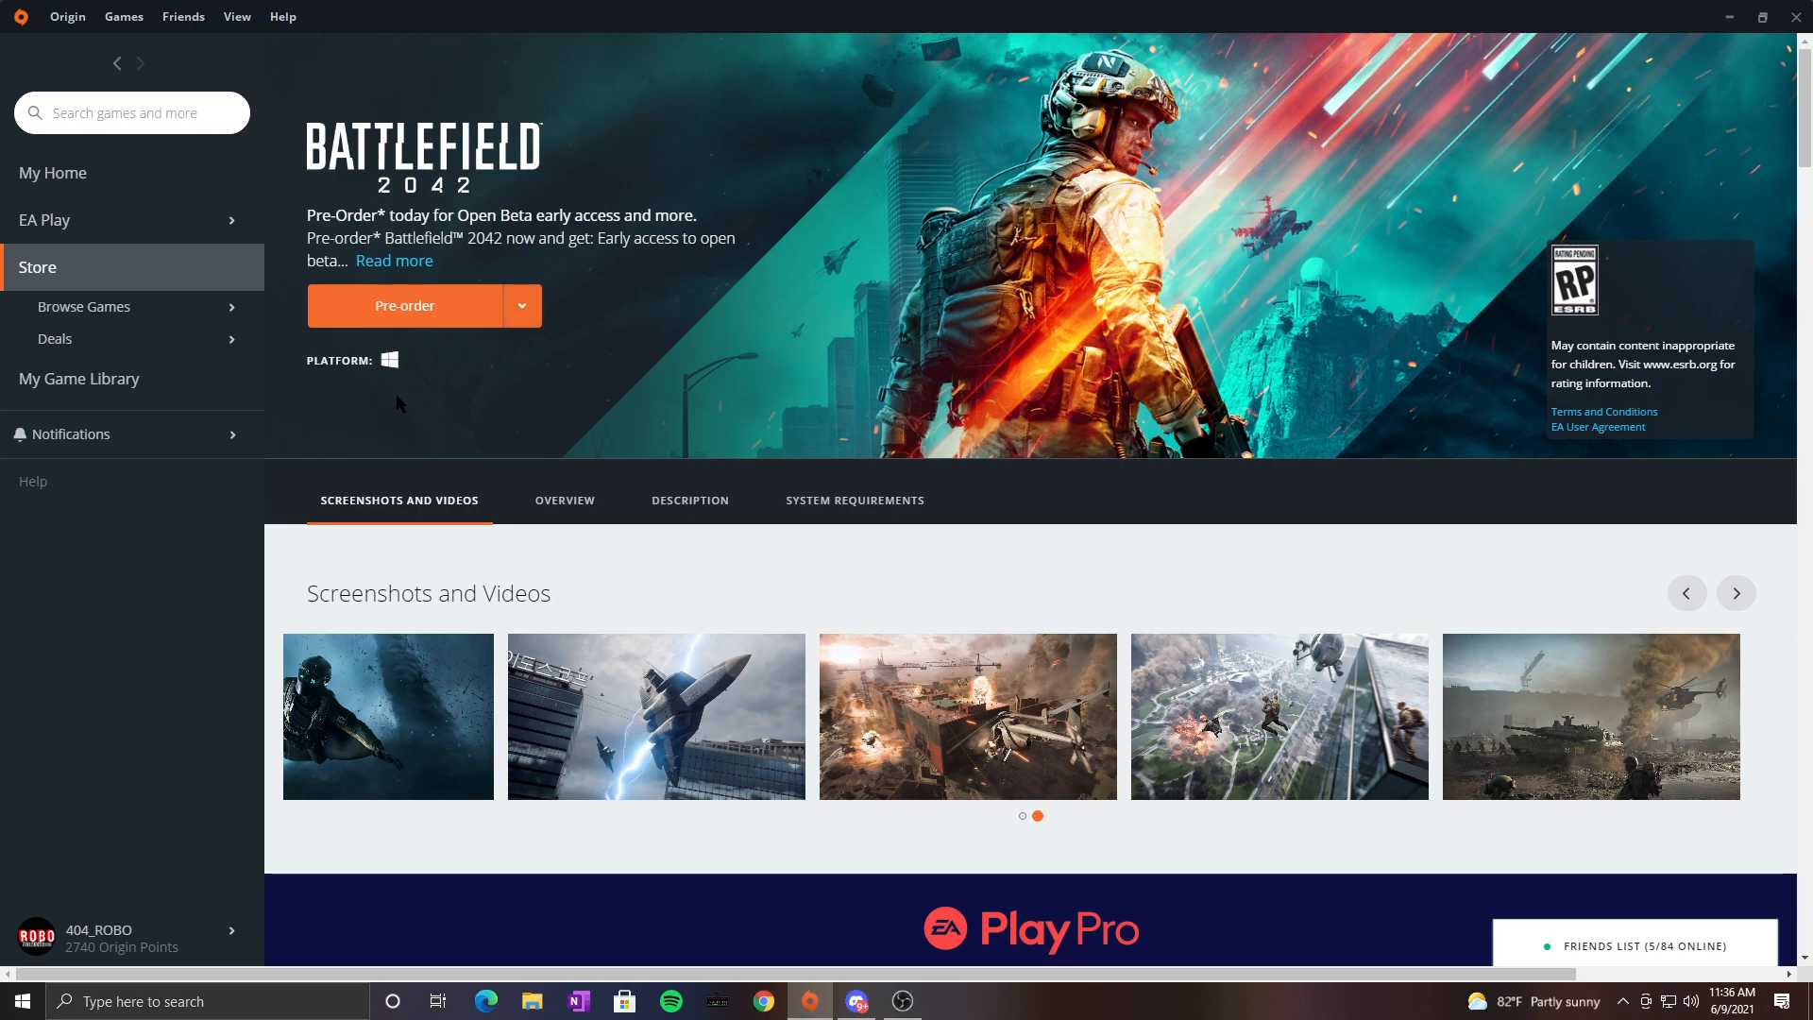
mouse_move(668, 427)
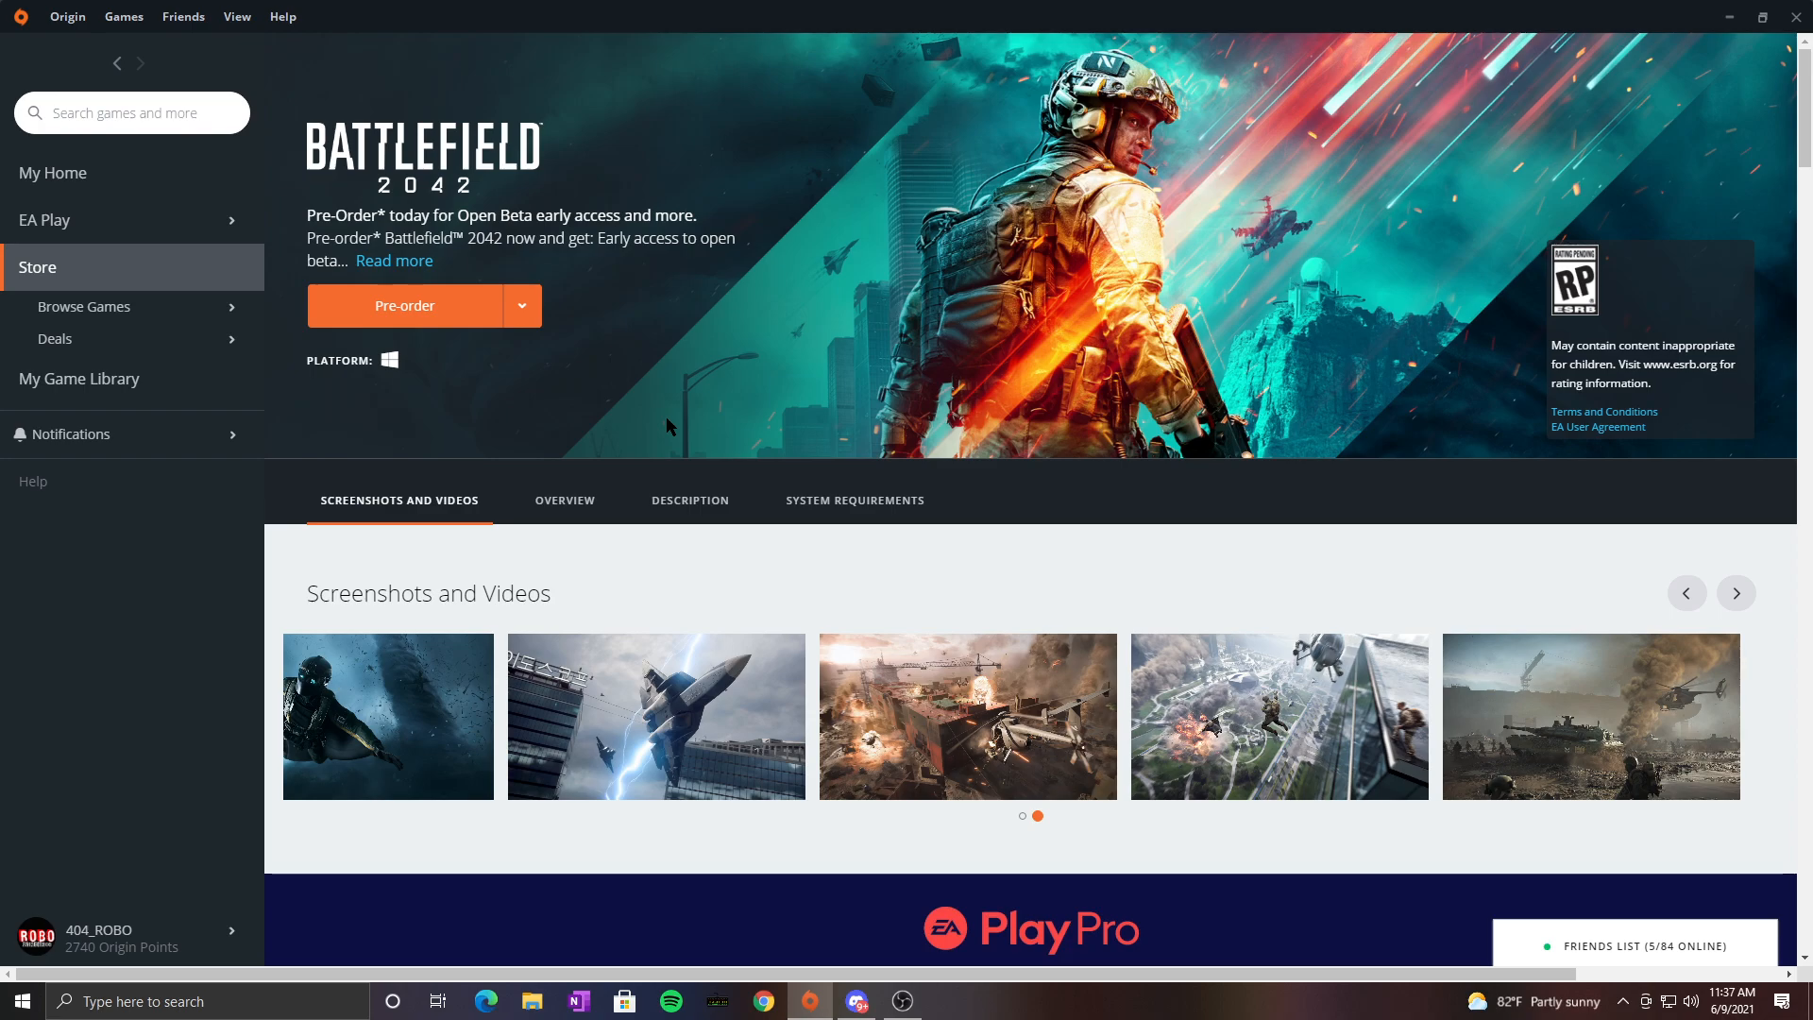
mouse_move(574, 622)
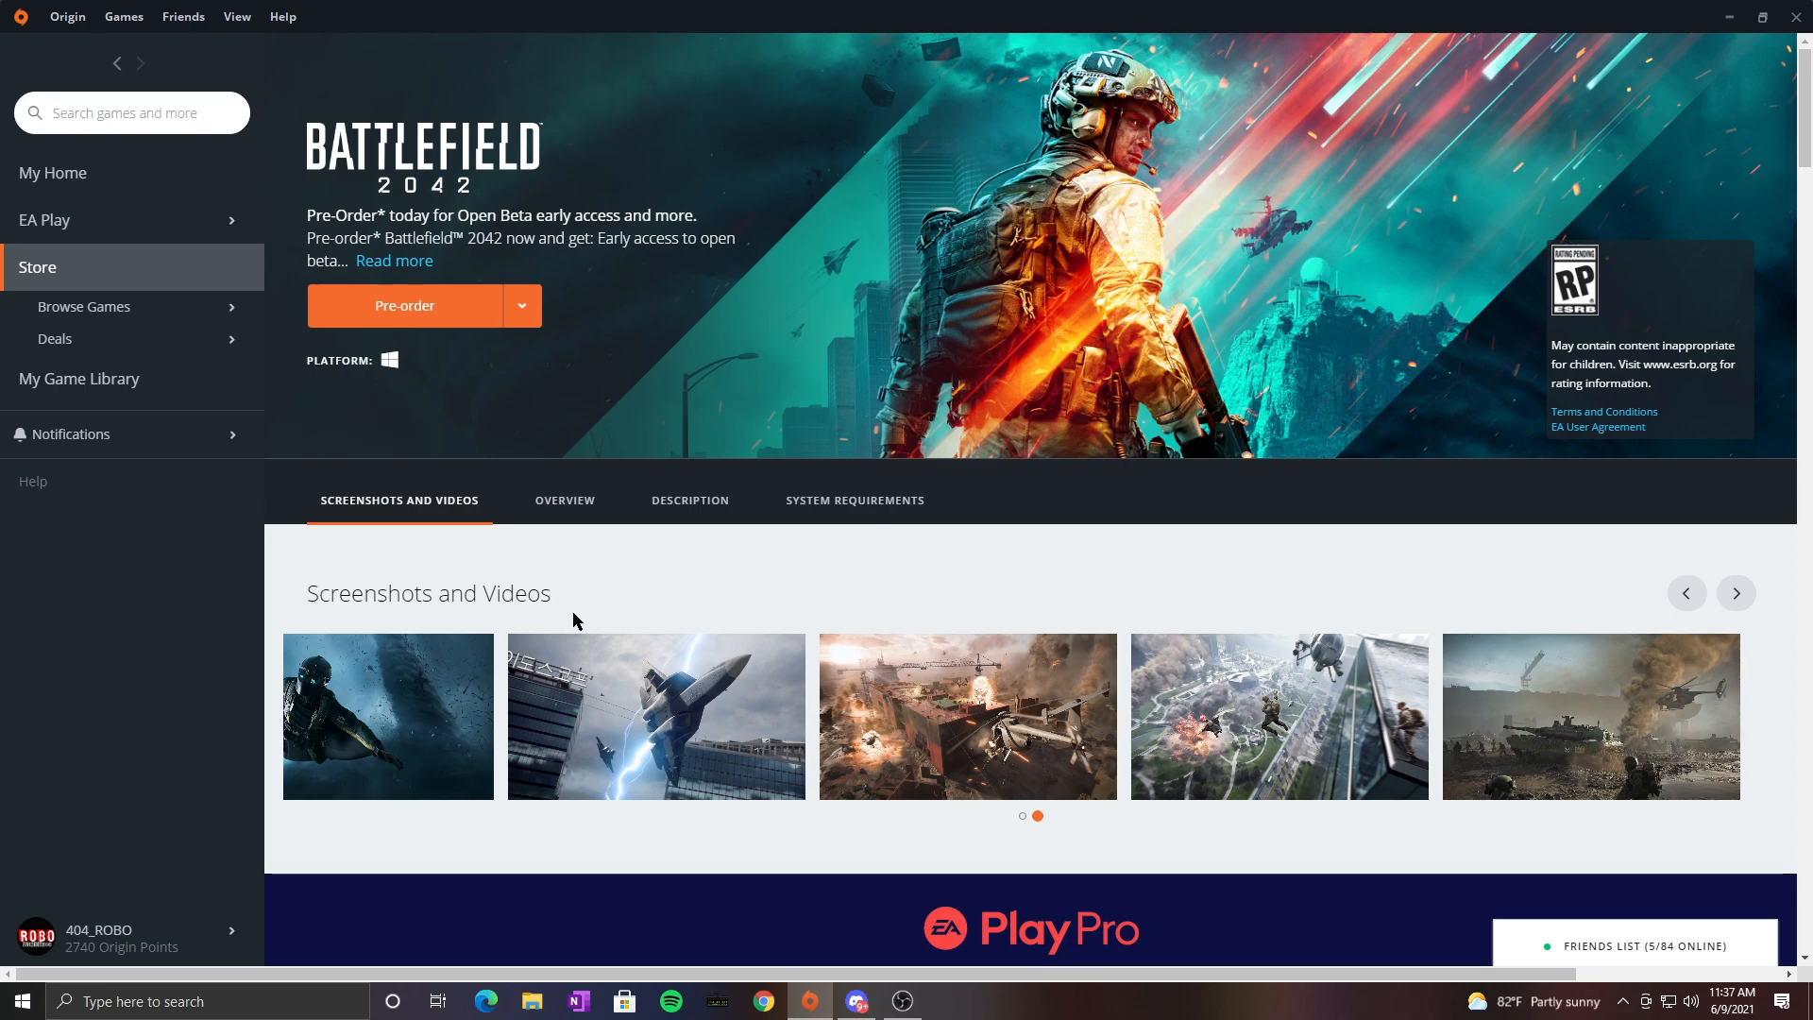
mouse_move(561, 595)
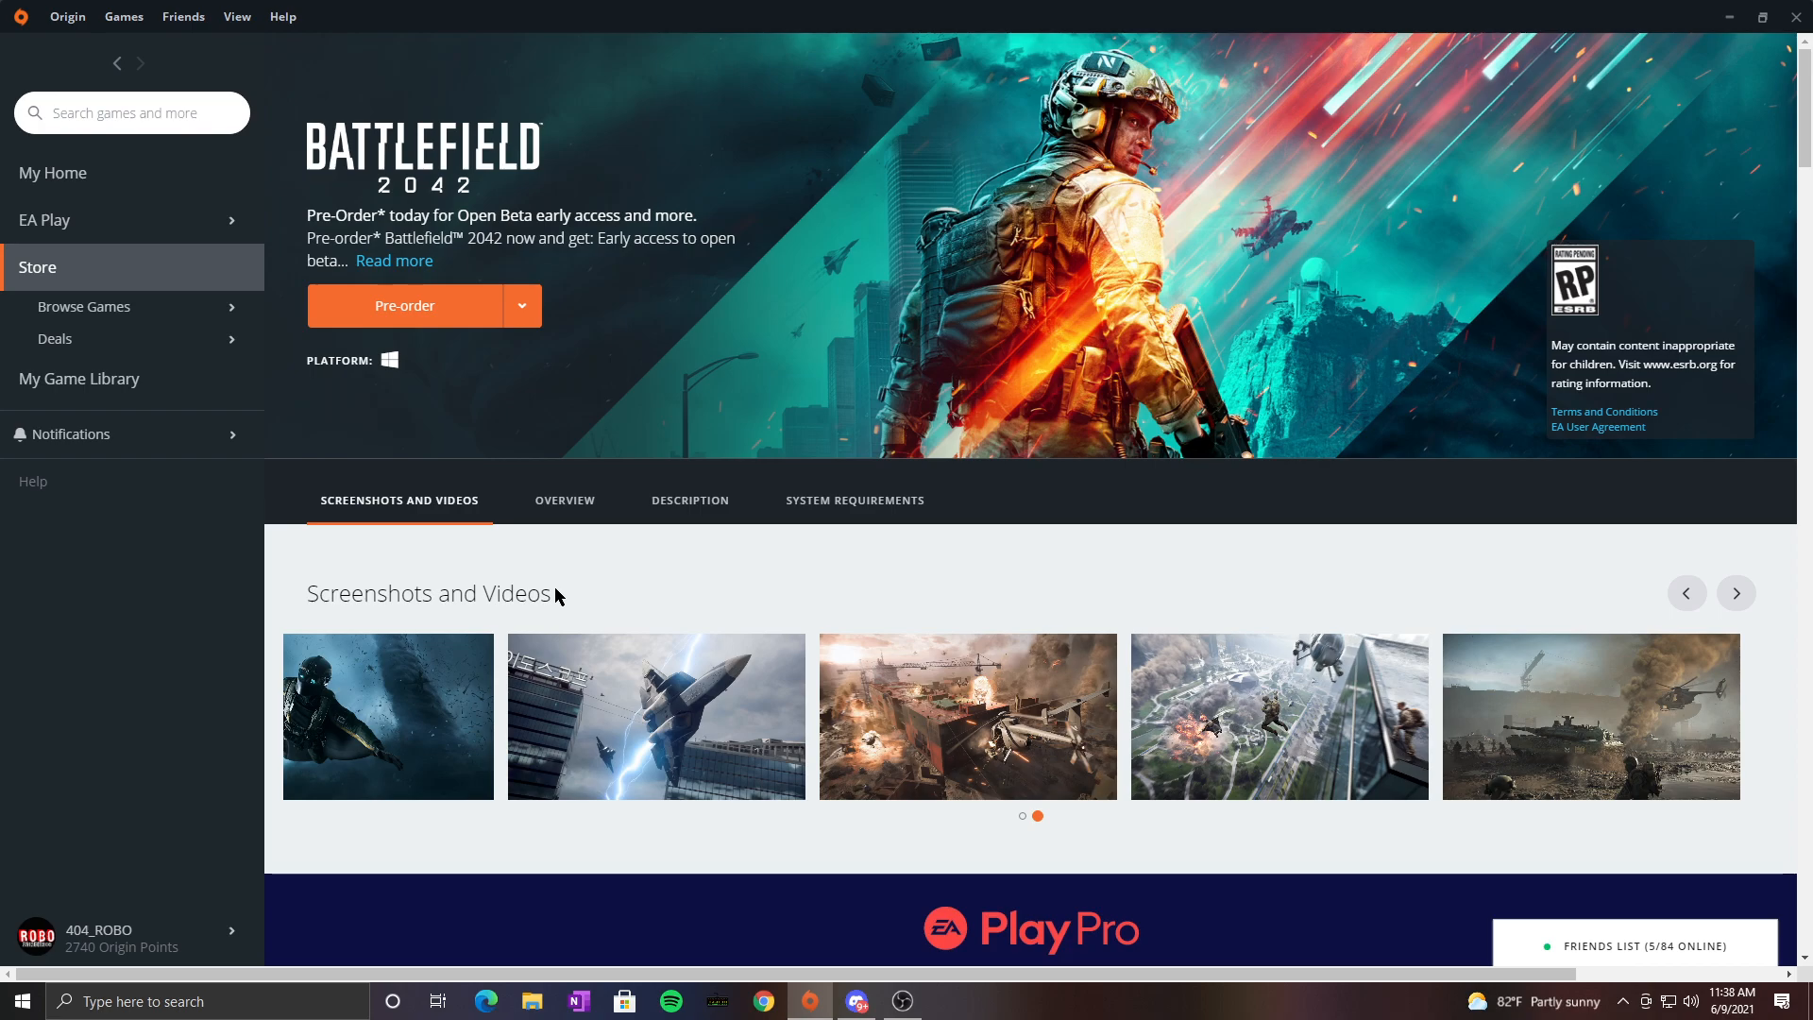
mouse_move(548, 599)
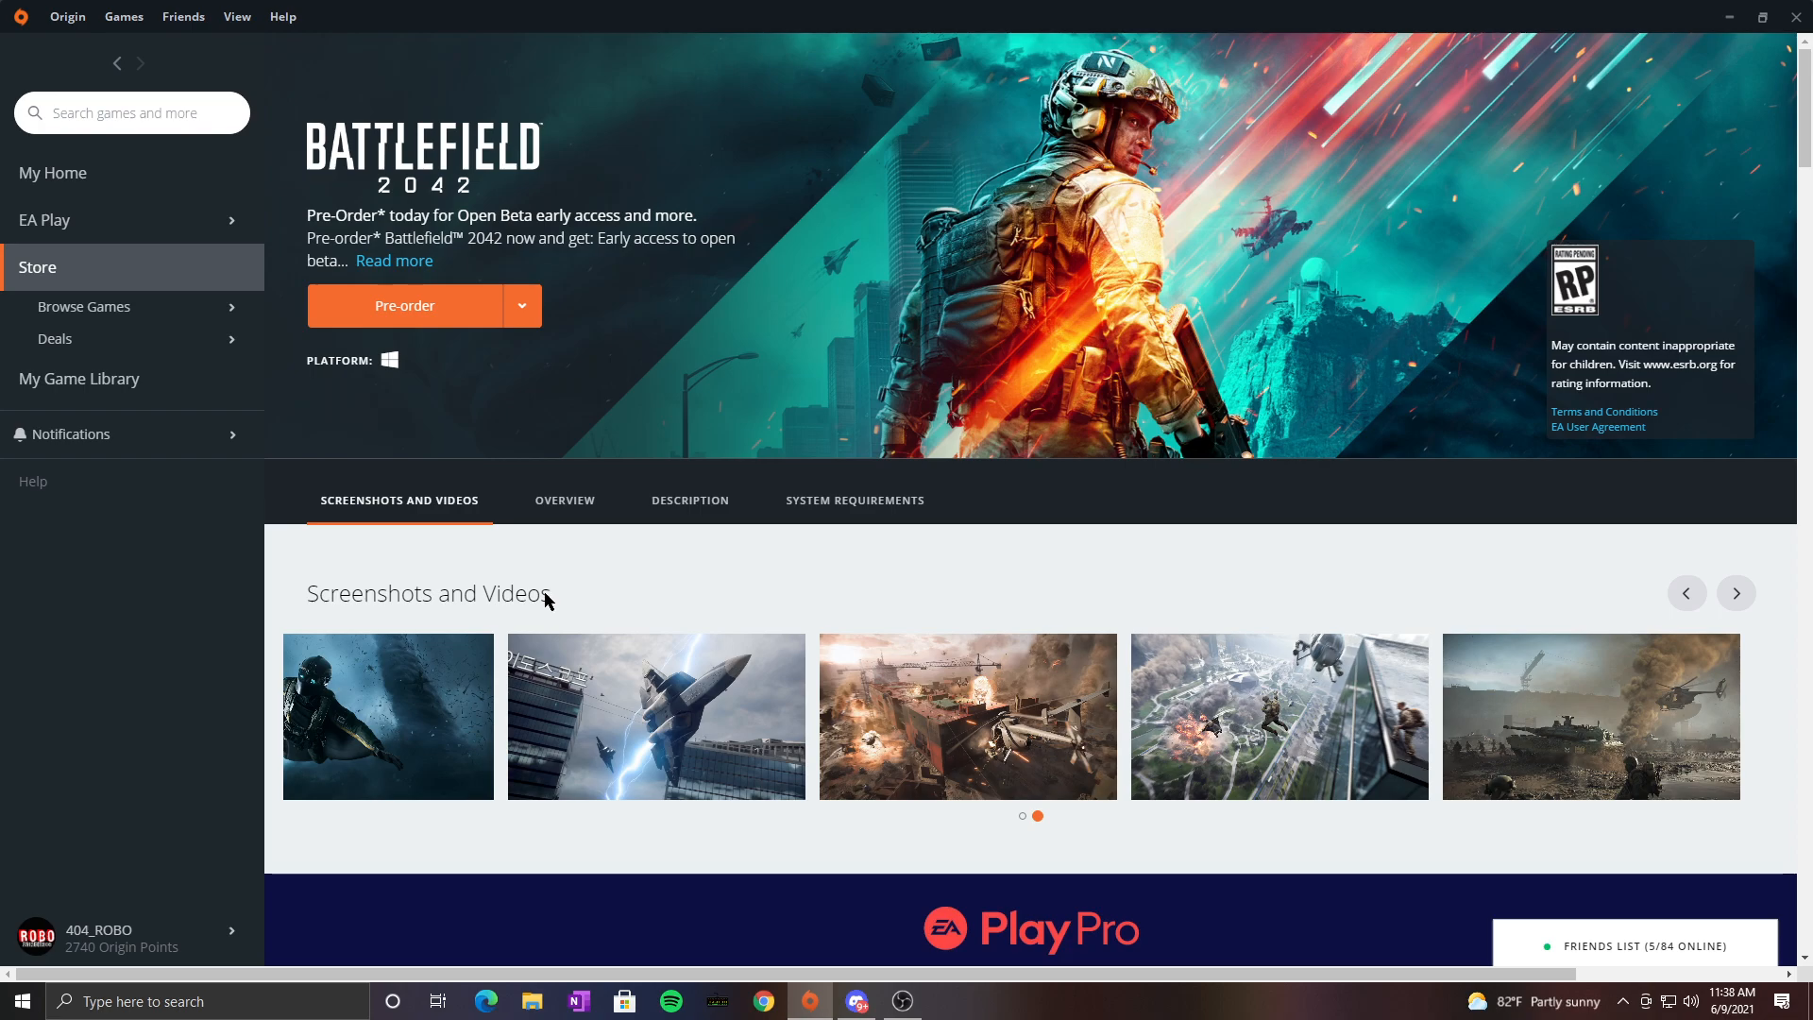